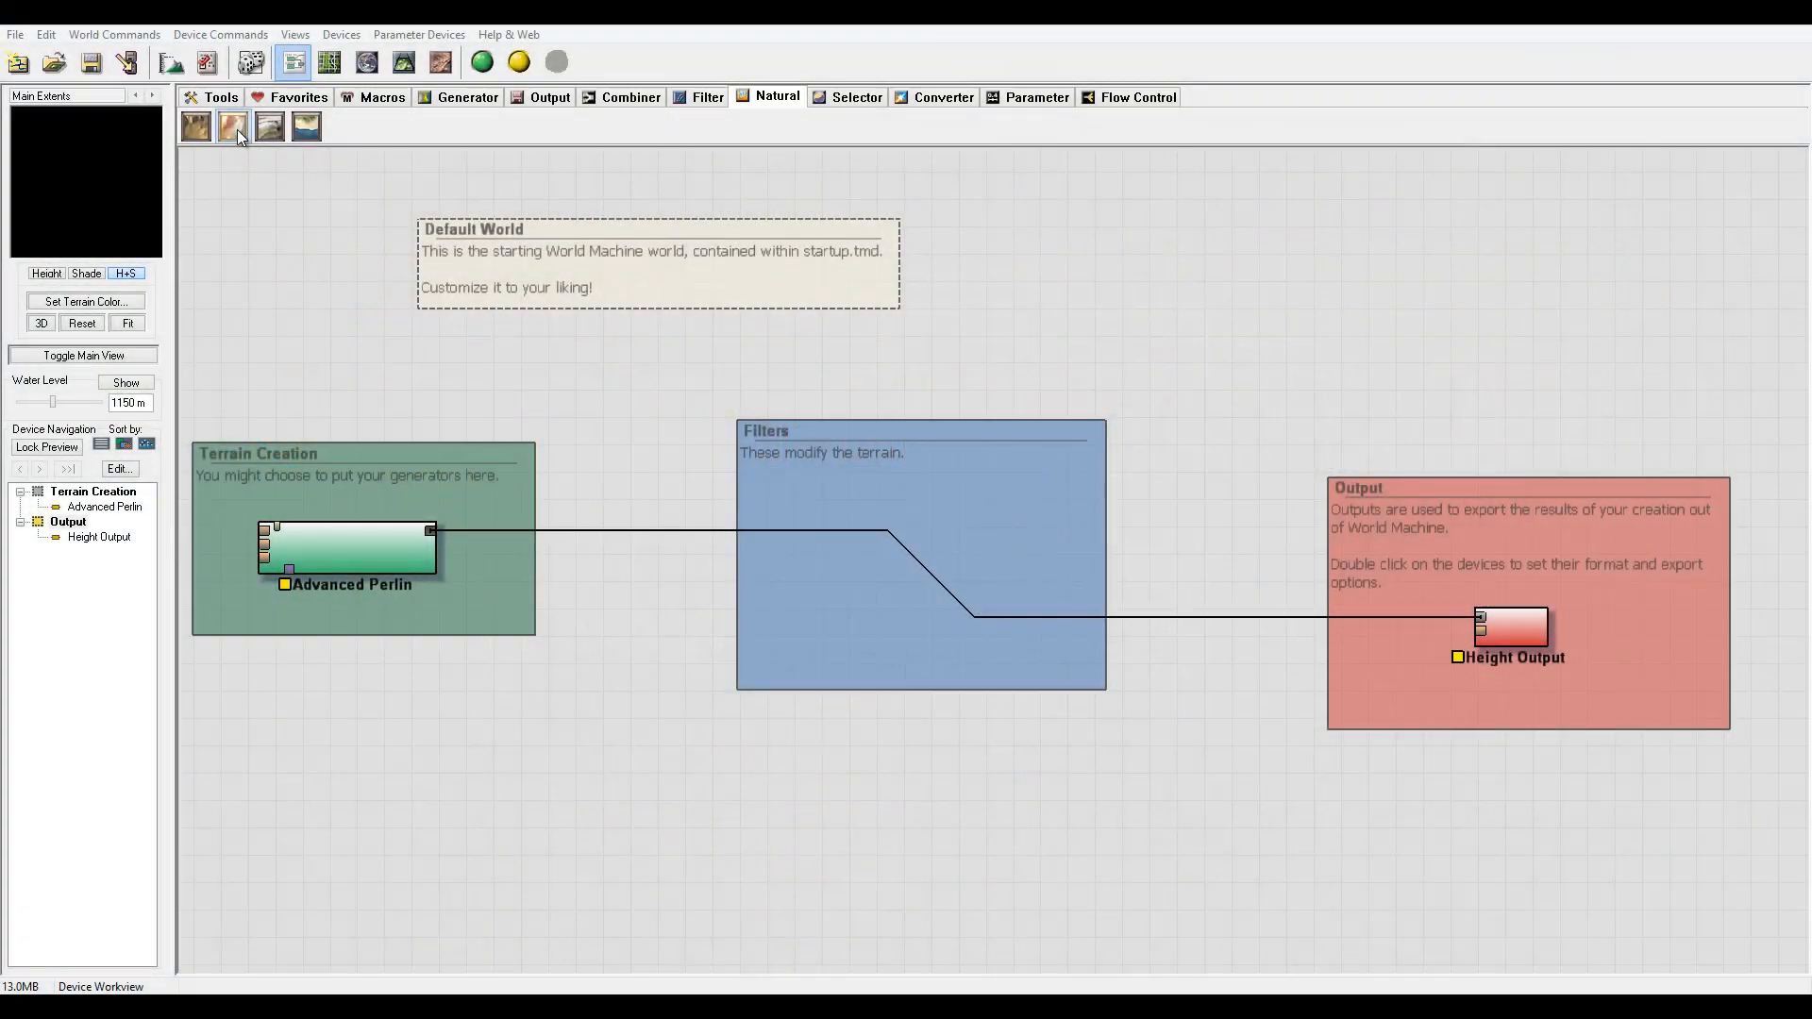
{"action": "mouse_move", "coordinate": [231, 126]}
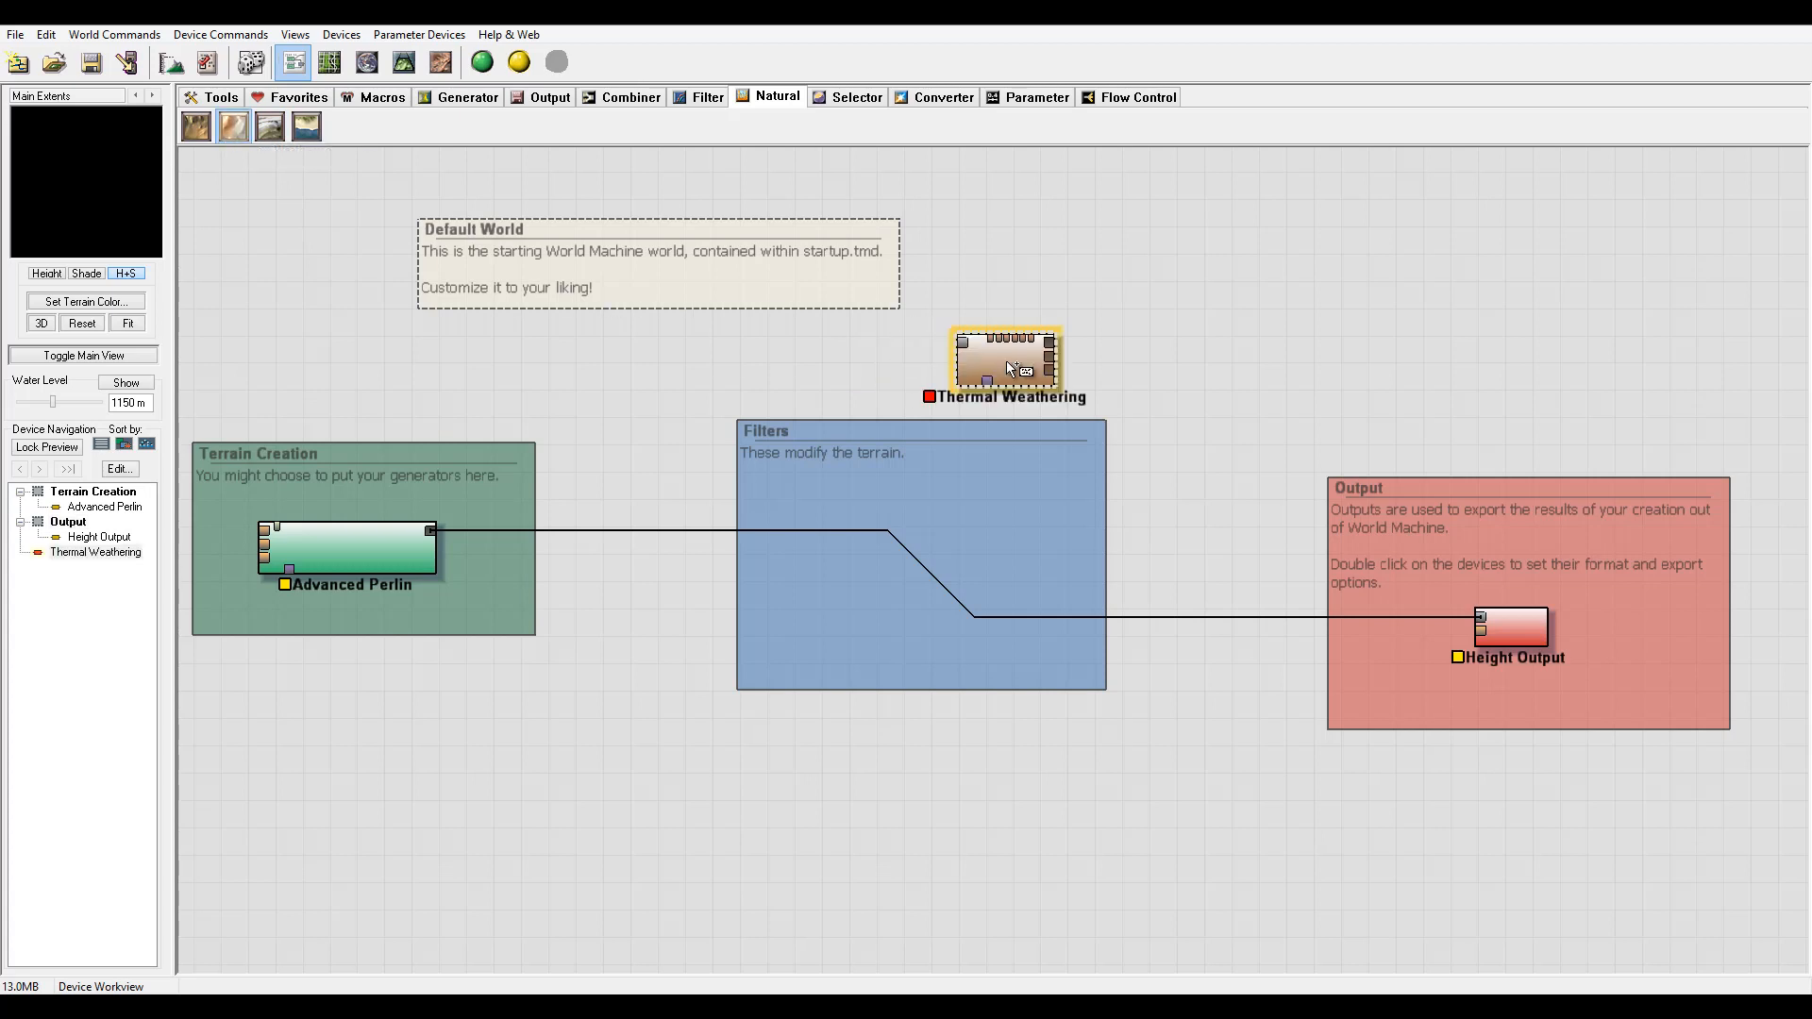
Place the Thermal Weathering device in the Filters group between Advanced Perlin and Height Output.
{"action": "left_click_drag", "start_coordinate": [1003, 364], "coordinate": [987, 436]}
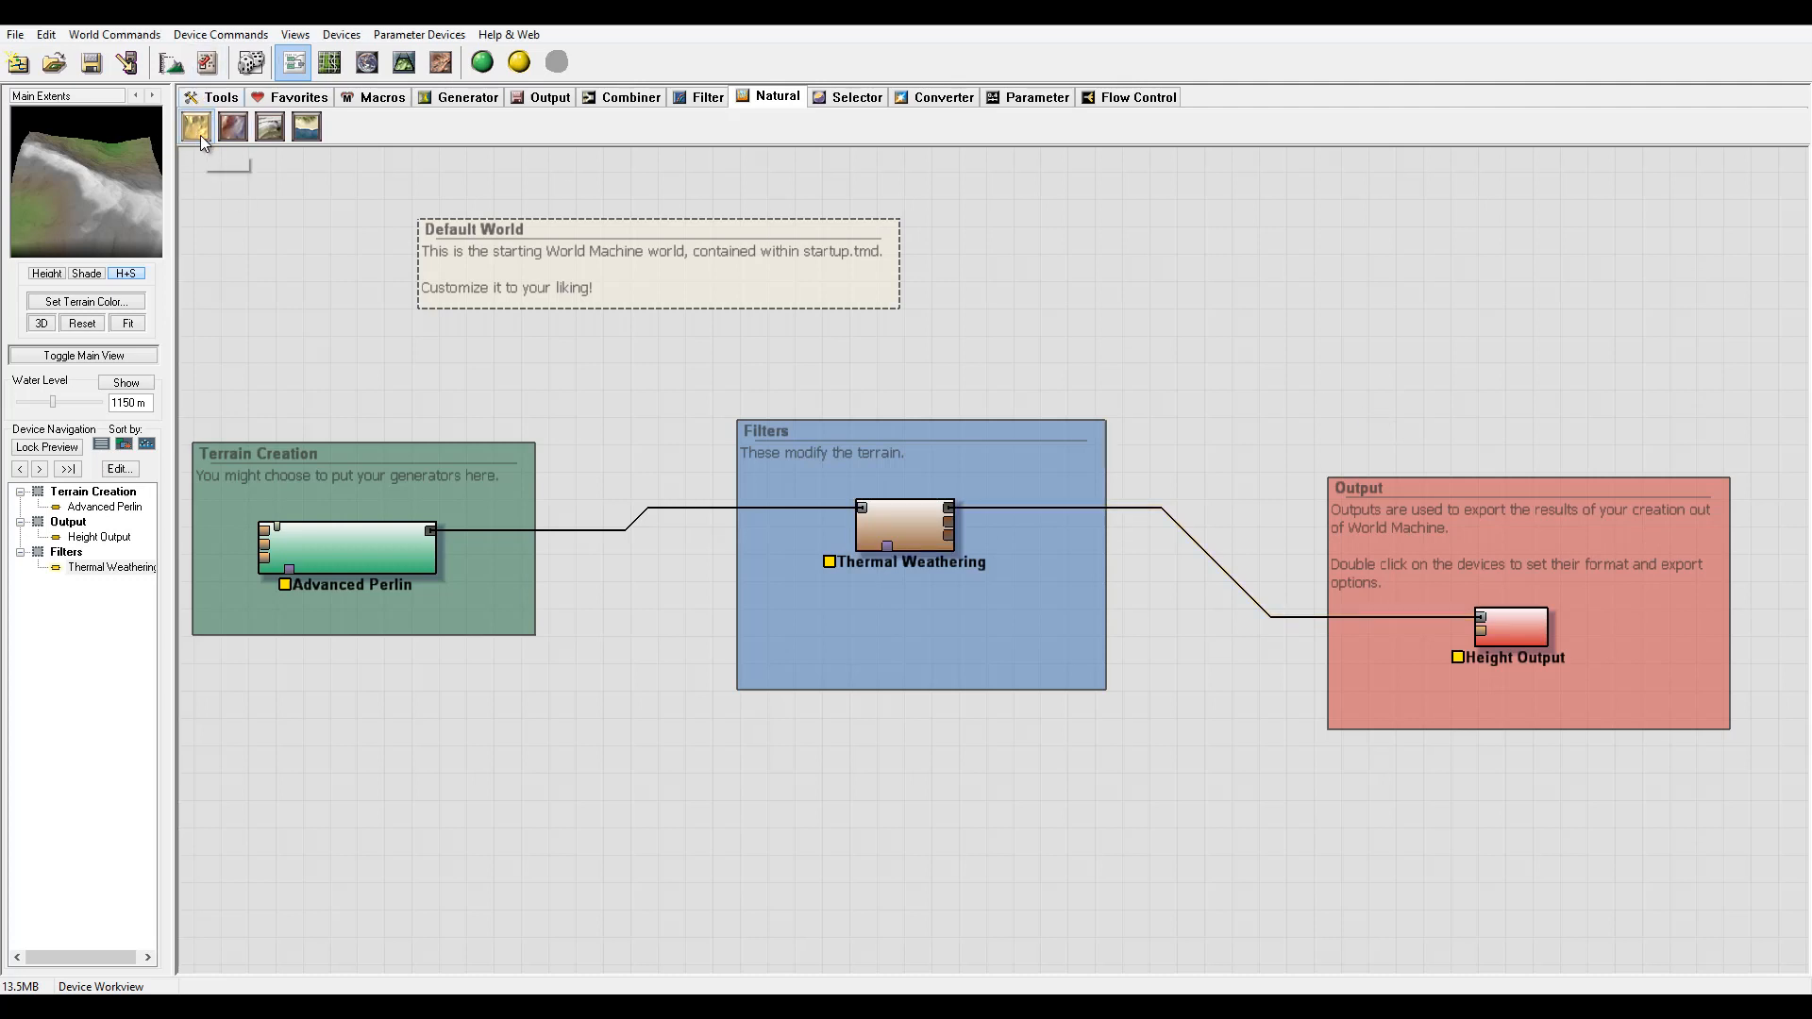
{"action": "mouse_move", "coordinate": [195, 127]}
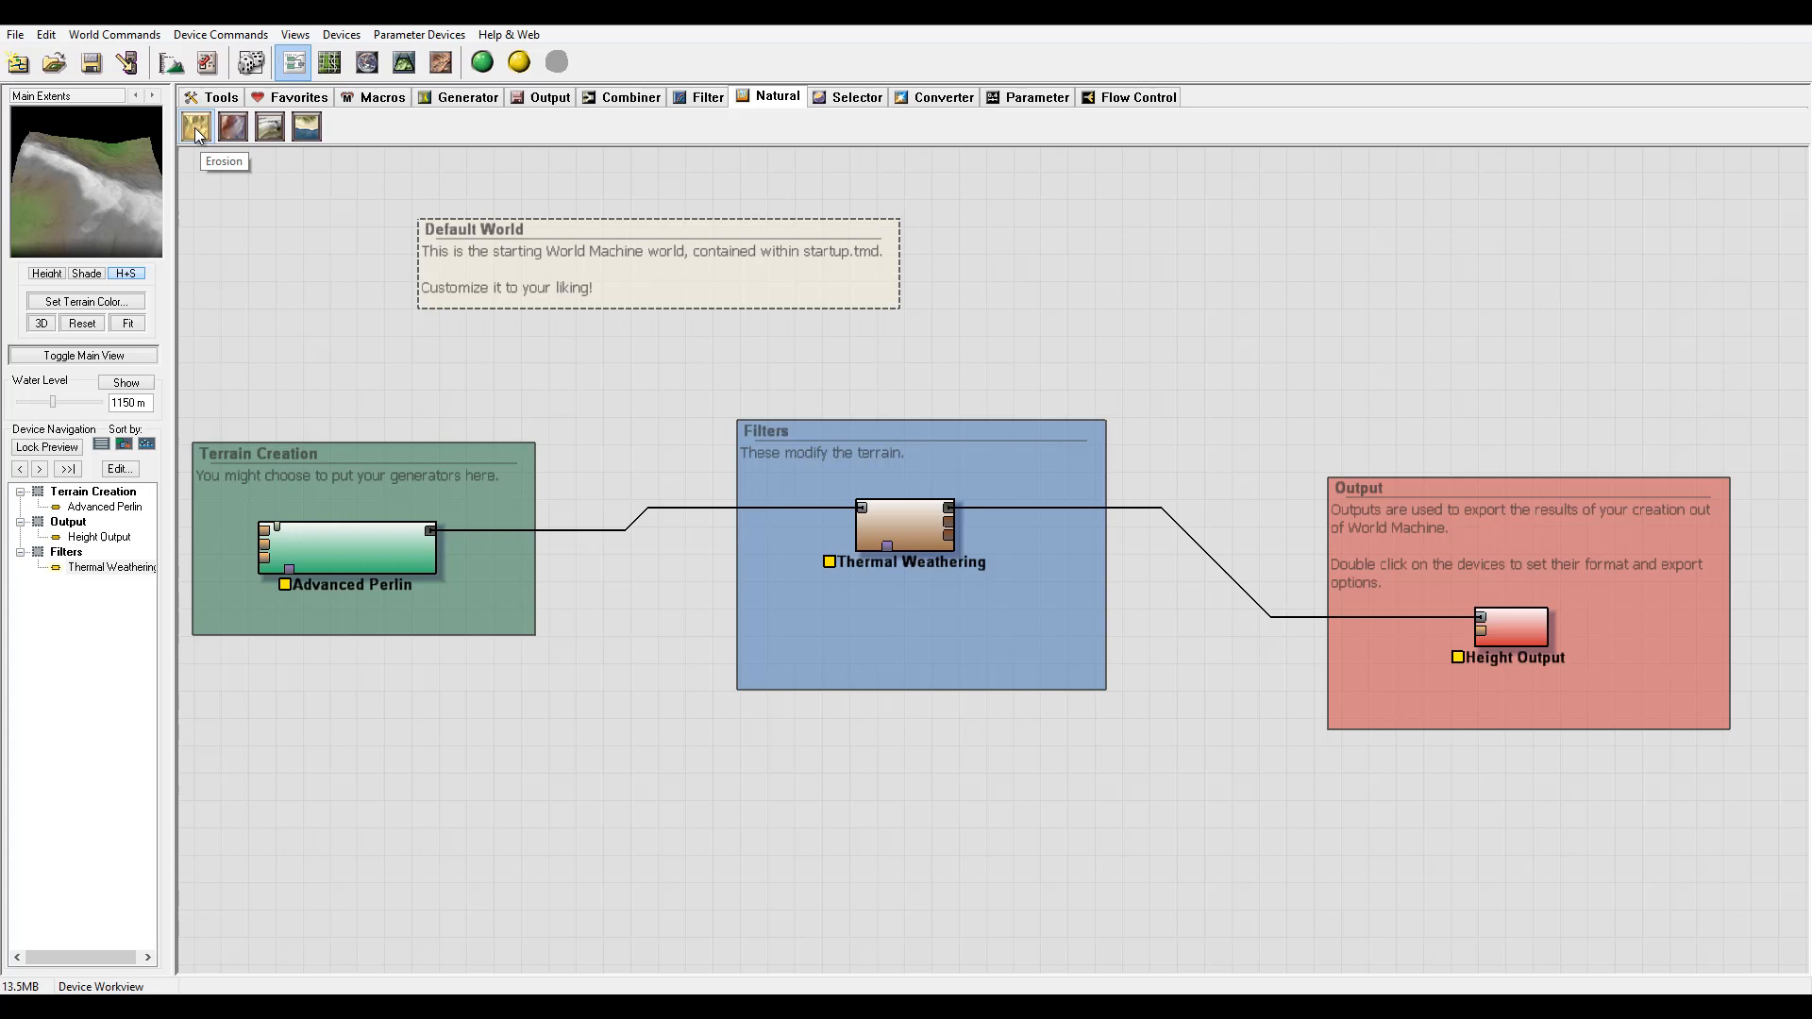
{"action": "mouse_move", "coordinate": [785, 542]}
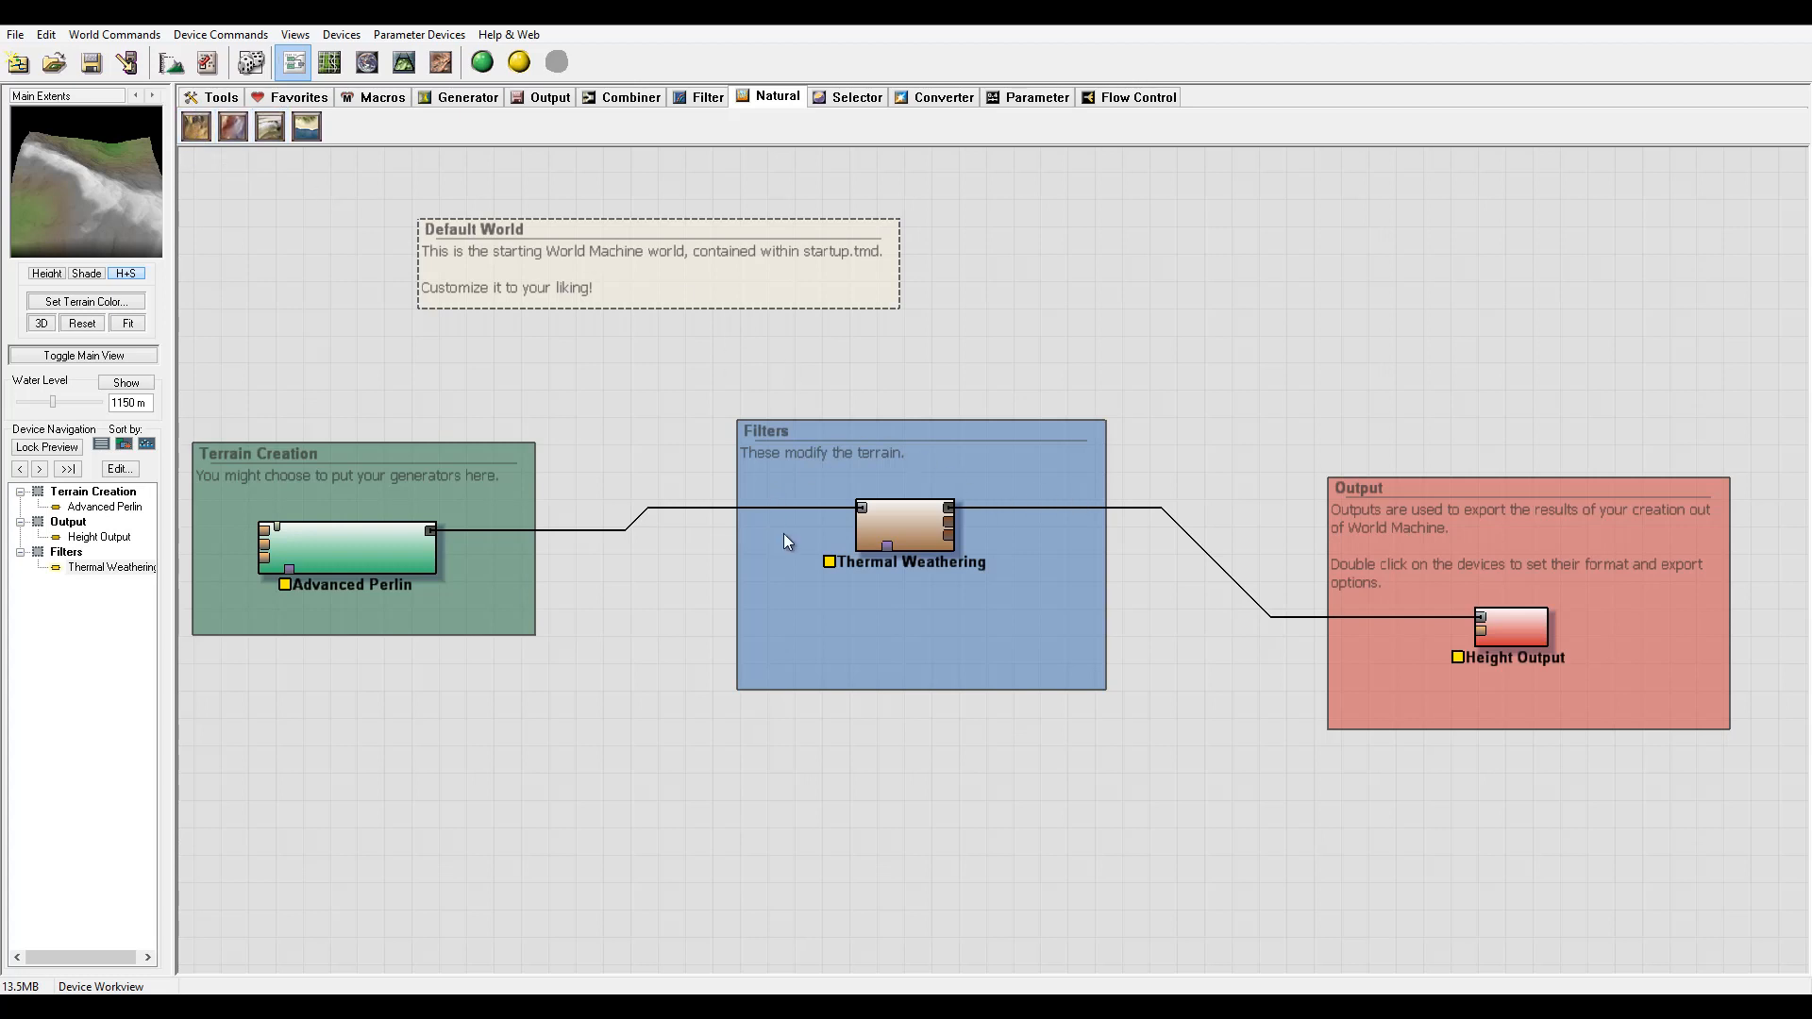
{"action": "mouse_move", "coordinate": [942, 474]}
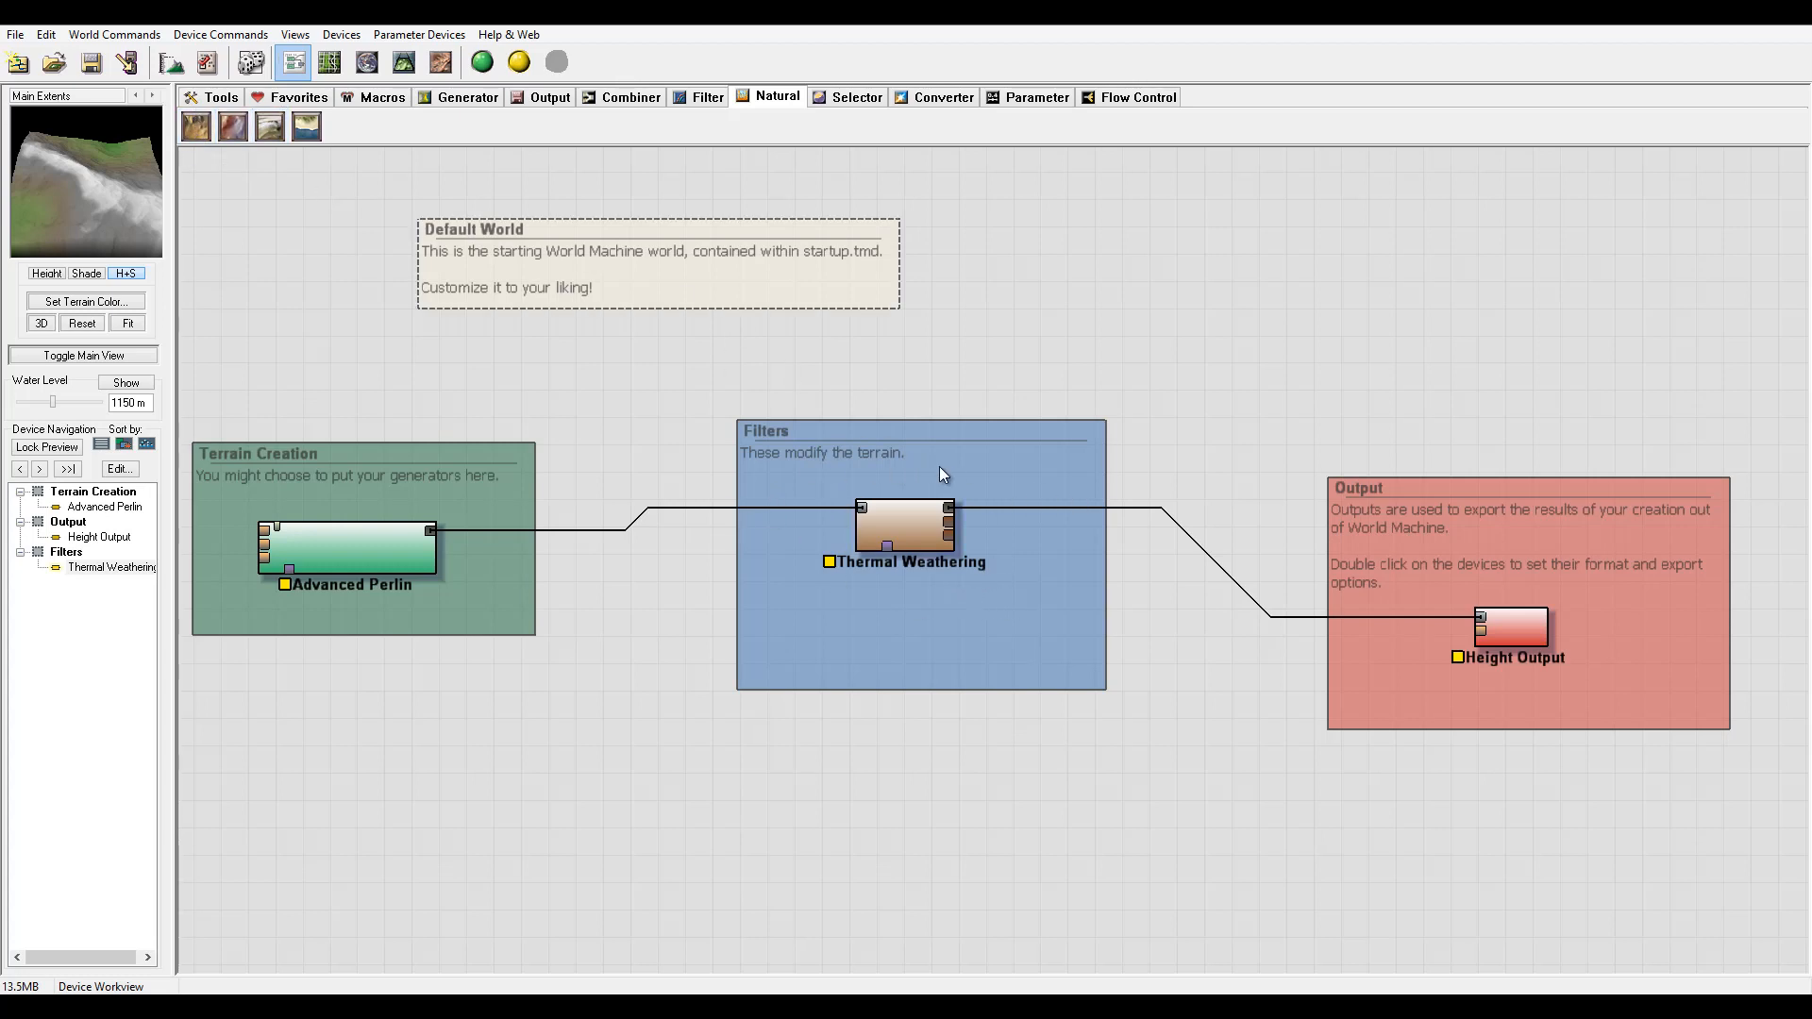
{"action": "mouse_move", "coordinate": [843, 493]}
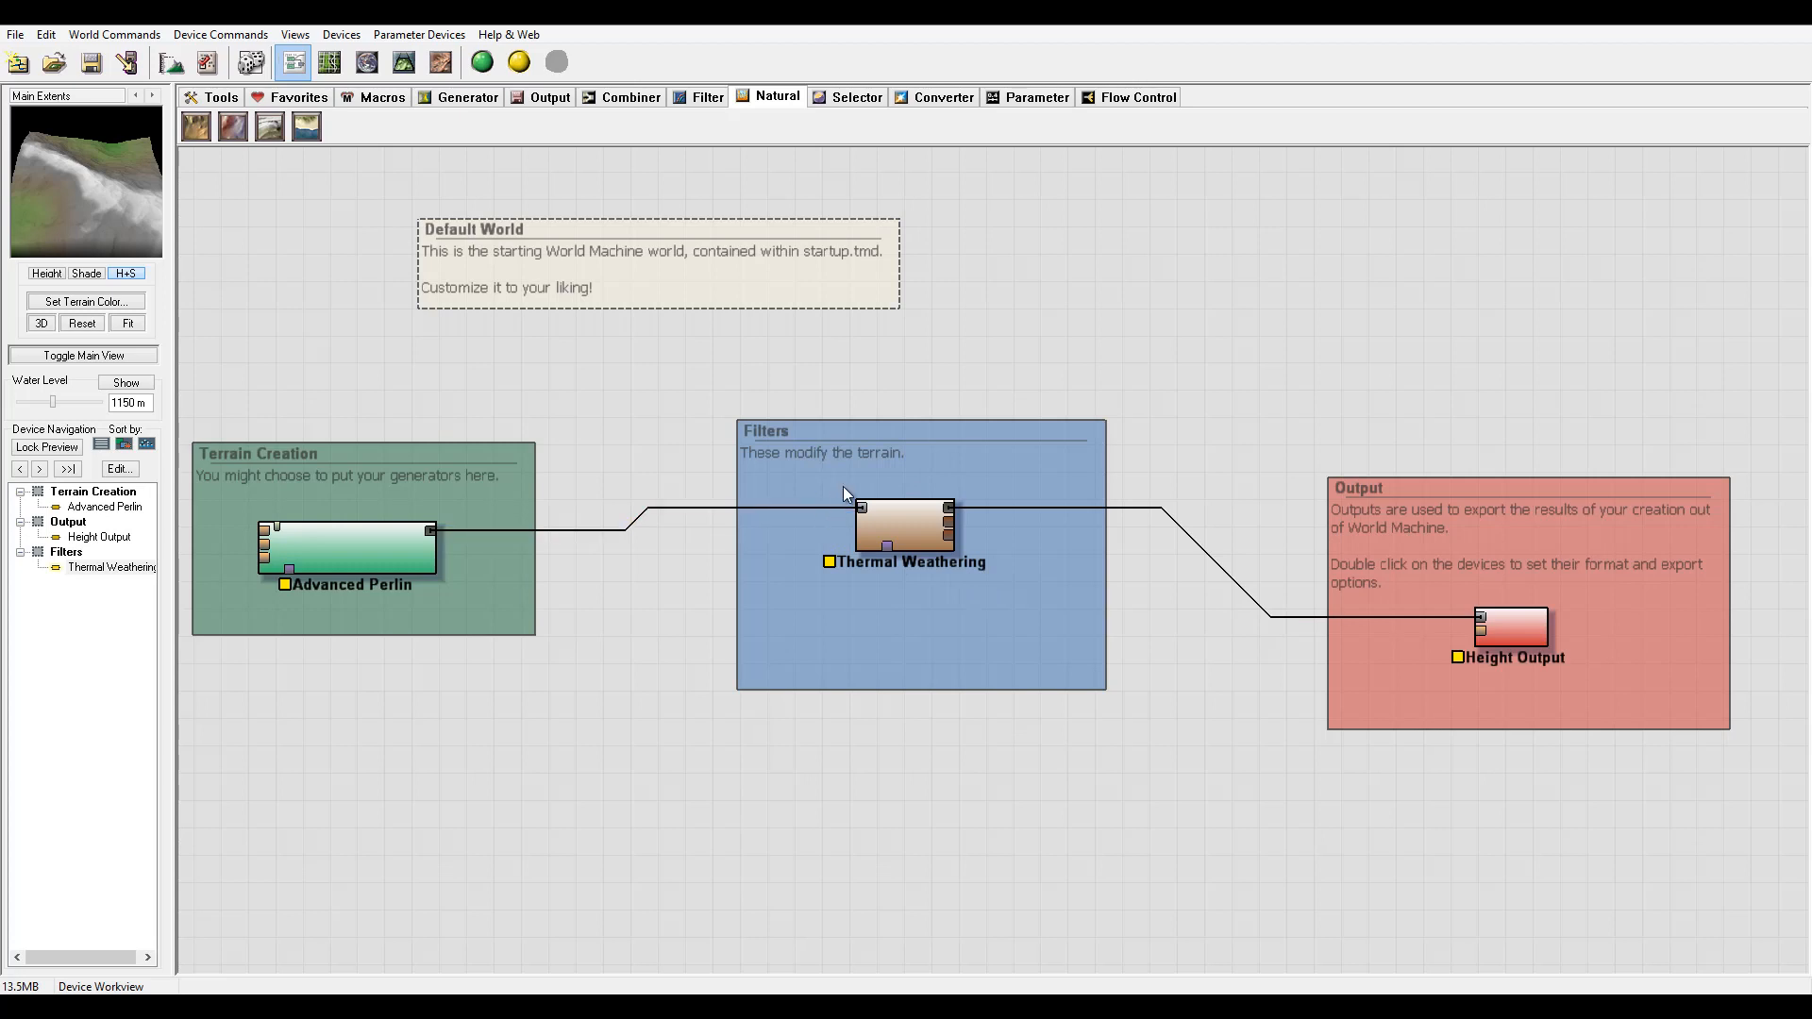
{"action": "mouse_move", "coordinate": [1063, 502]}
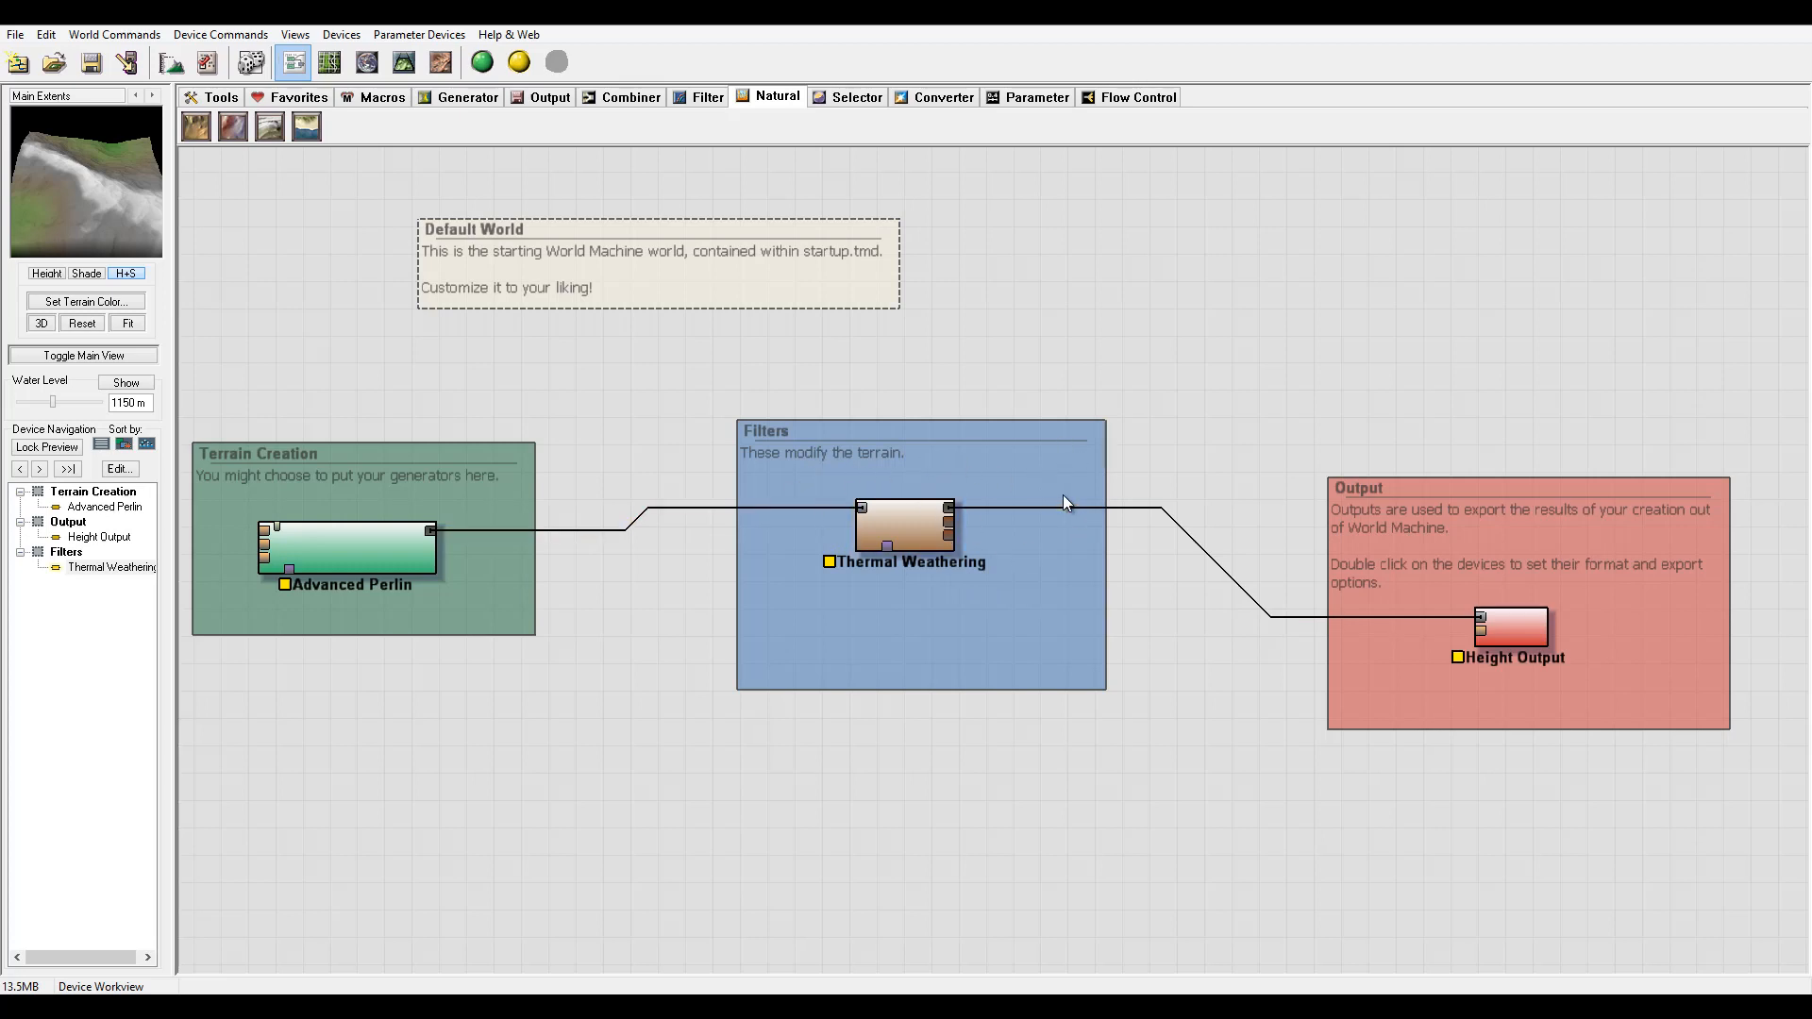
{"action": "mouse_move", "coordinate": [857, 483]}
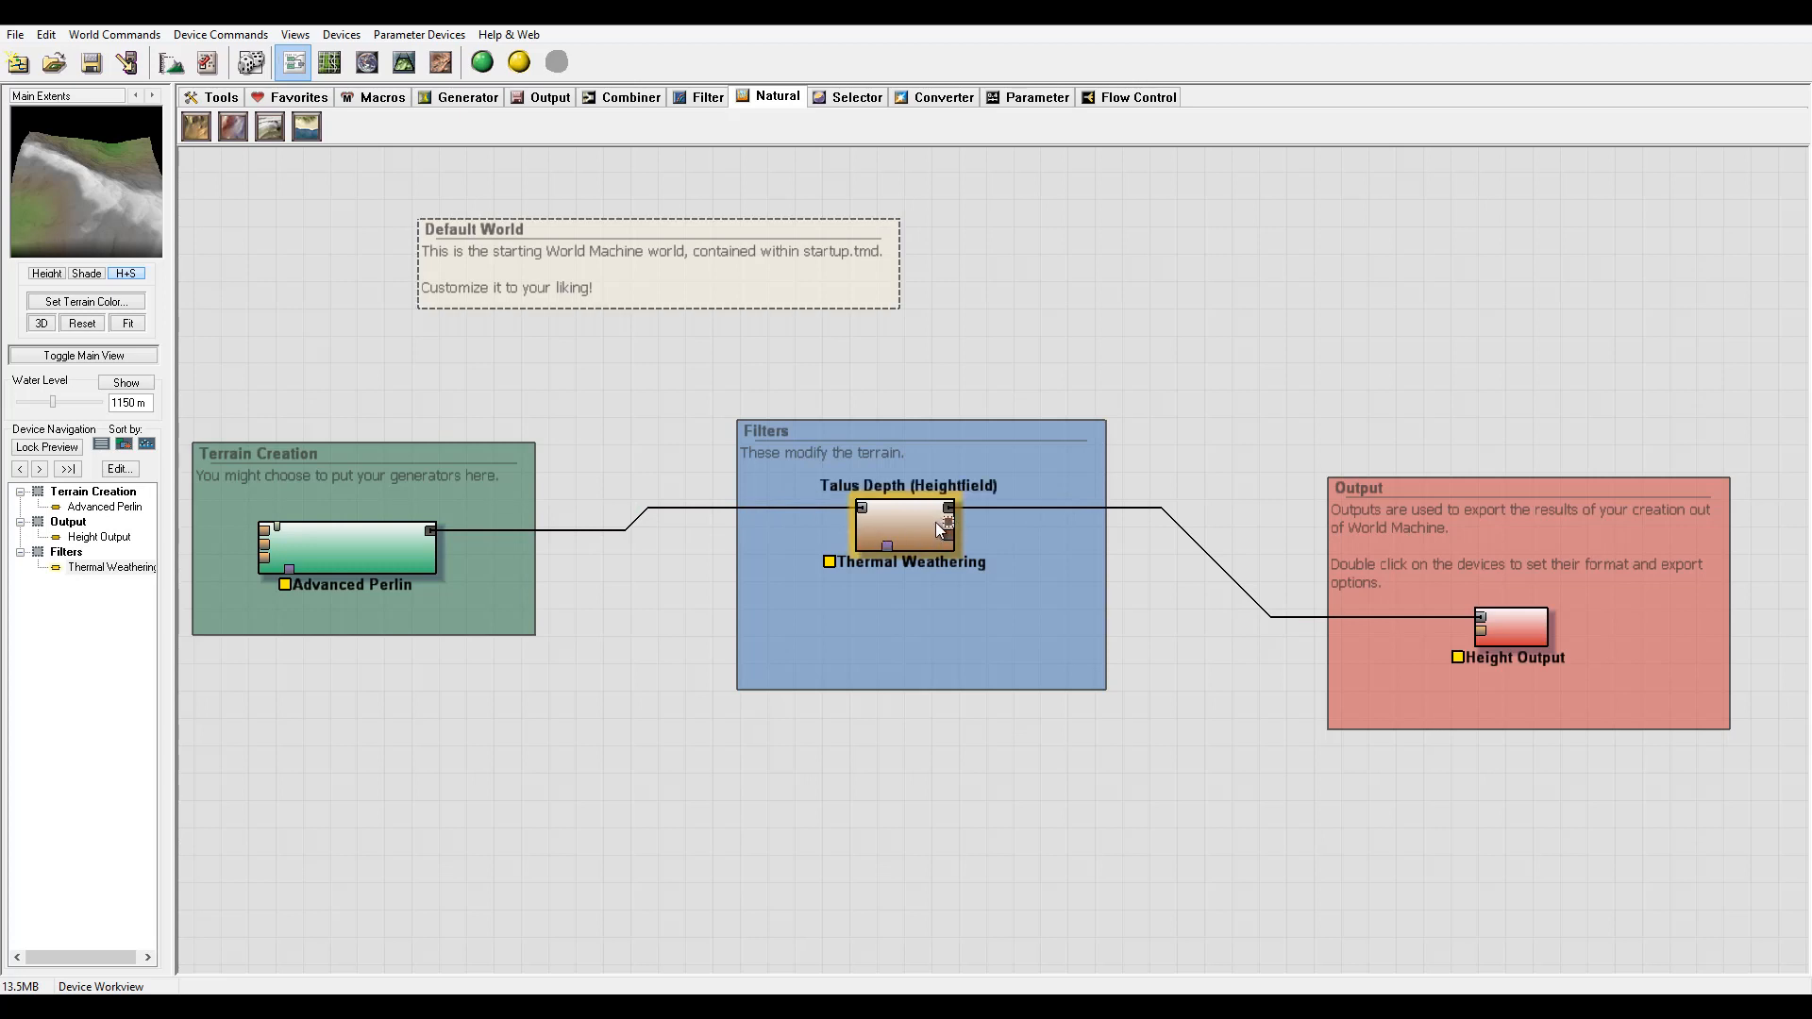
Show the Thermal Weathering properties (Classic style, 25 iterations) and move the dialog up.
{"action": "double_click", "coordinate": [904, 527]}
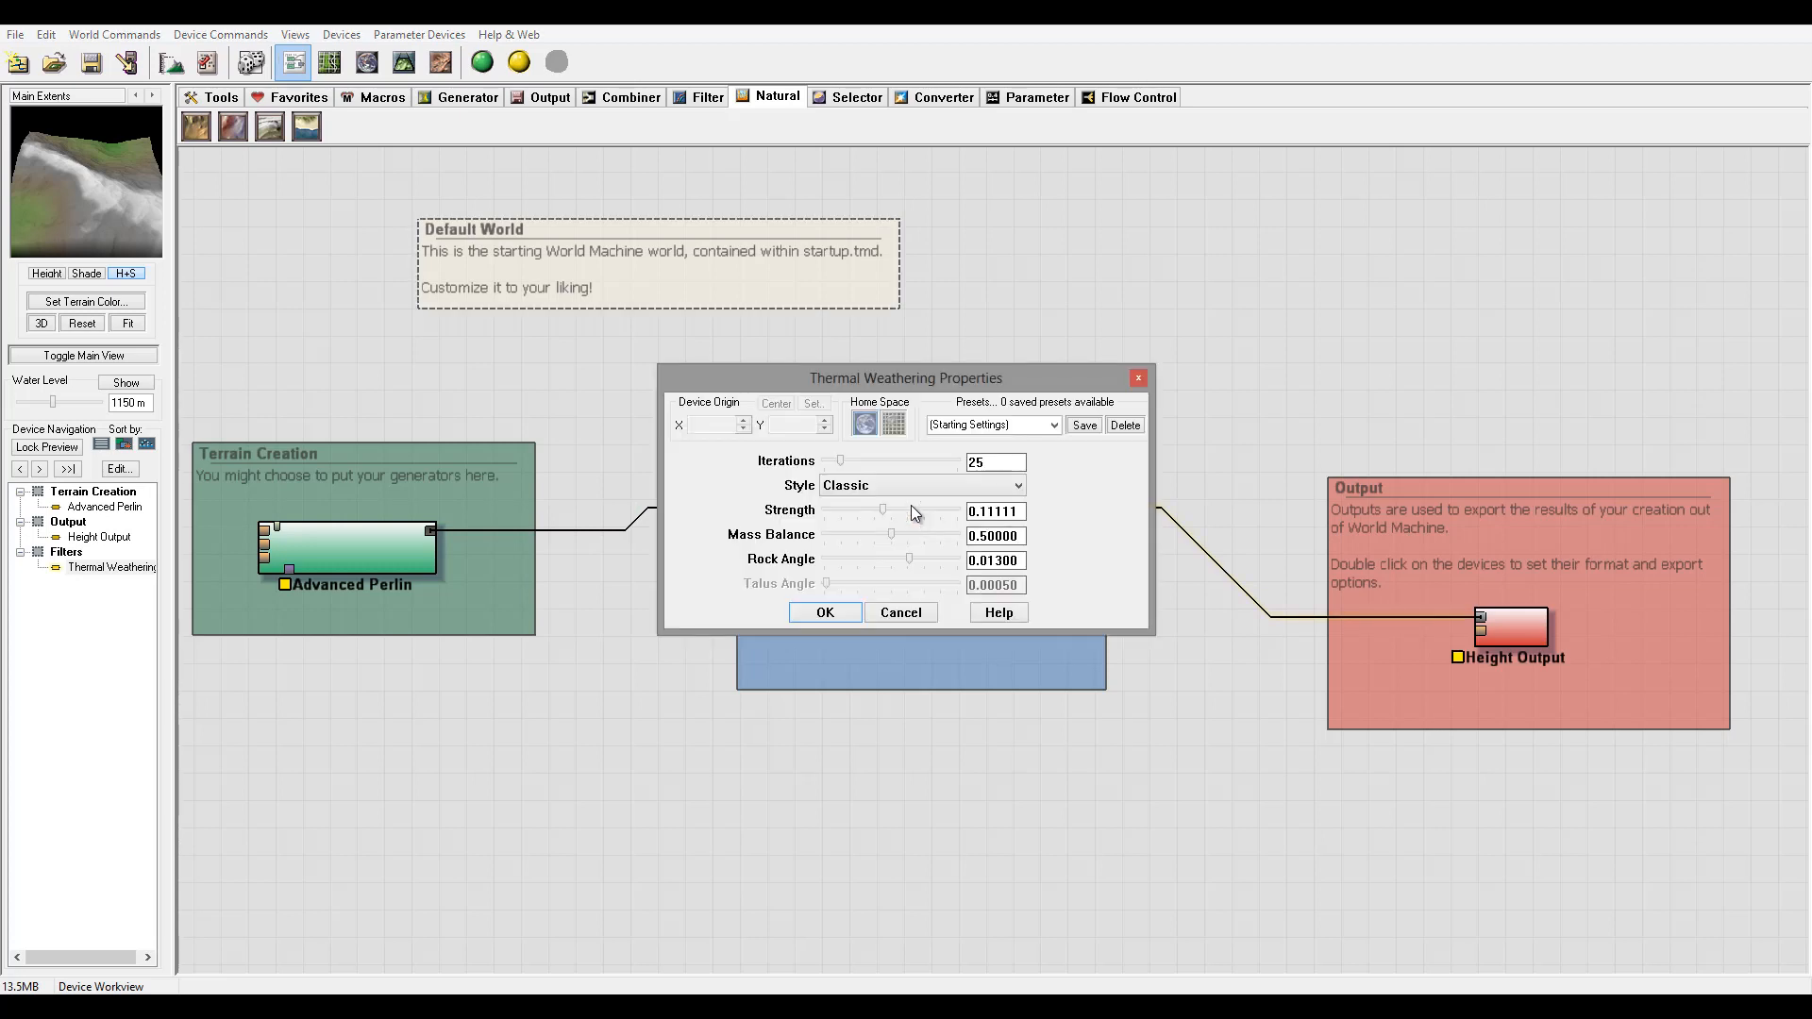
{"action": "left_click_drag", "start_coordinate": [904, 377], "coordinate": [1013, 209]}
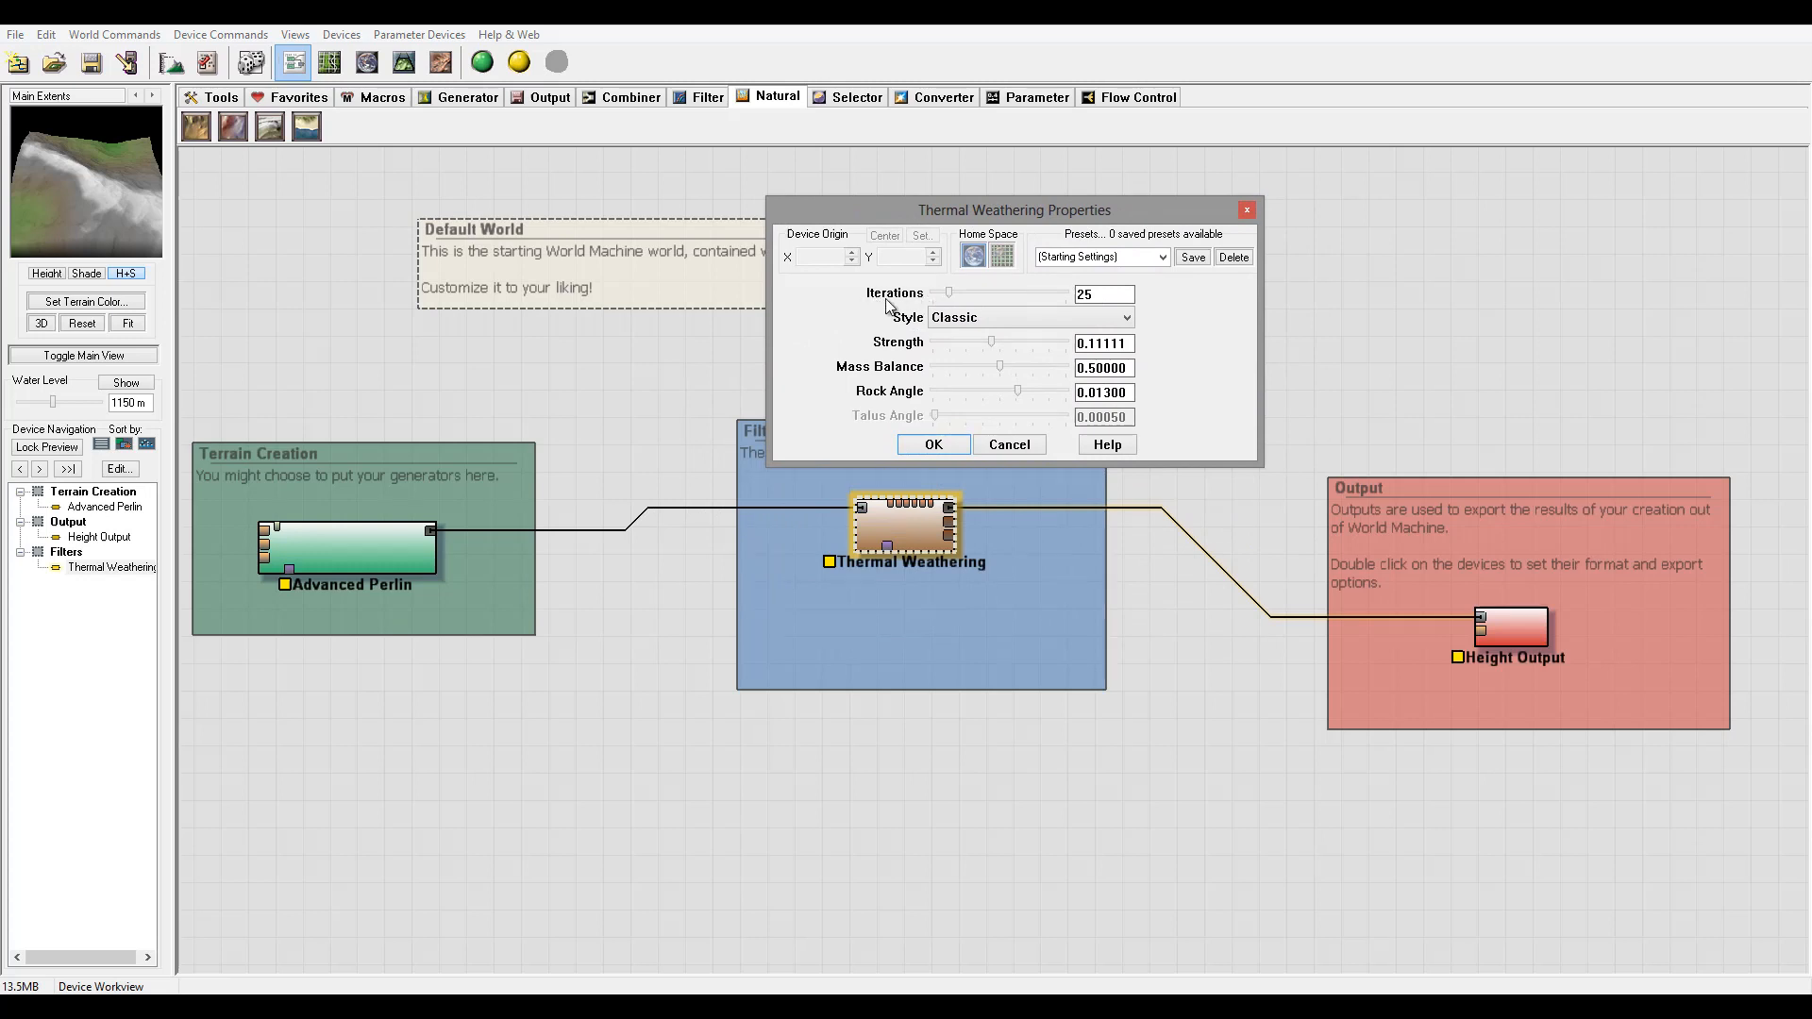
{"action": "mouse_move", "coordinate": [955, 305]}
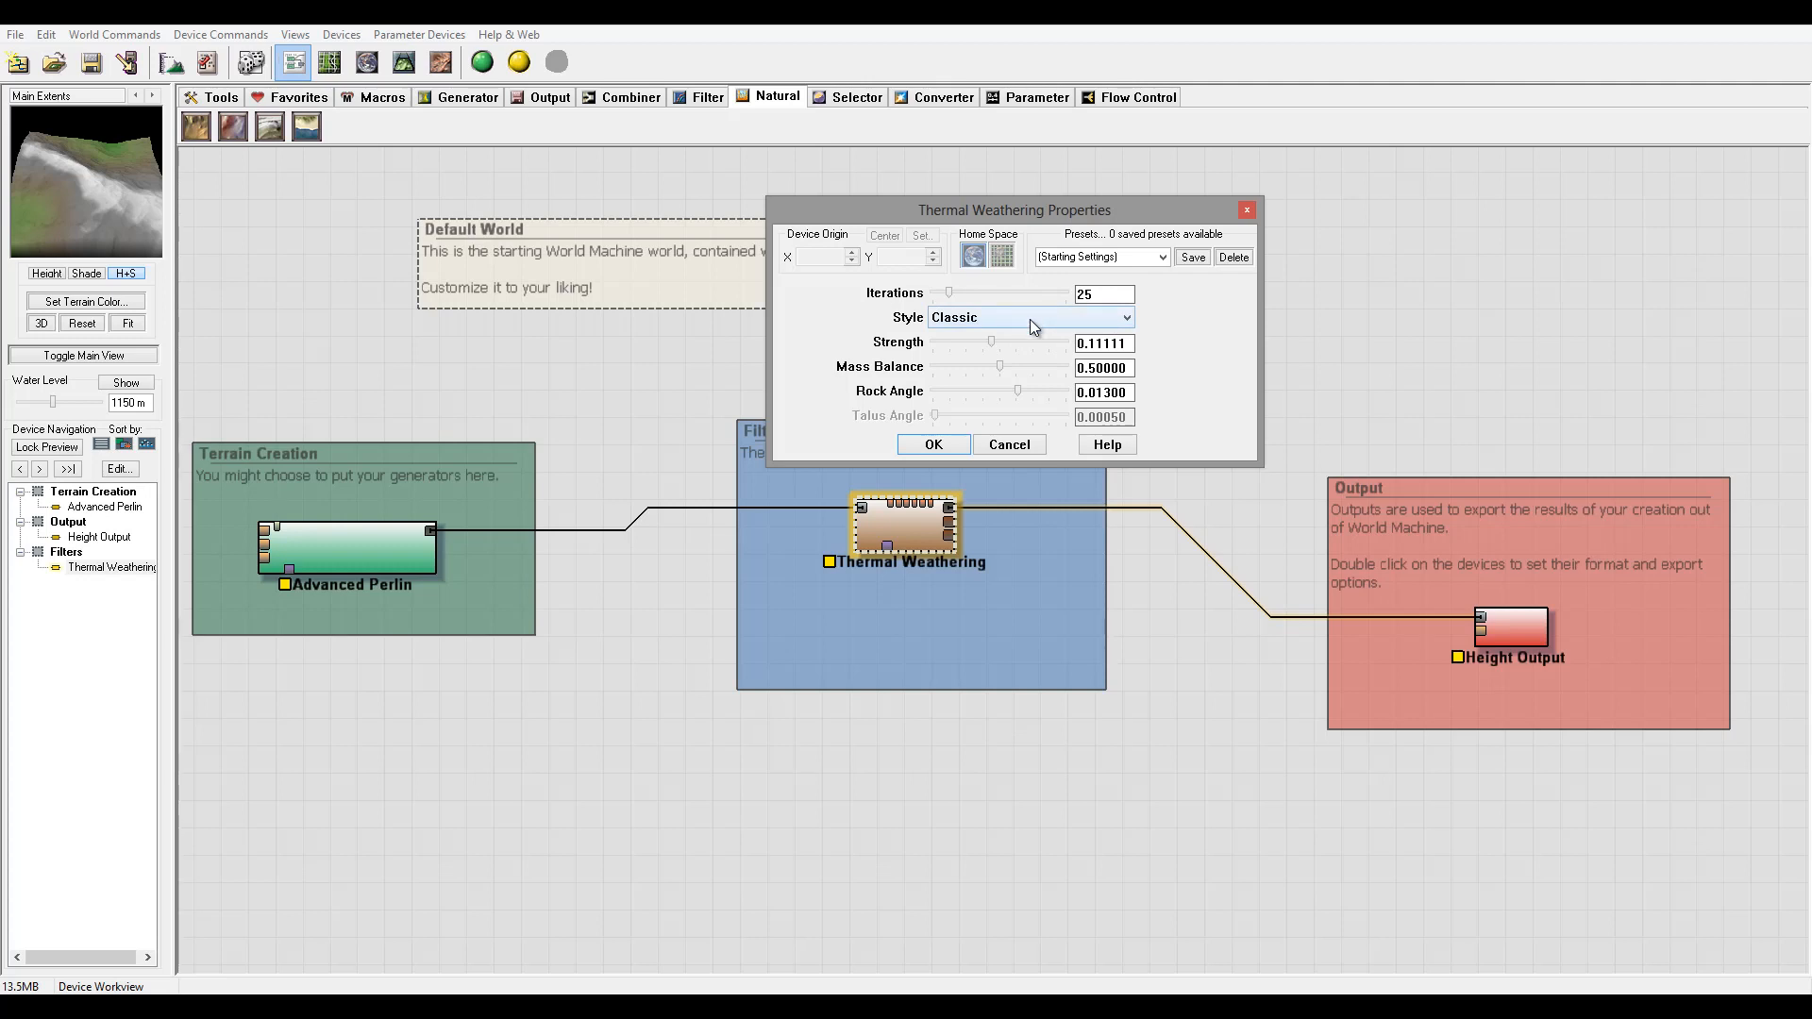
{"action": "mouse_move", "coordinate": [1090, 325]}
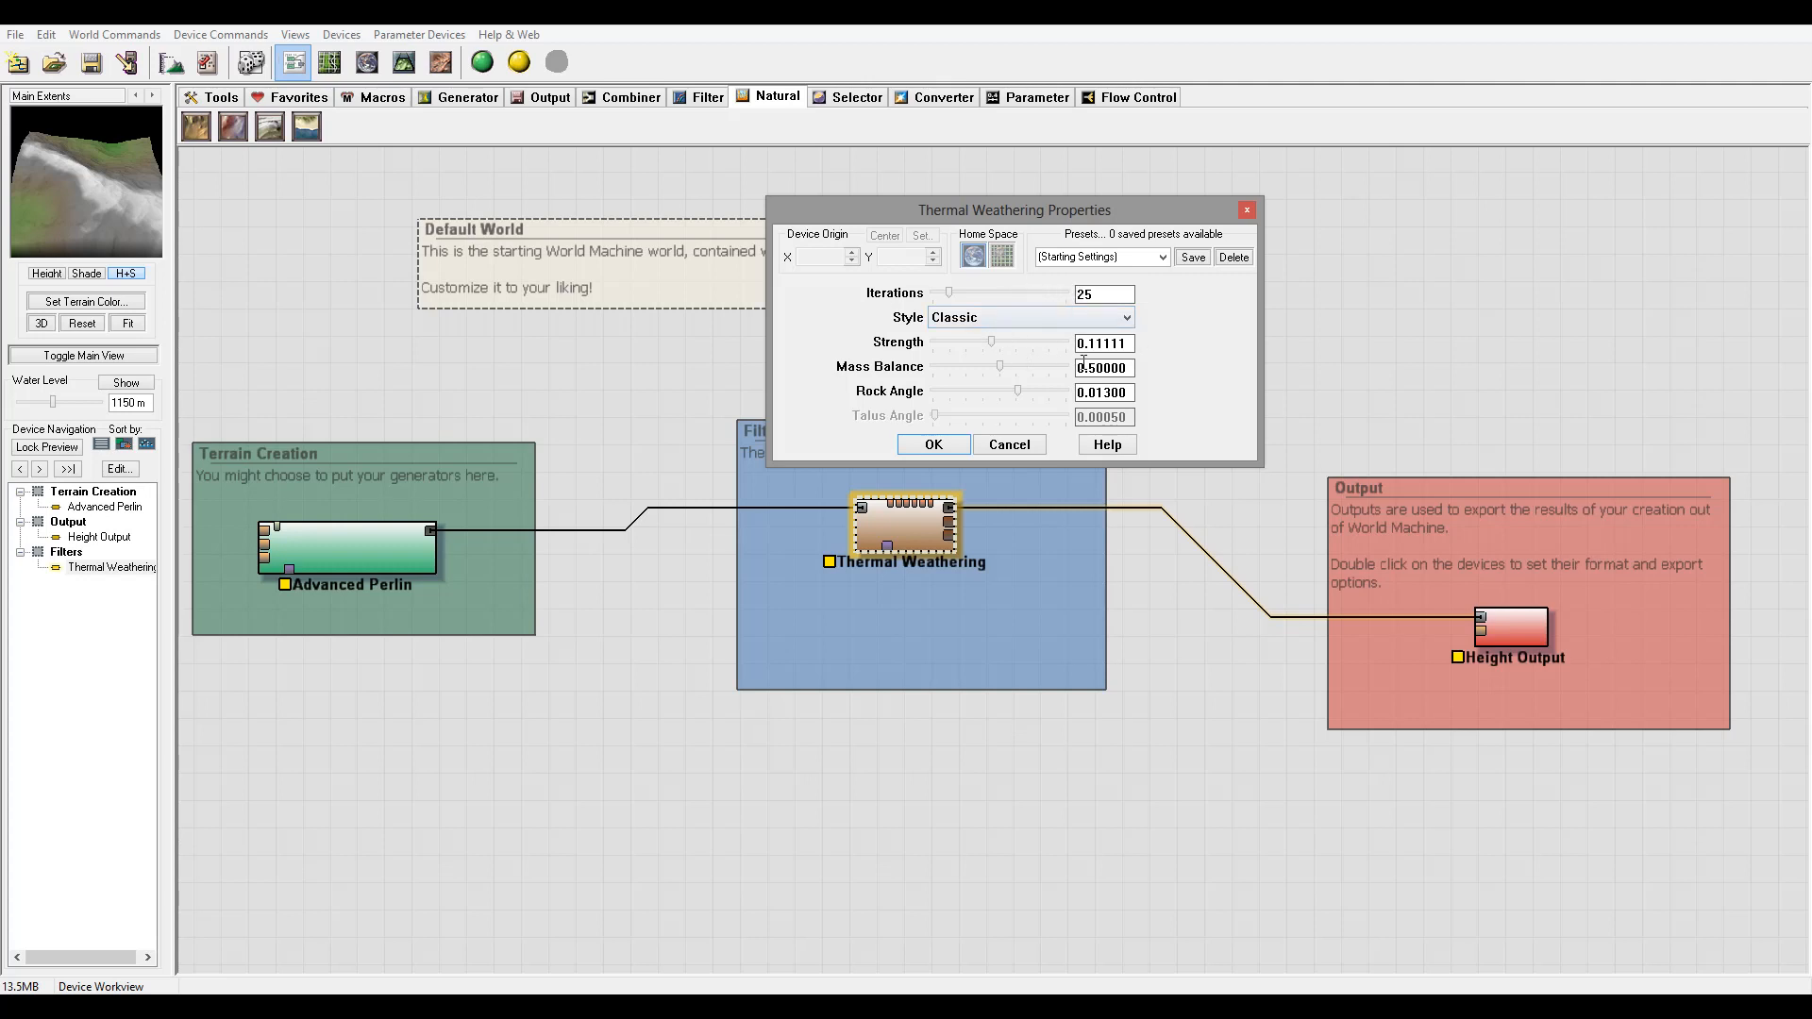
{"action": "mouse_move", "coordinate": [1053, 364]}
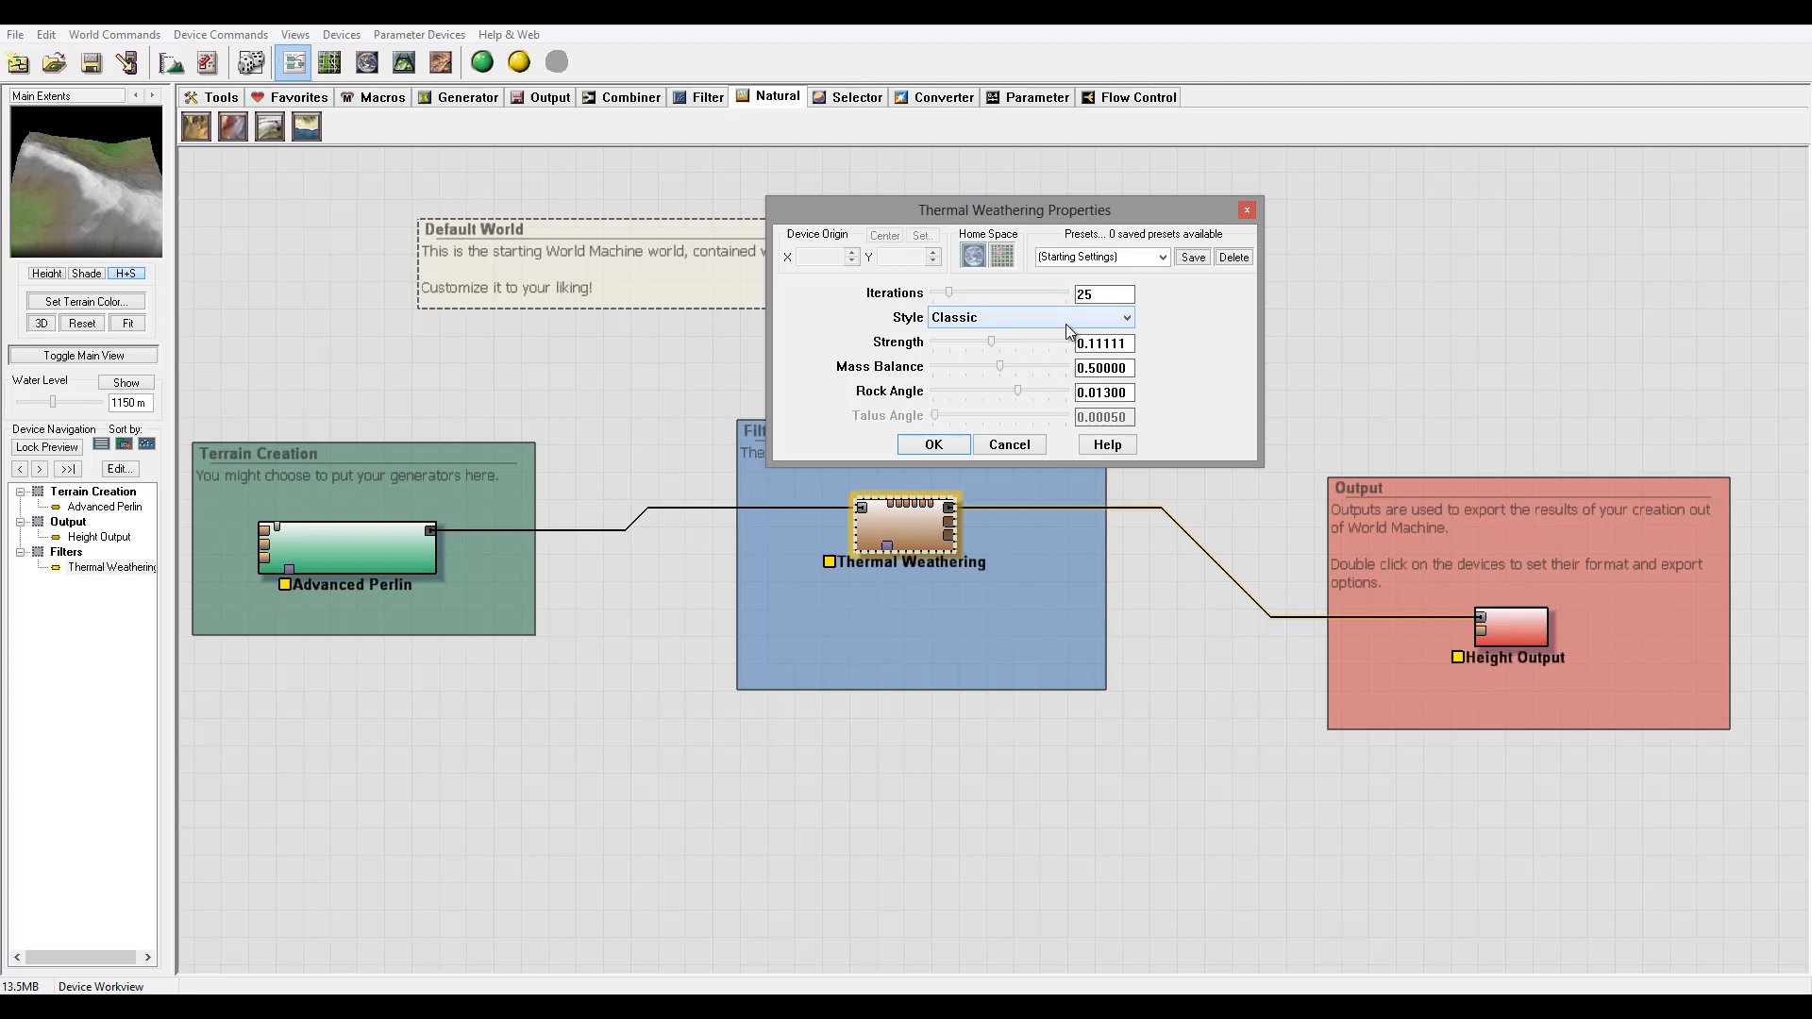
{"action": "mouse_move", "coordinate": [1016, 340]}
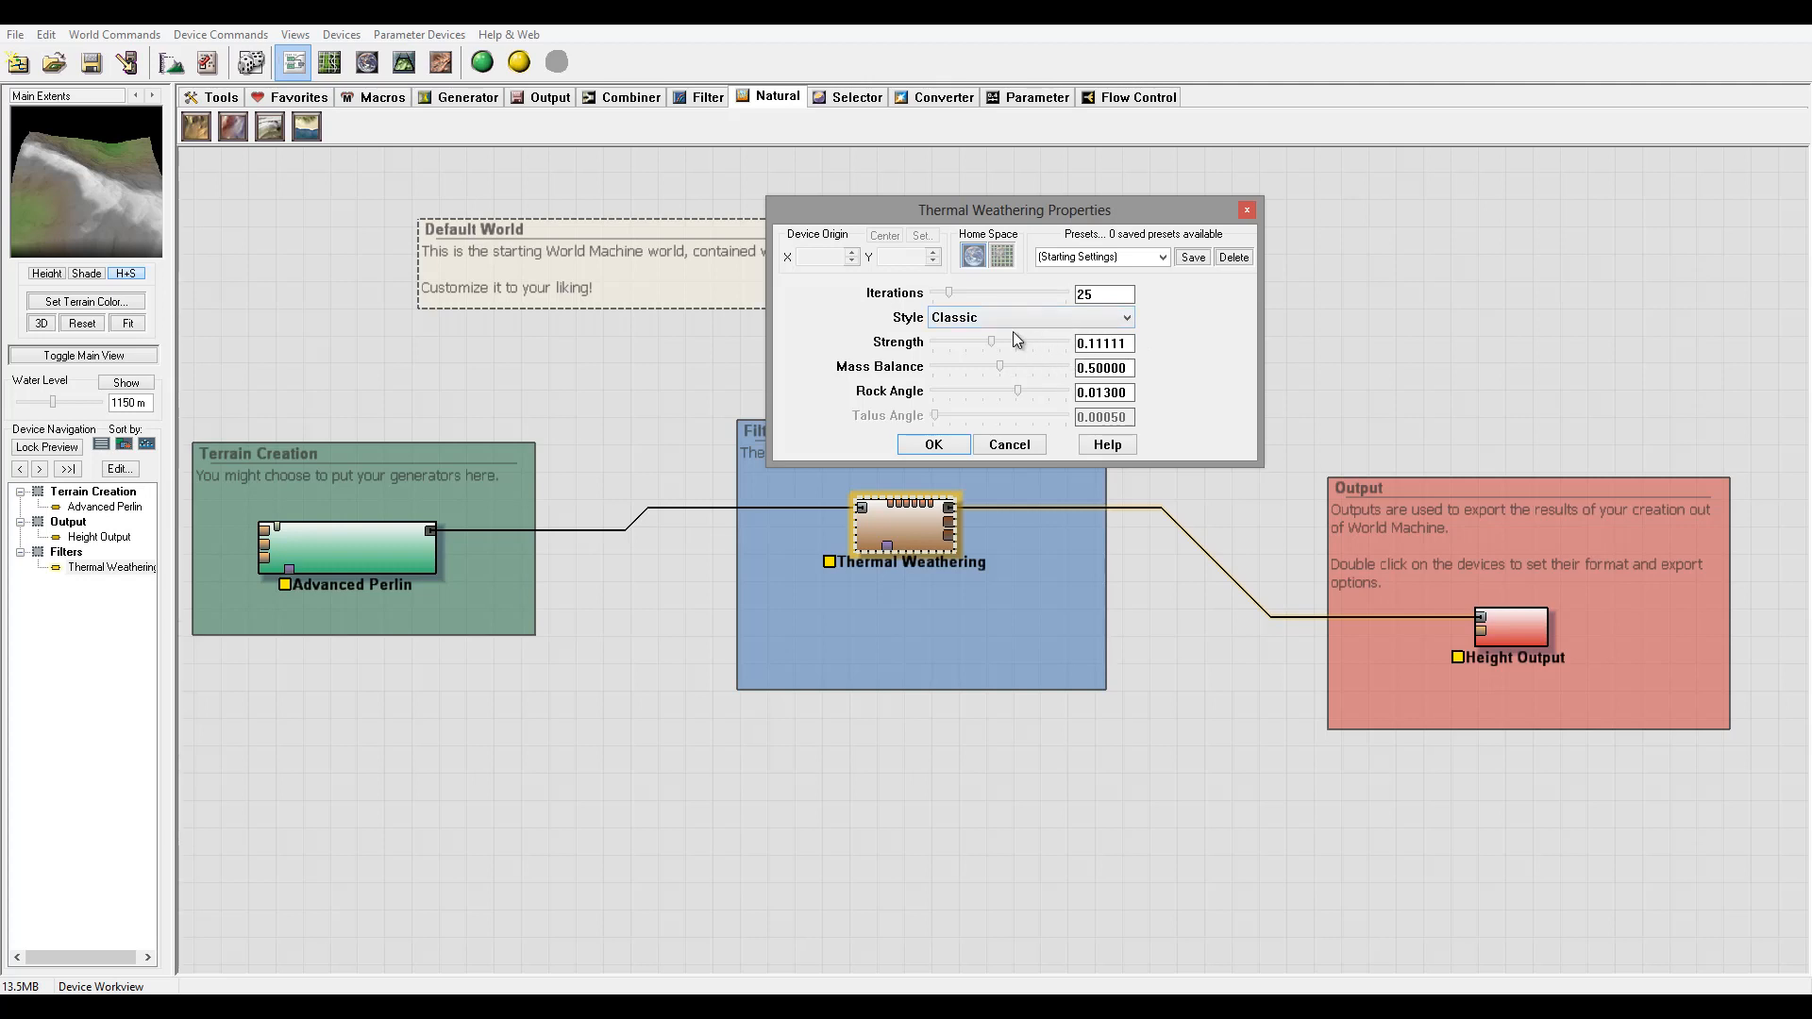
{"action": "mouse_move", "coordinate": [976, 354]}
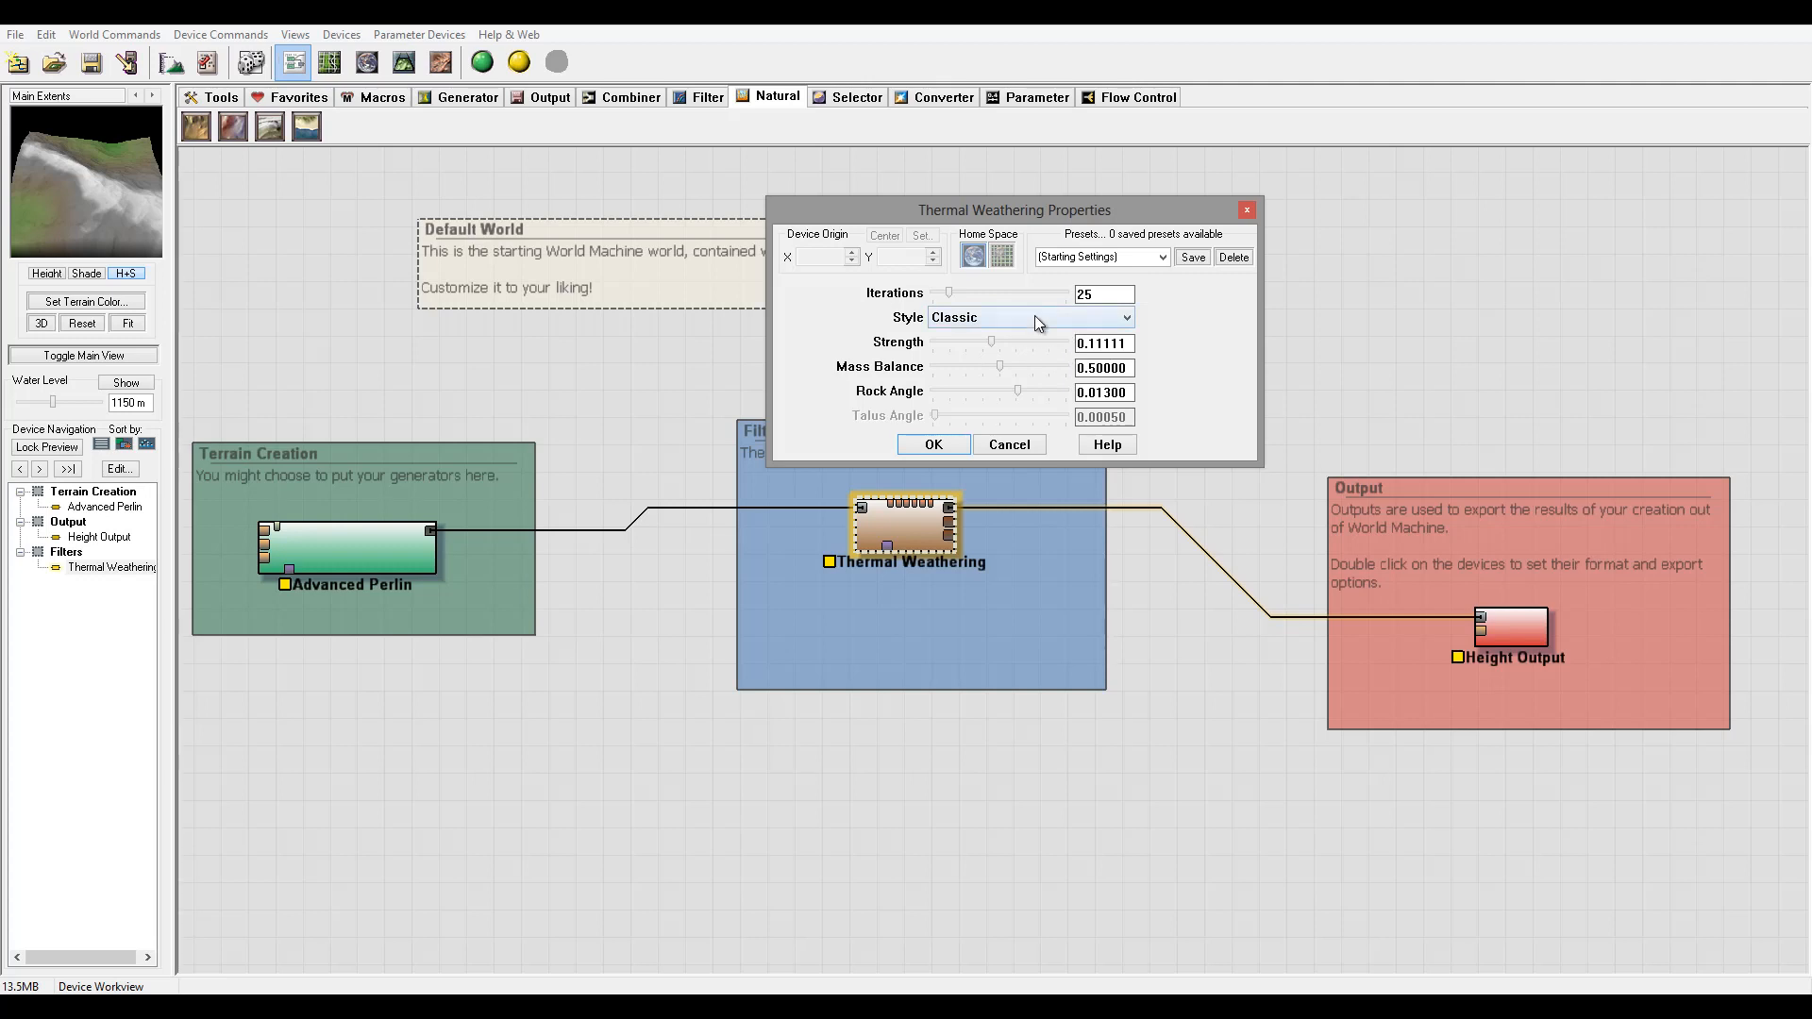
{"action": "mouse_move", "coordinate": [1040, 358]}
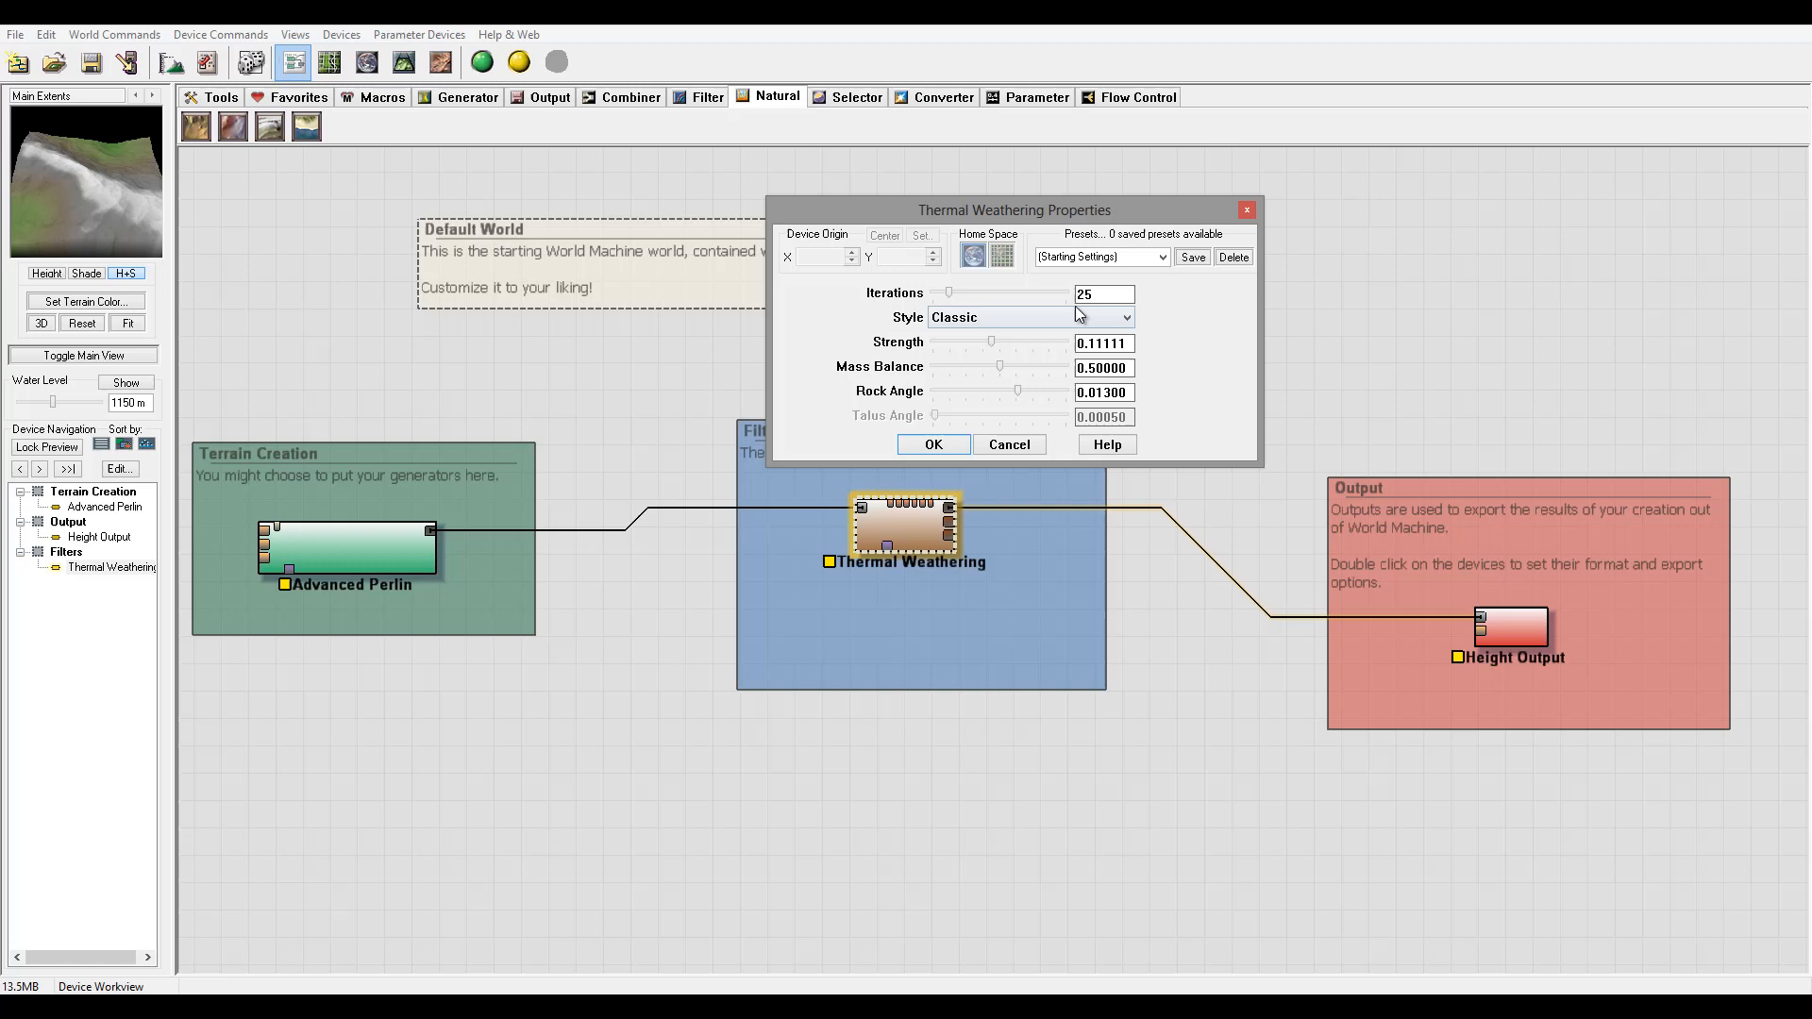
Switch the weathering style from Classic to Two-phase, activating Talus Angle.
{"action": "left_click", "coordinate": [1027, 317]}
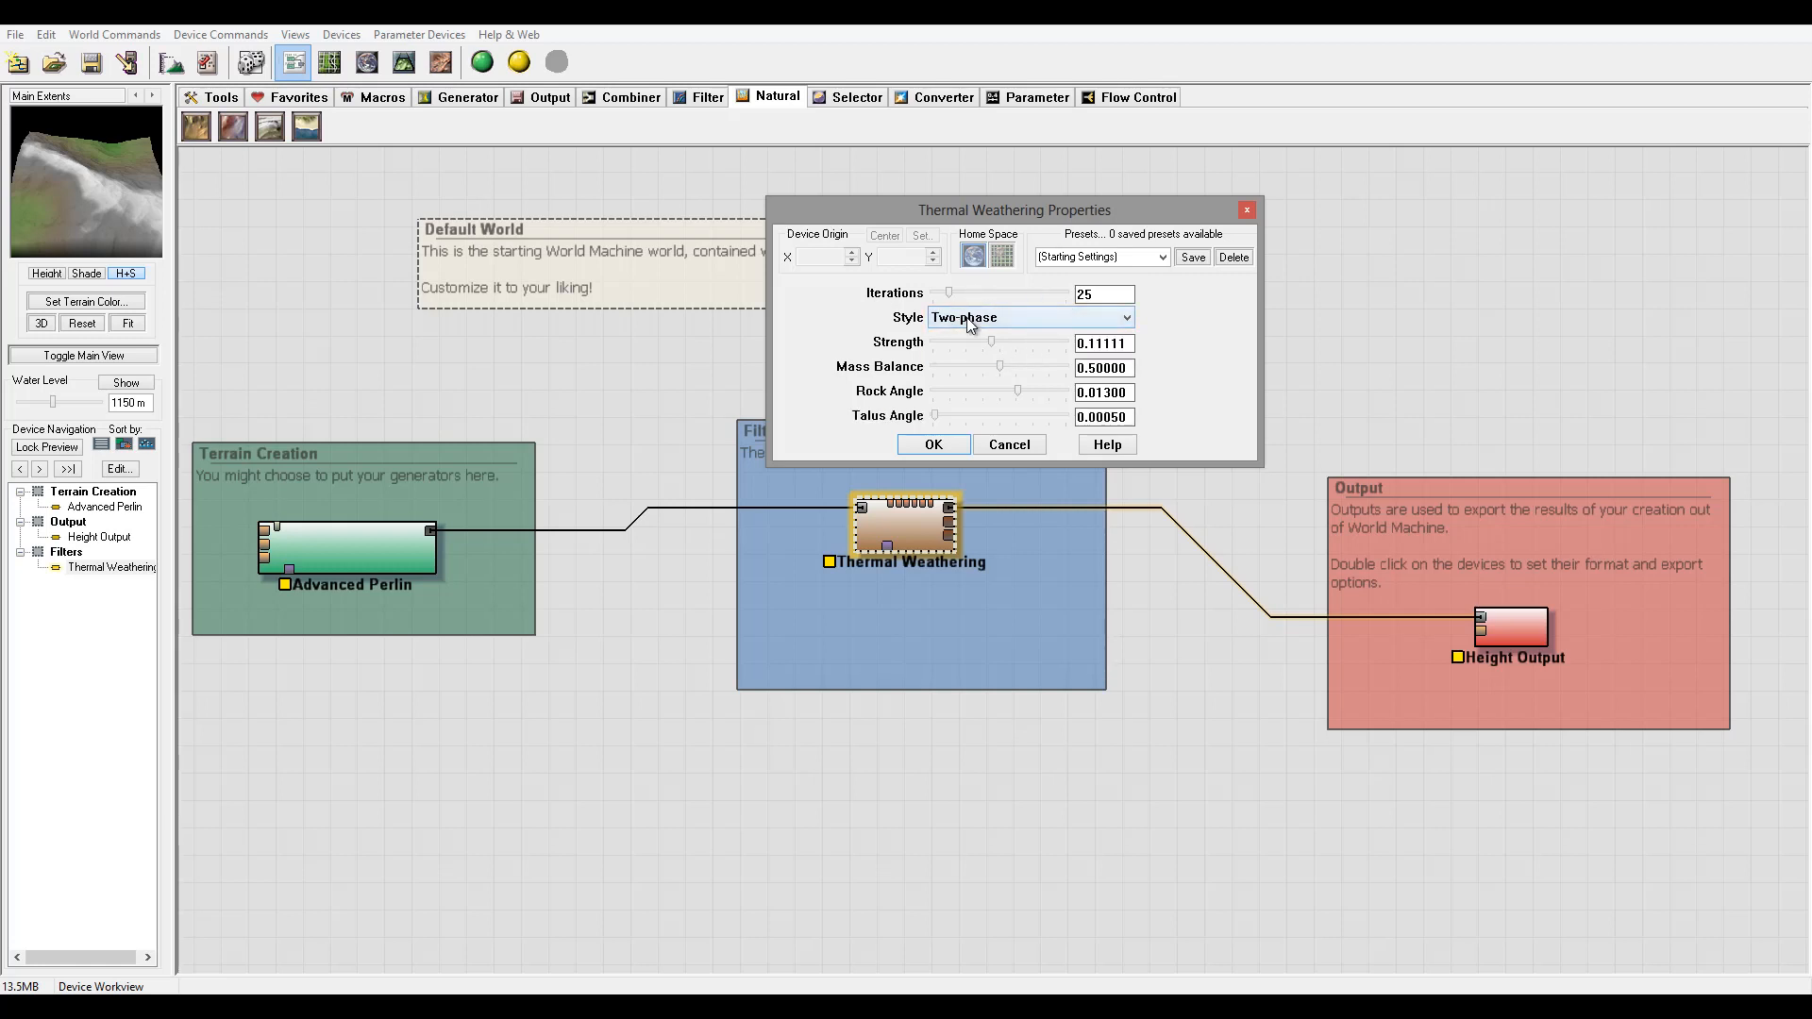
{"action": "mouse_move", "coordinate": [1100, 327]}
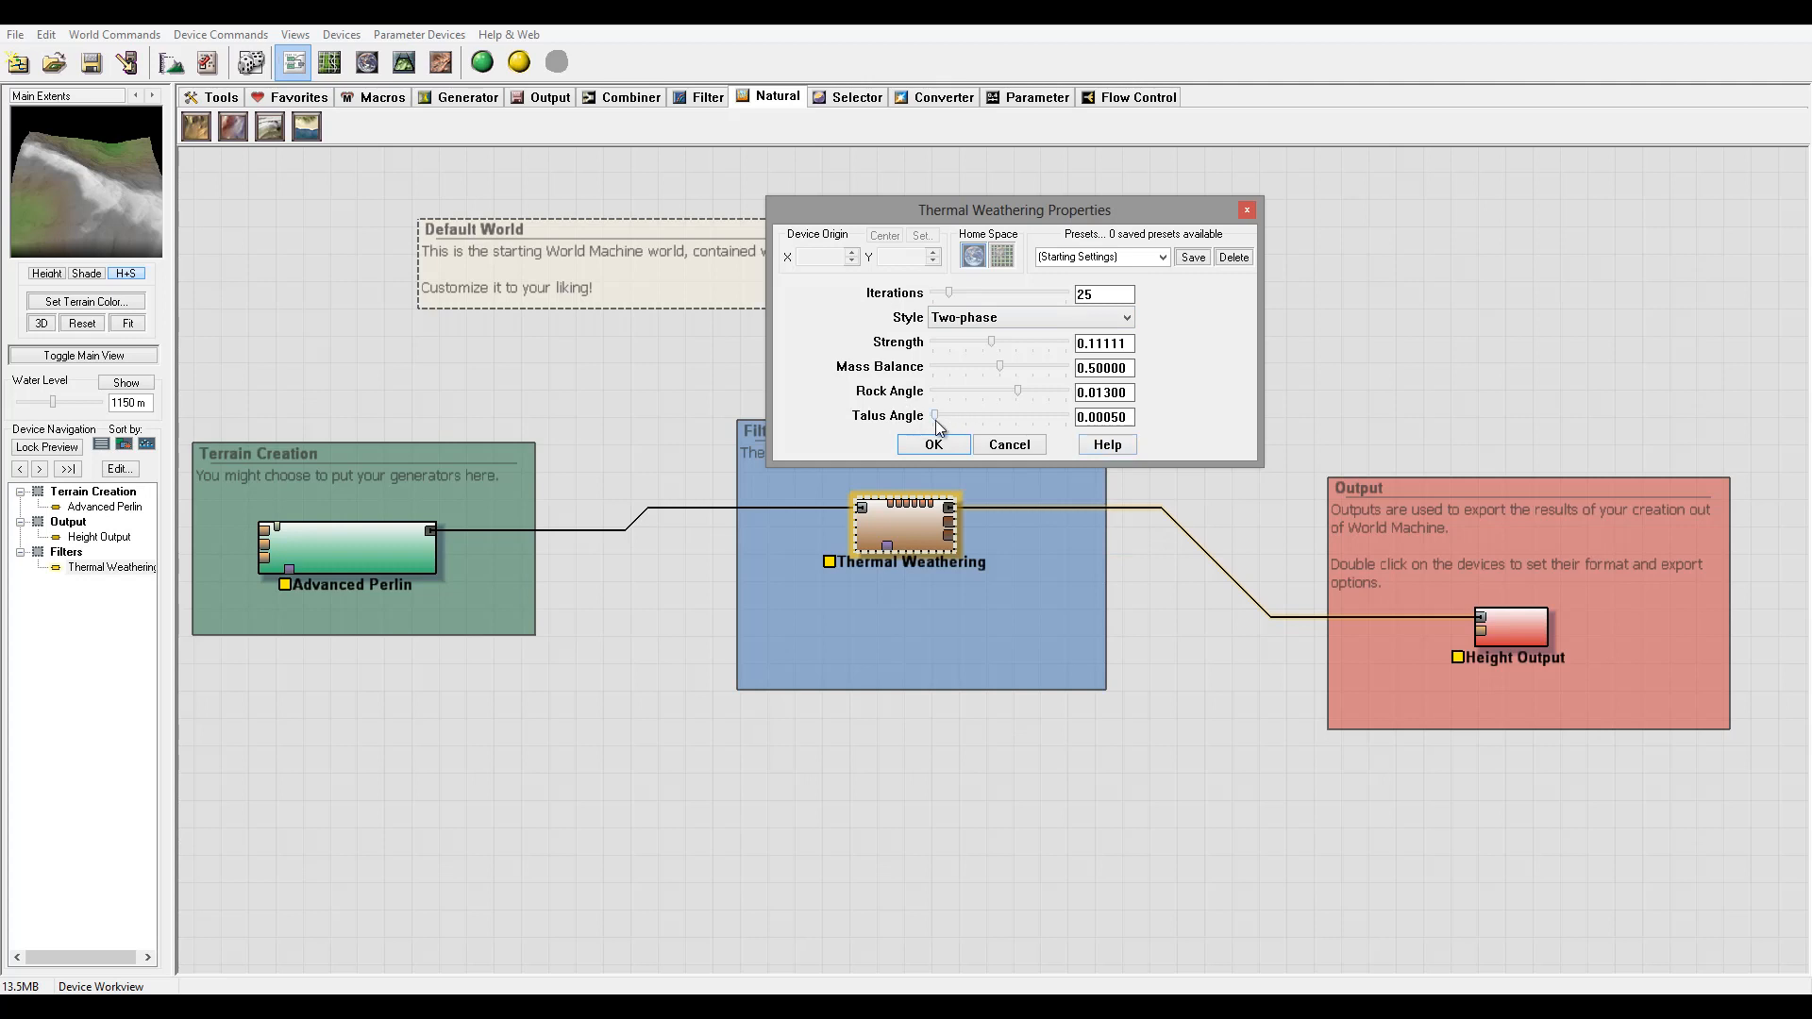
{"action": "mouse_move", "coordinate": [959, 425]}
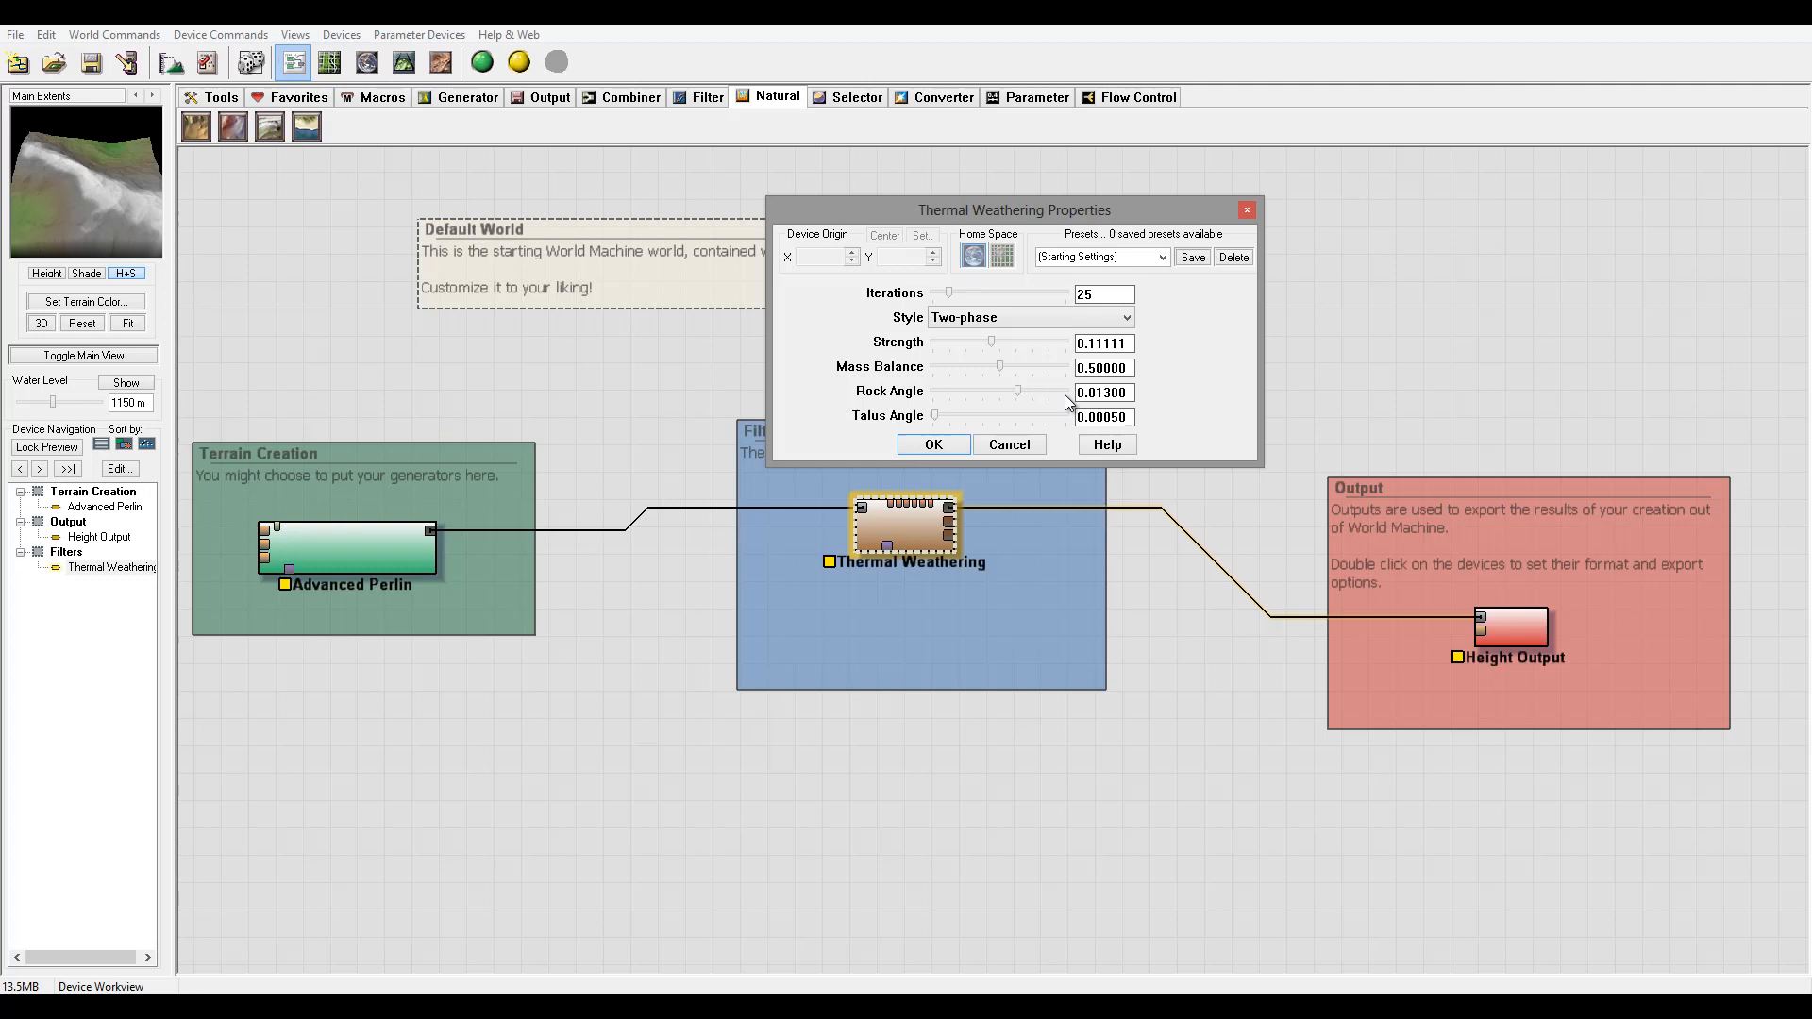
{"action": "mouse_move", "coordinate": [1053, 328]}
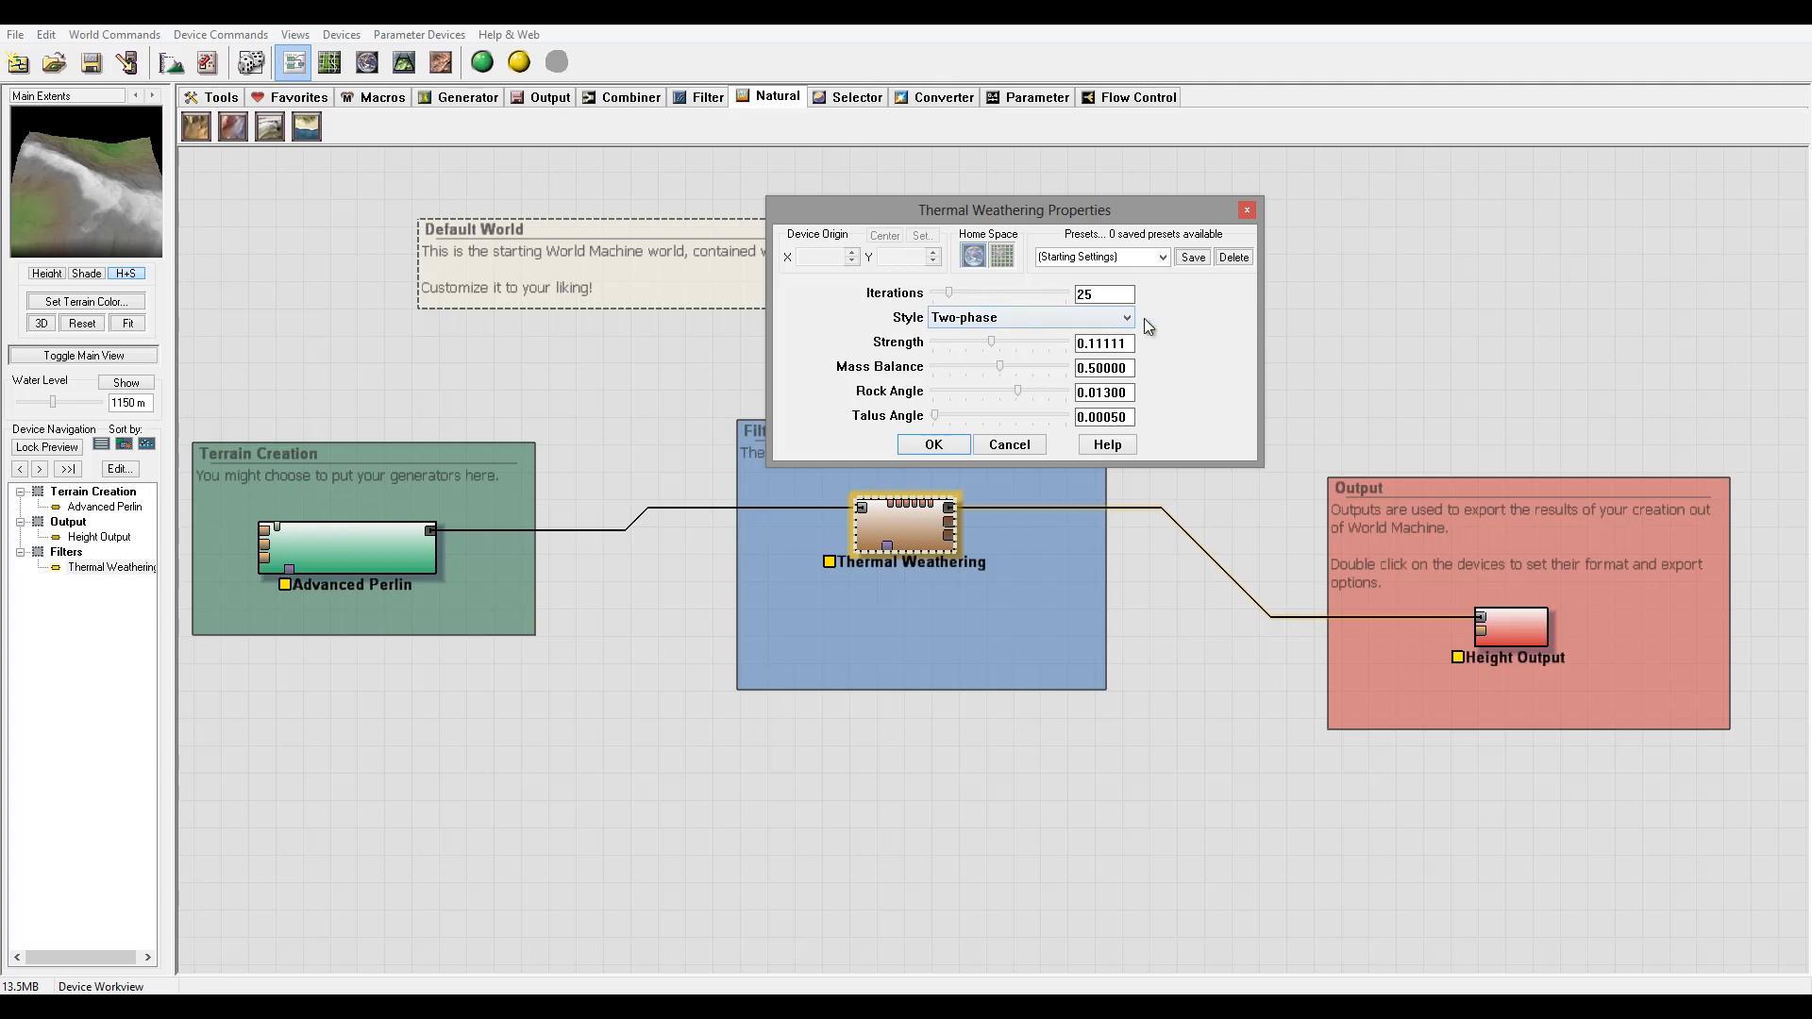
{"action": "mouse_move", "coordinate": [457, 70]}
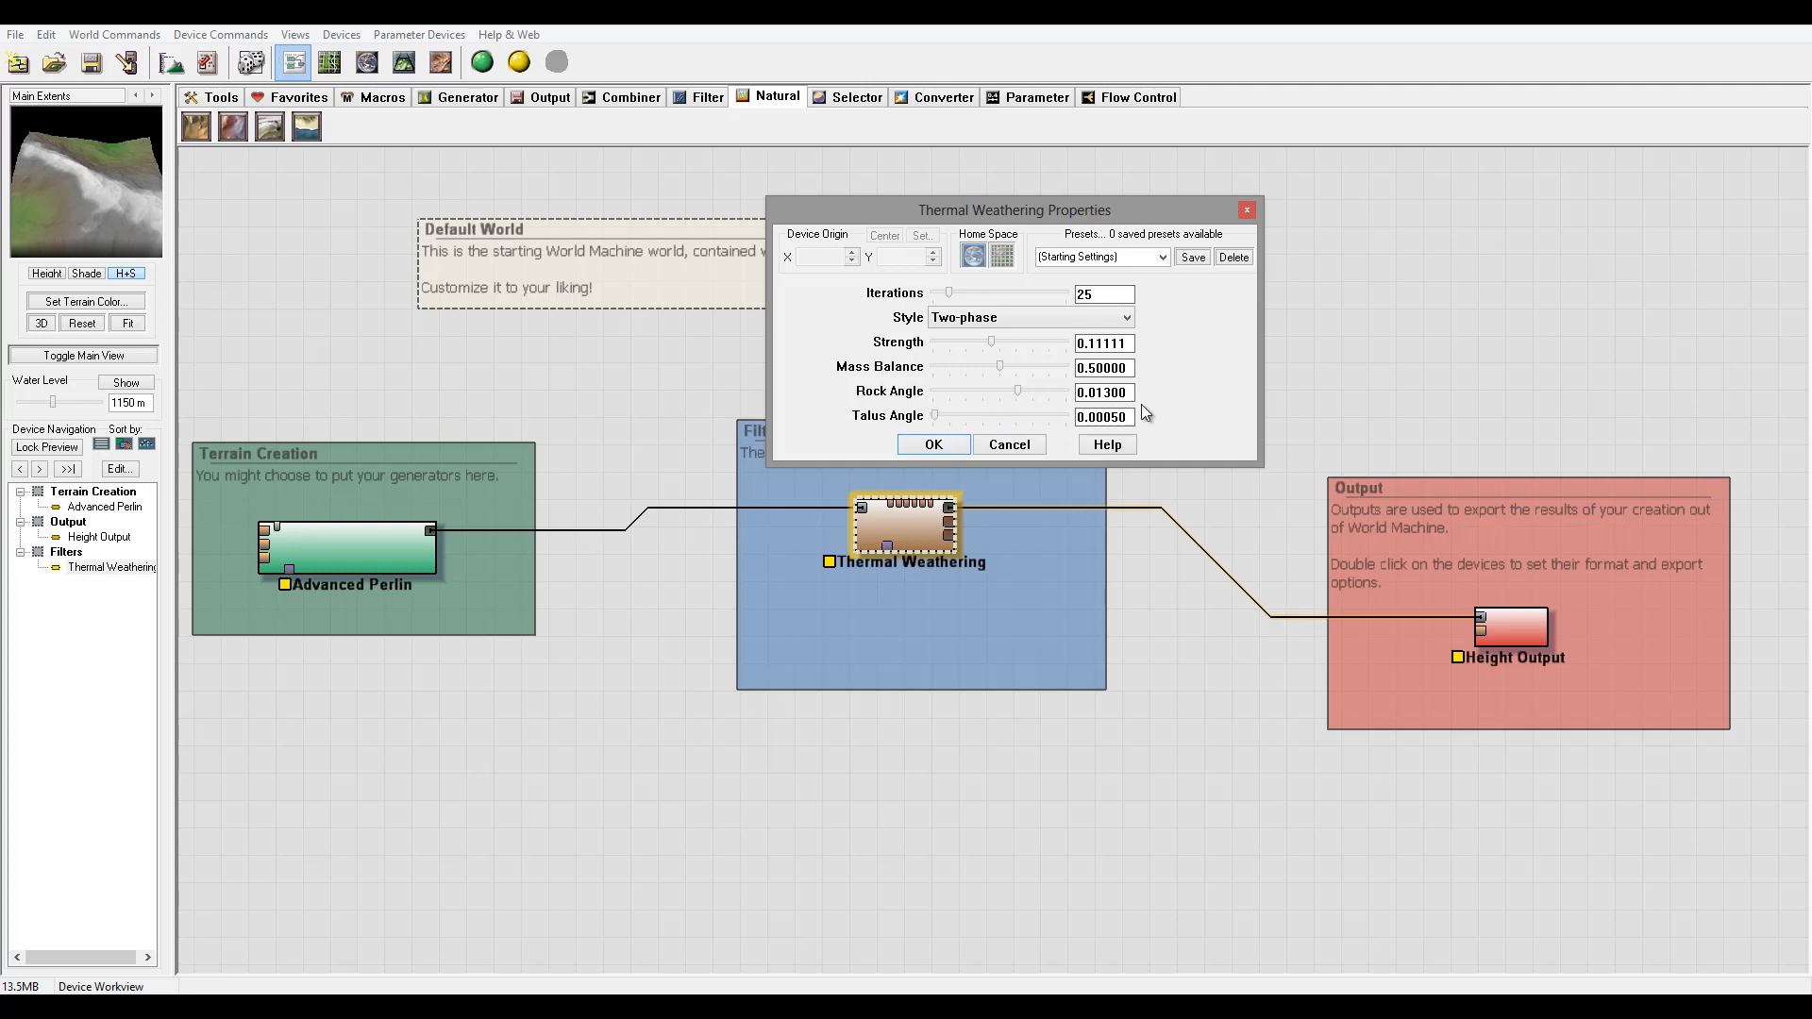
{"action": "mouse_move", "coordinate": [1171, 360]}
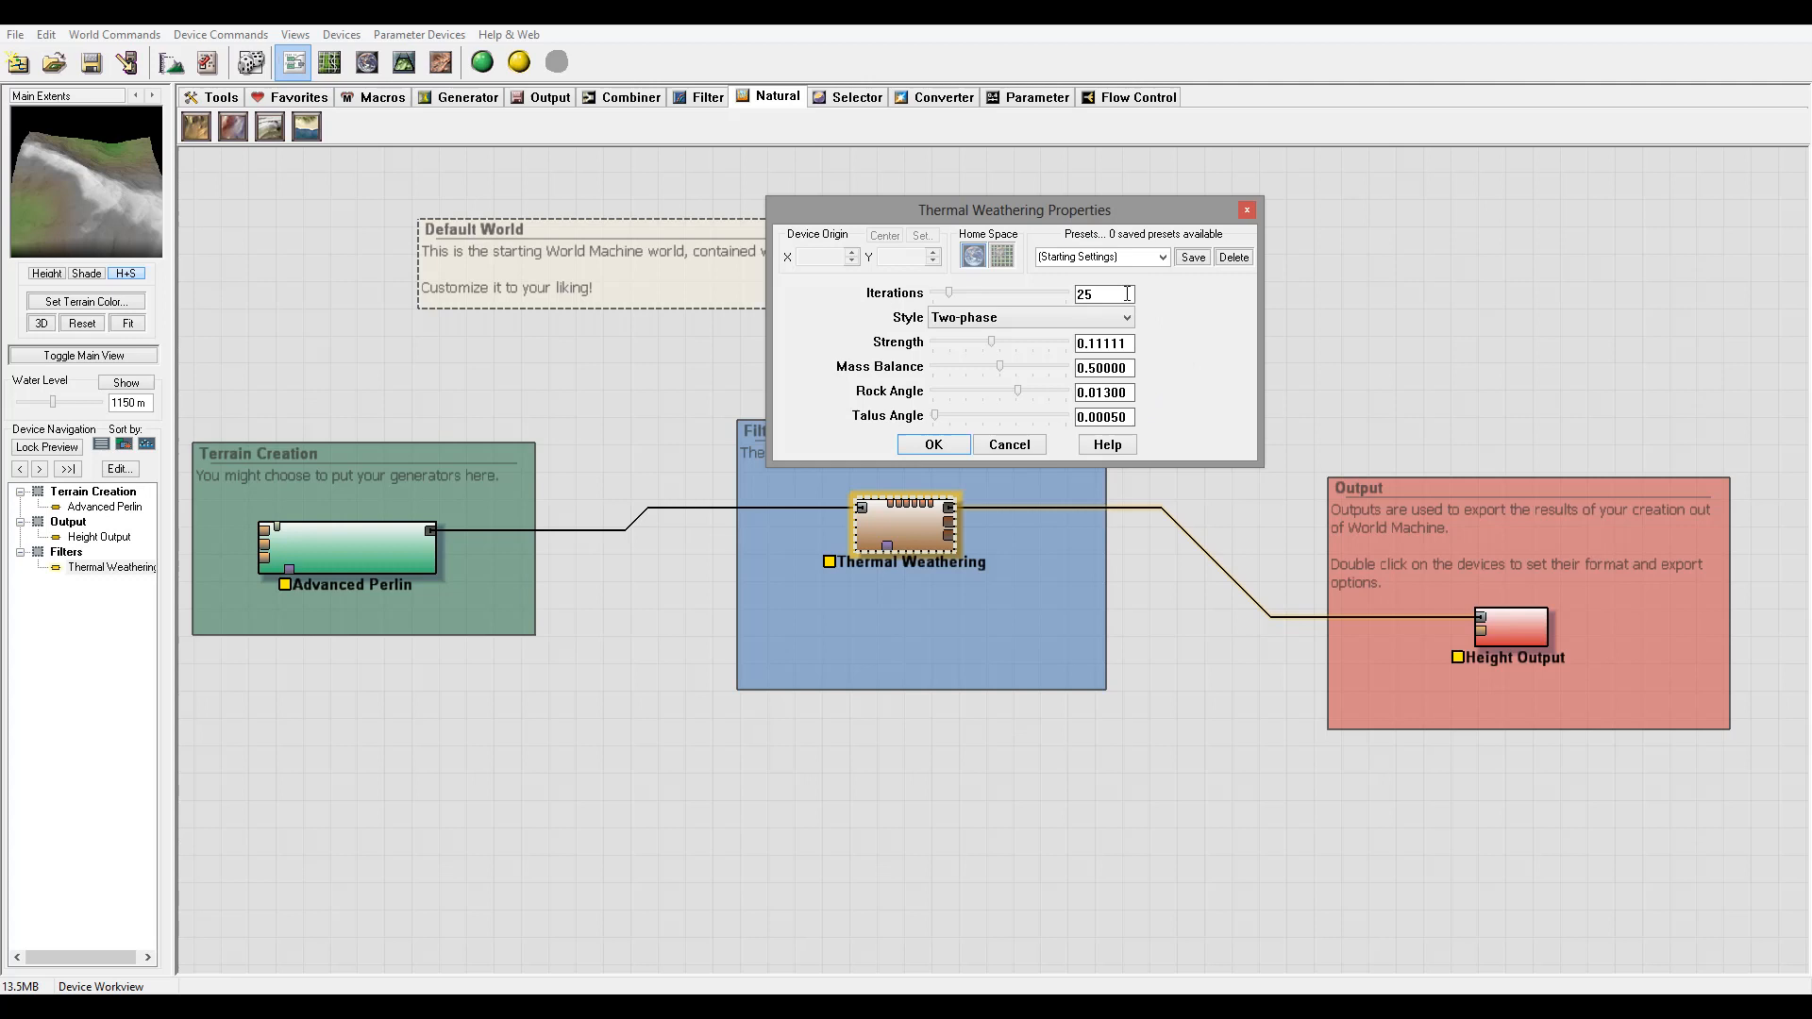
Return to Classic style with strength about 0.18 and mass balance 0.5.
{"action": "left_click", "coordinate": [1027, 317]}
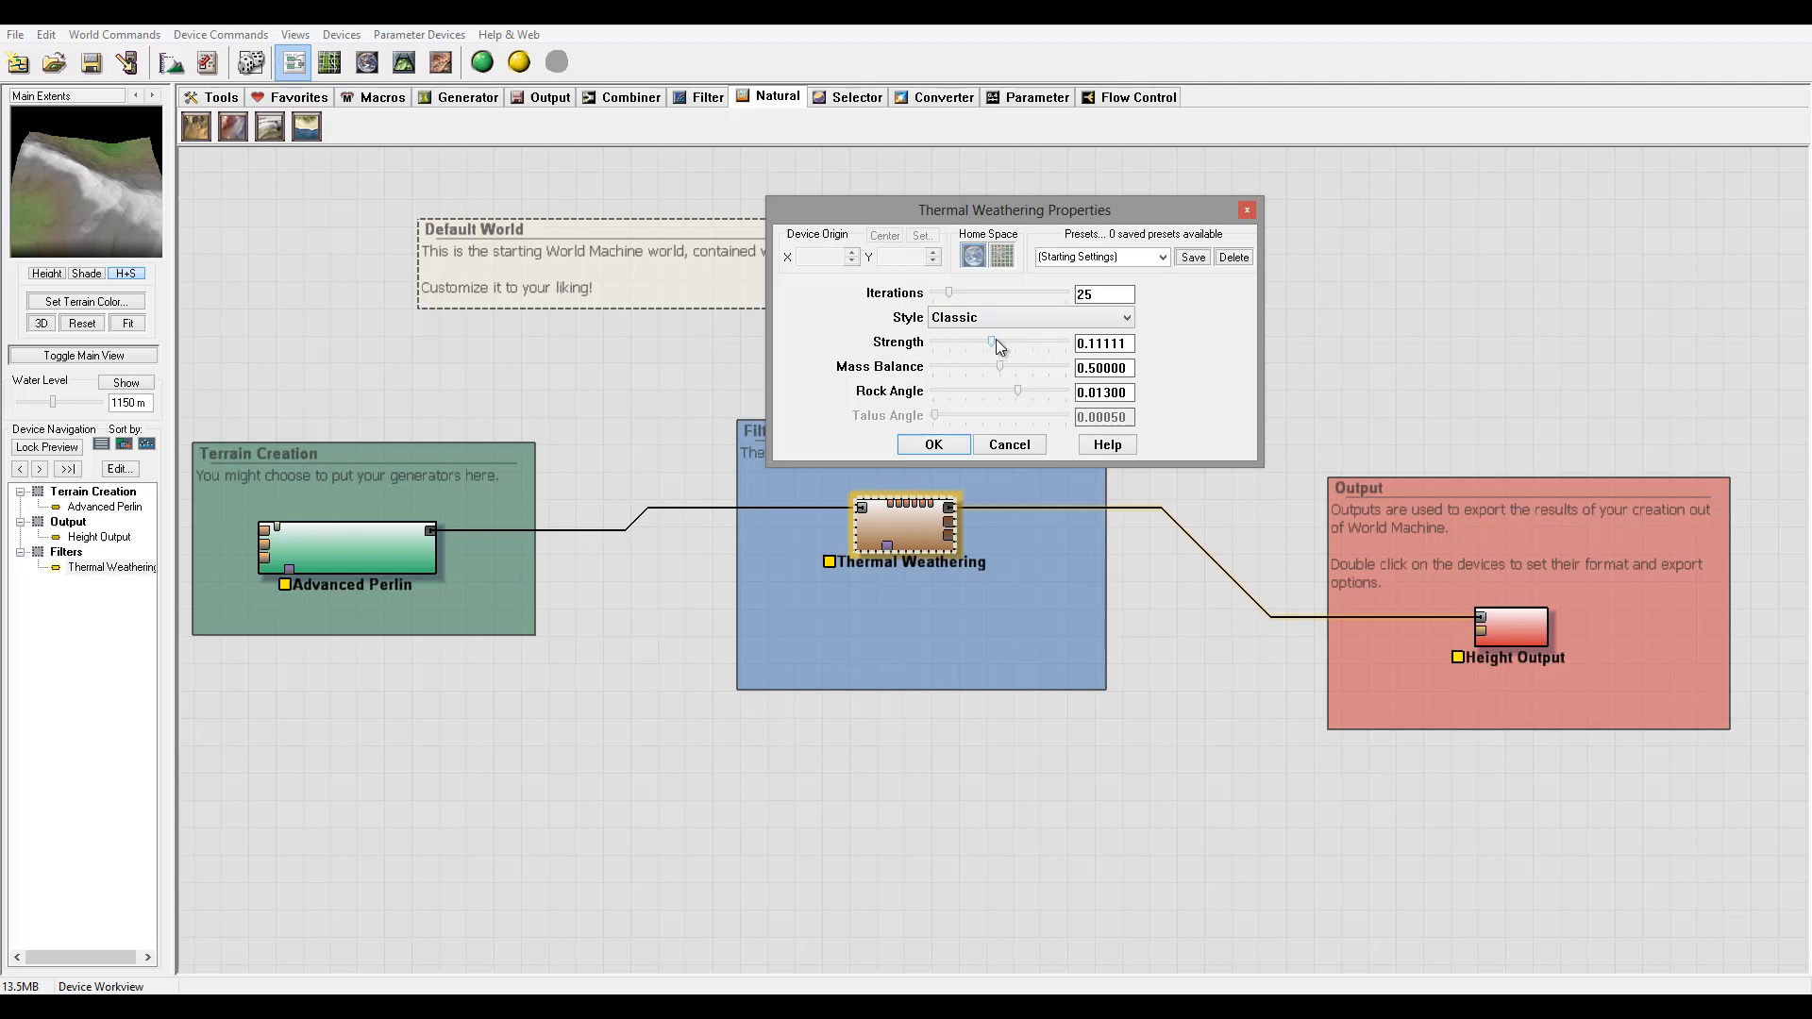
{"action": "left_click_drag", "start_coordinate": [991, 344], "coordinate": [1027, 344]}
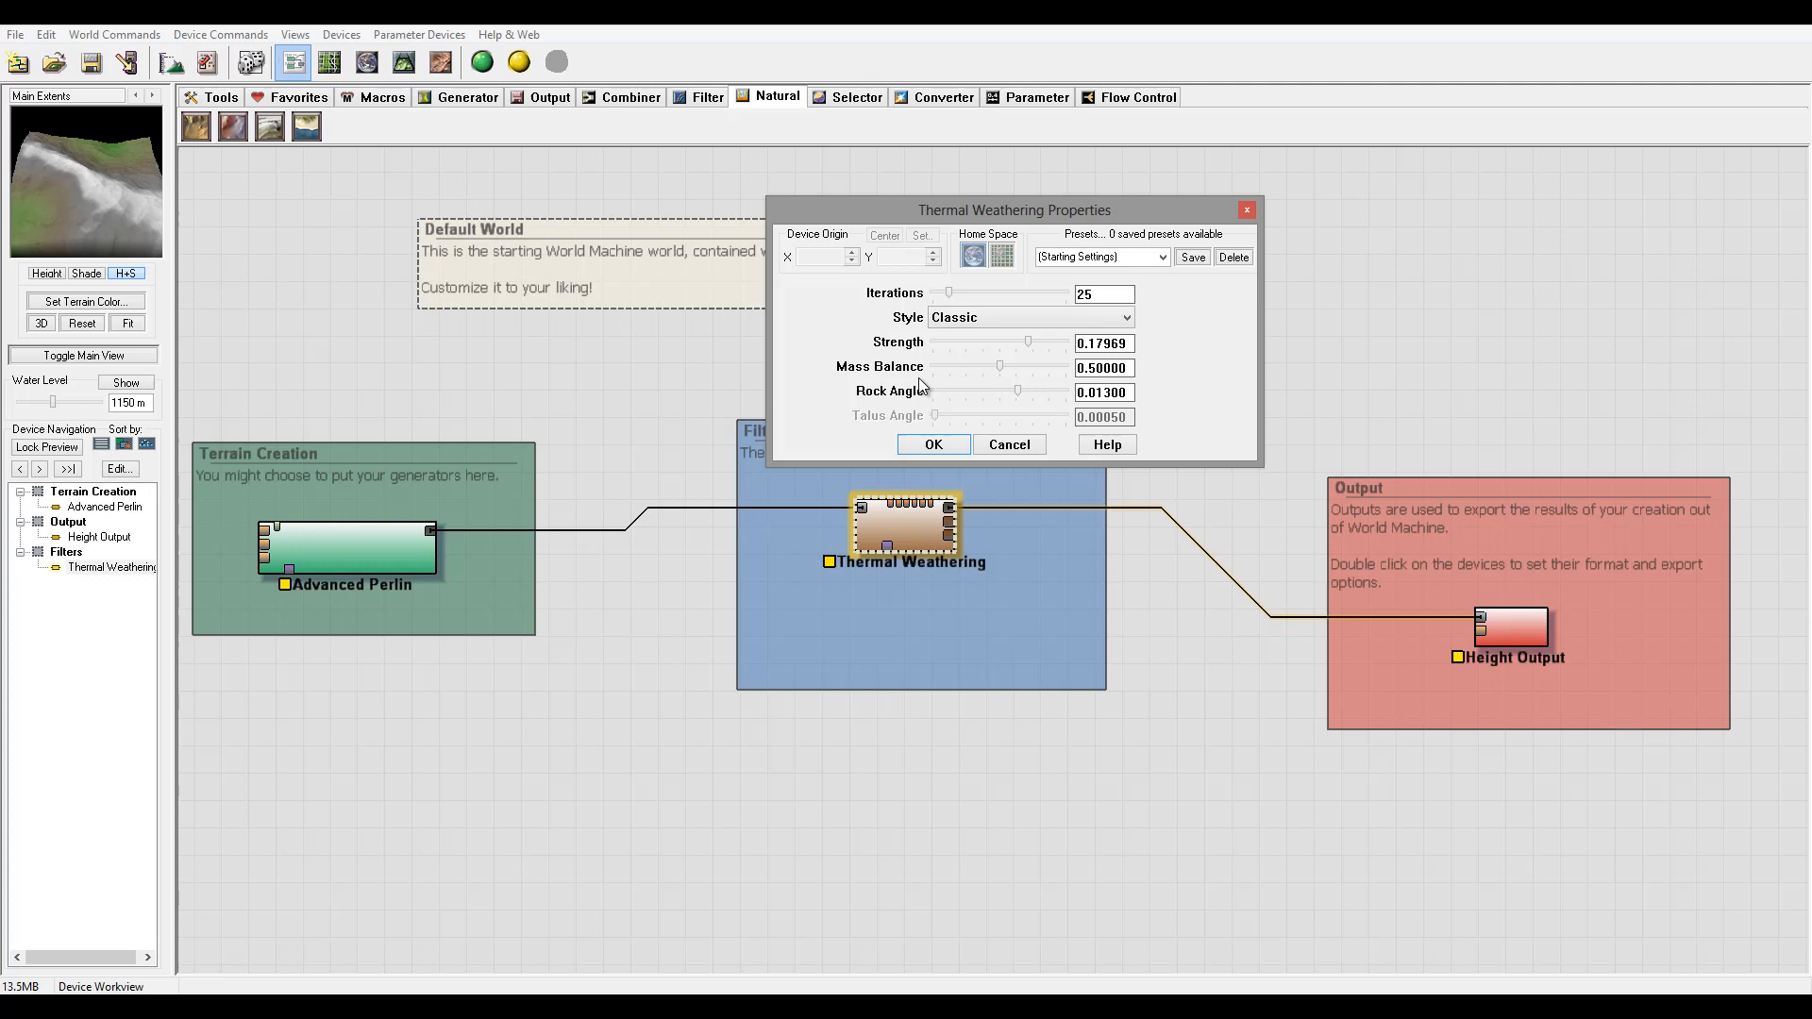
{"action": "mouse_move", "coordinate": [1064, 394]}
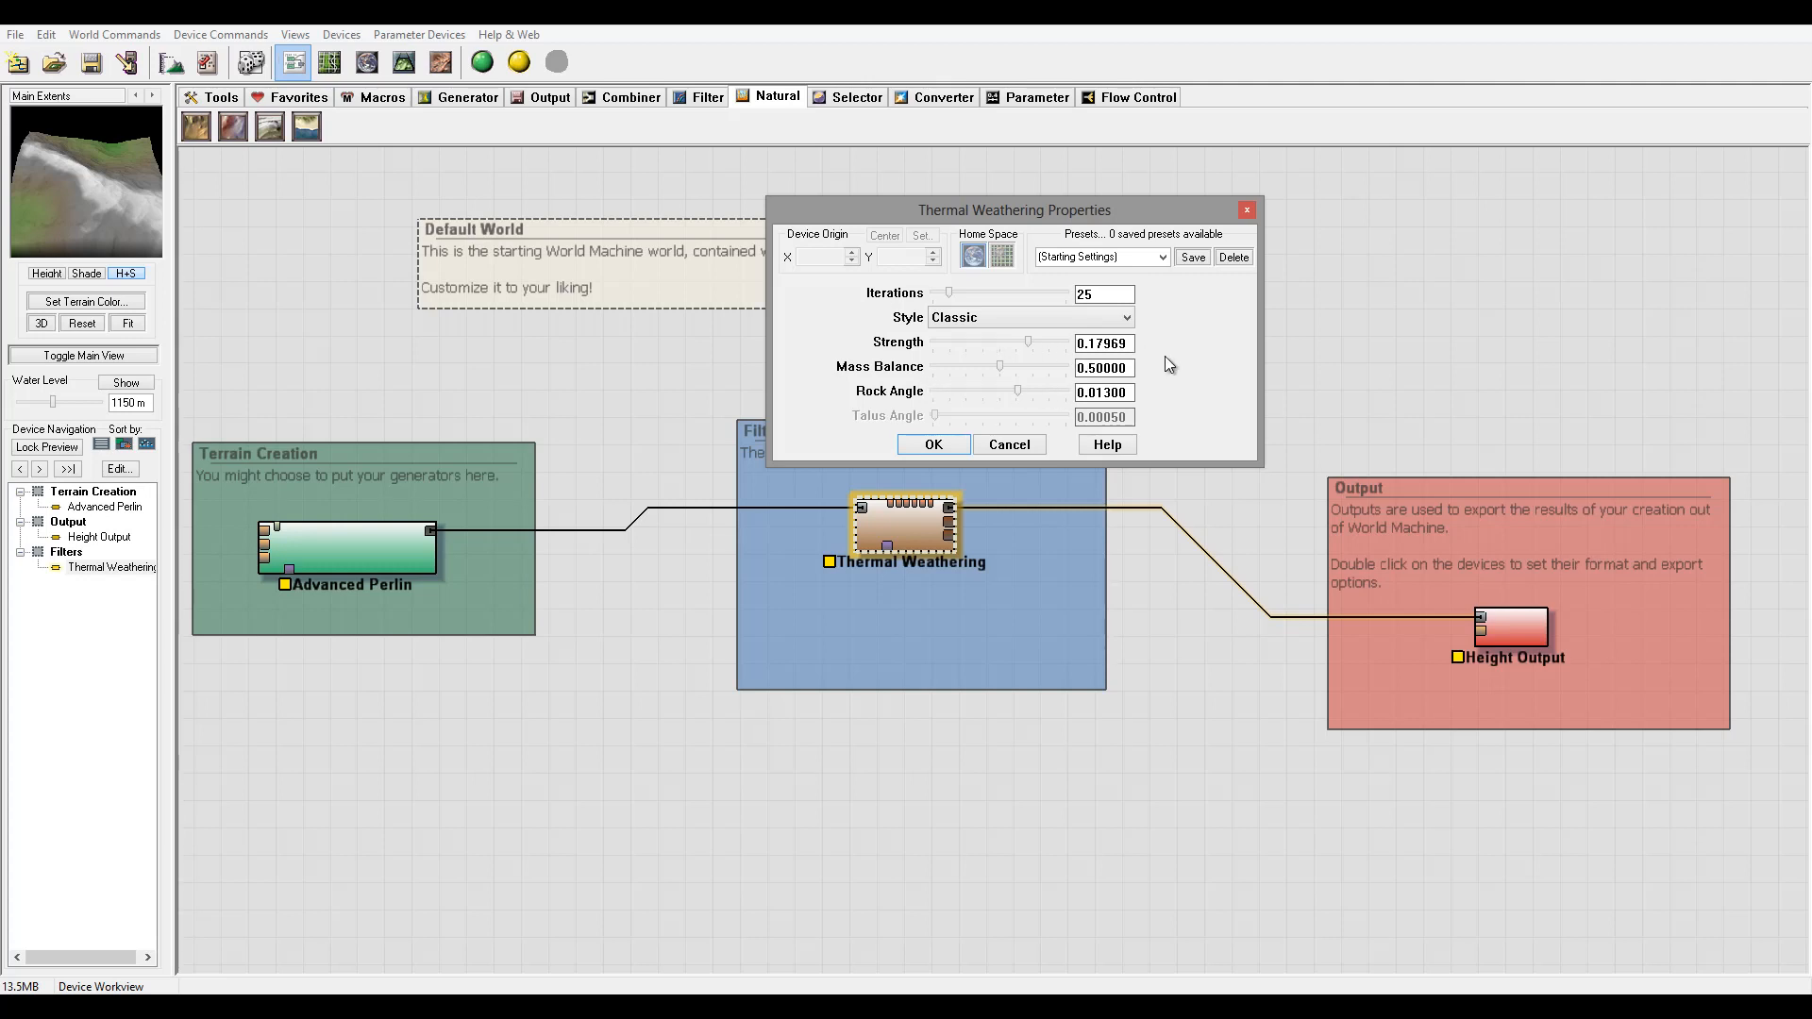
{"action": "mouse_move", "coordinate": [1063, 368]}
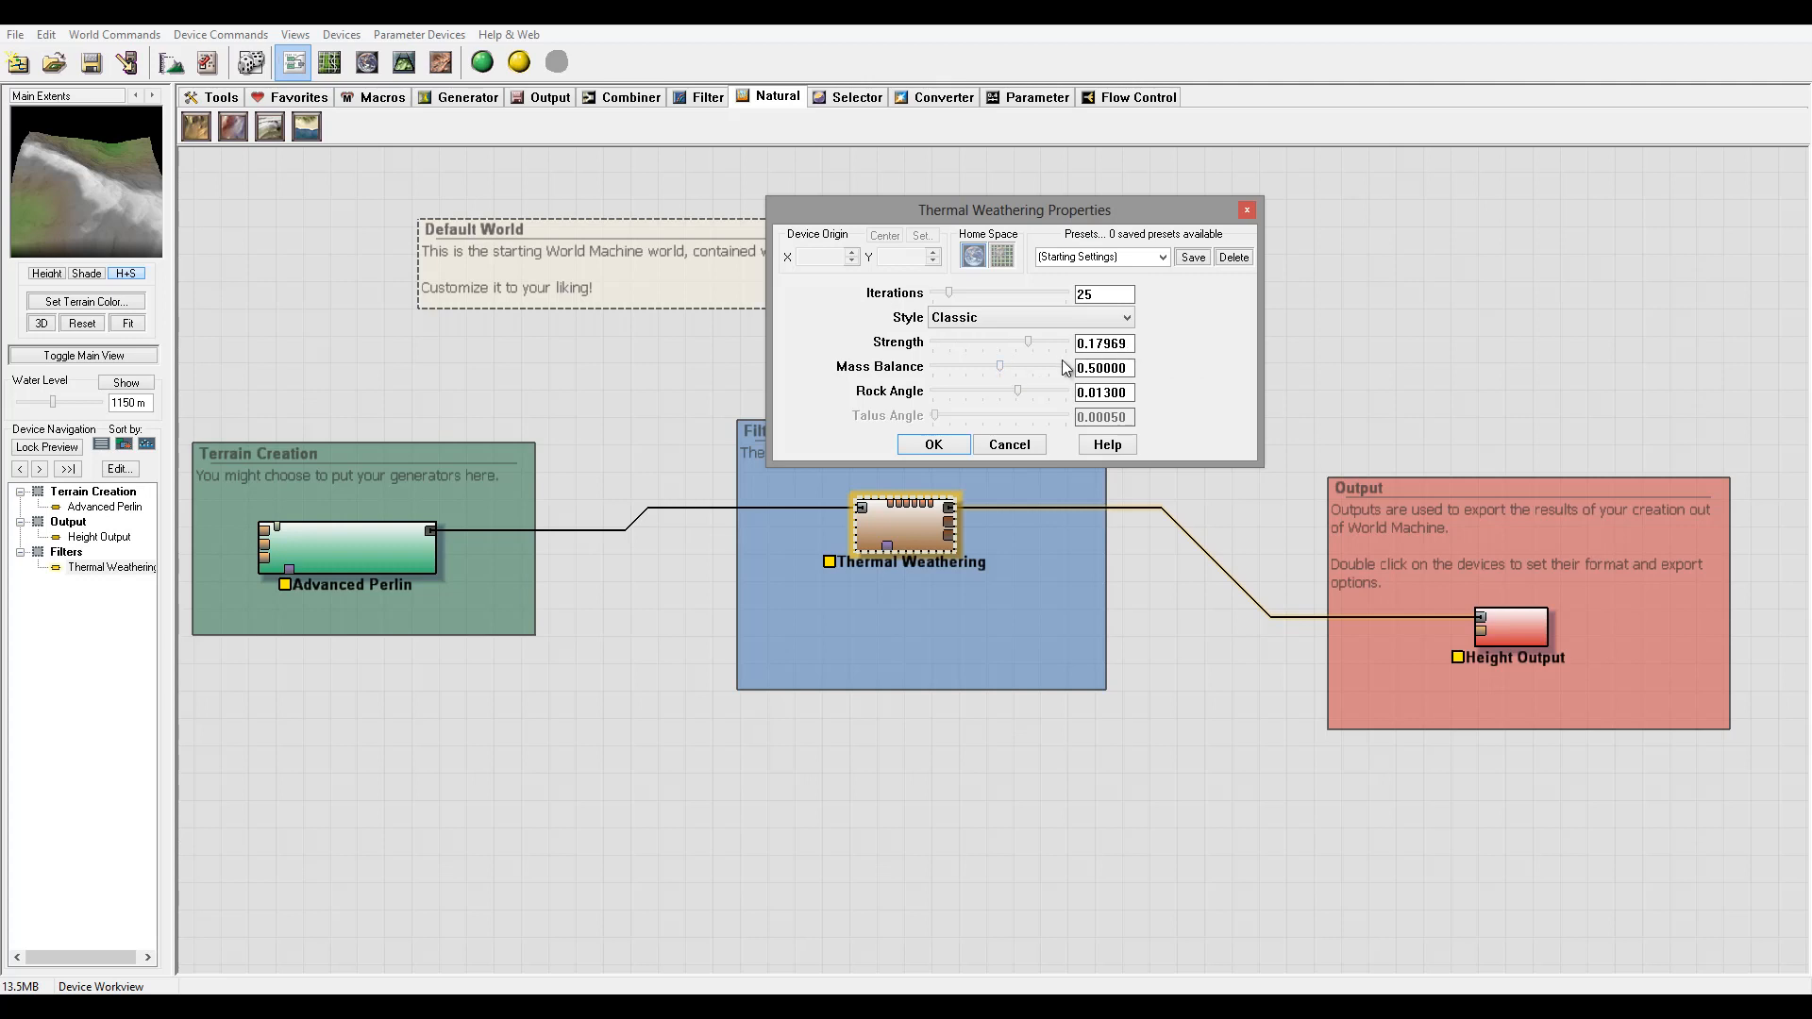
{"action": "mouse_move", "coordinate": [1001, 372]}
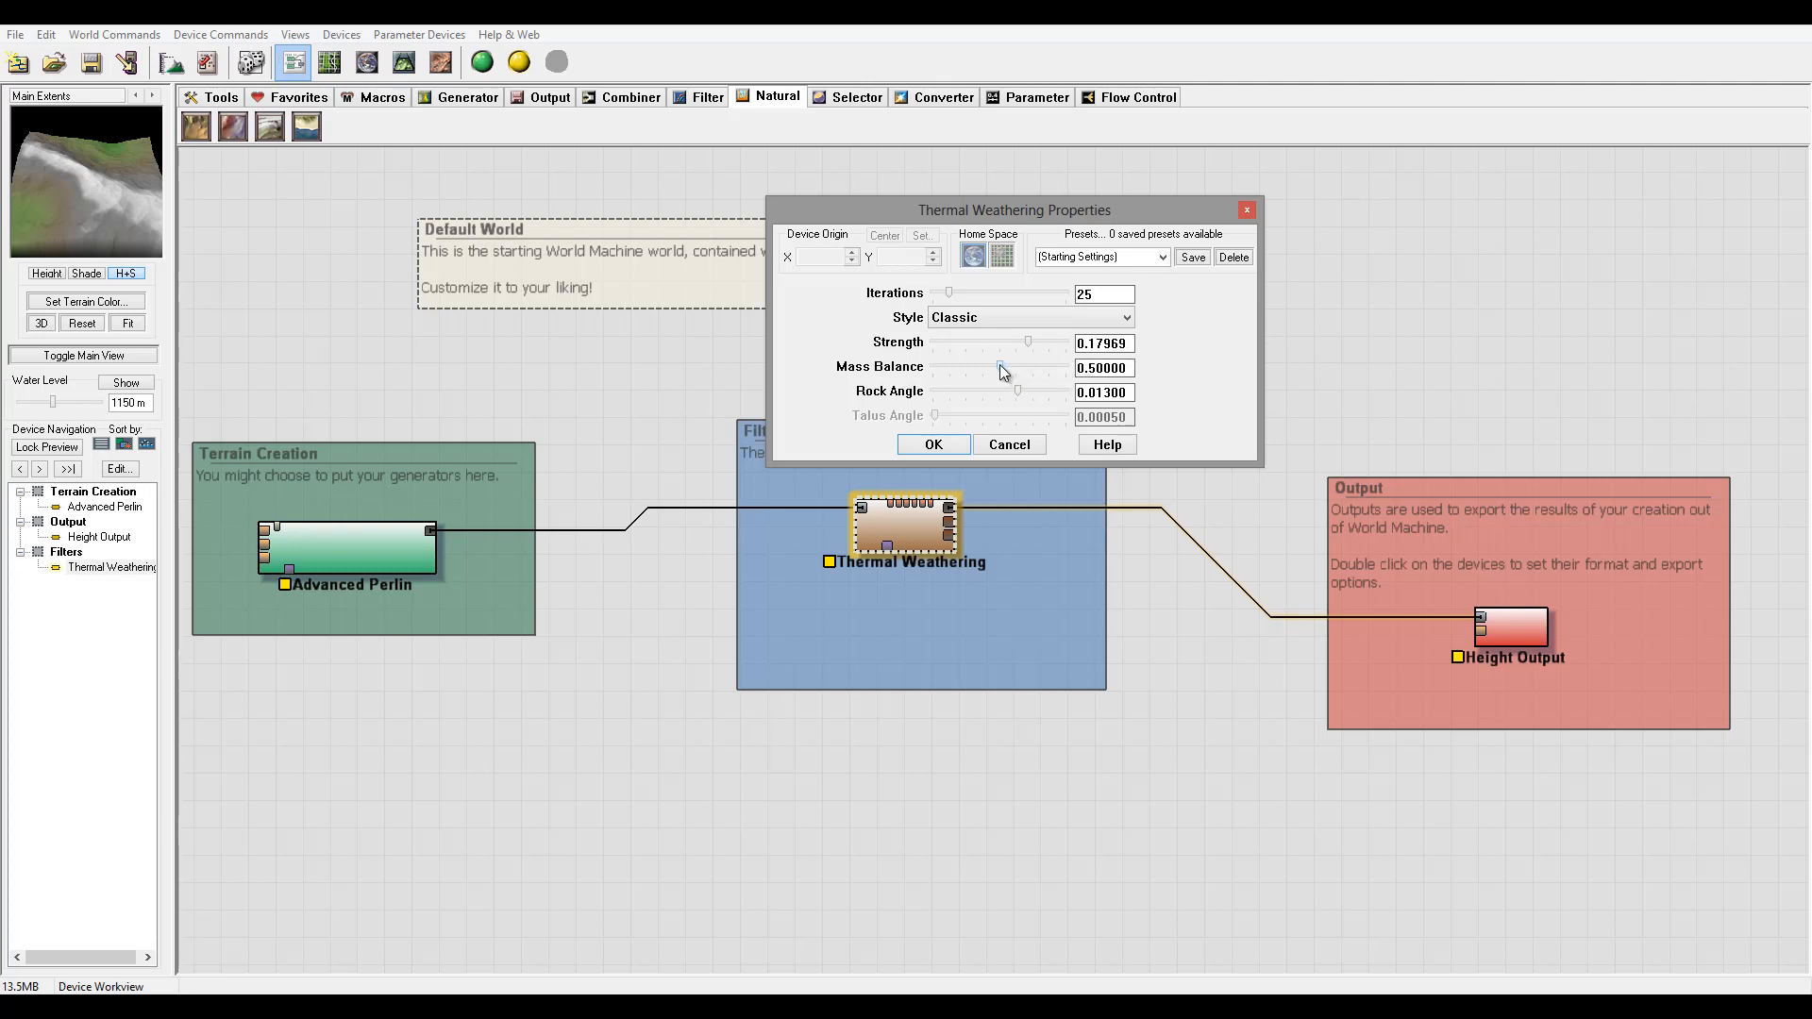
{"action": "mouse_move", "coordinate": [991, 372]}
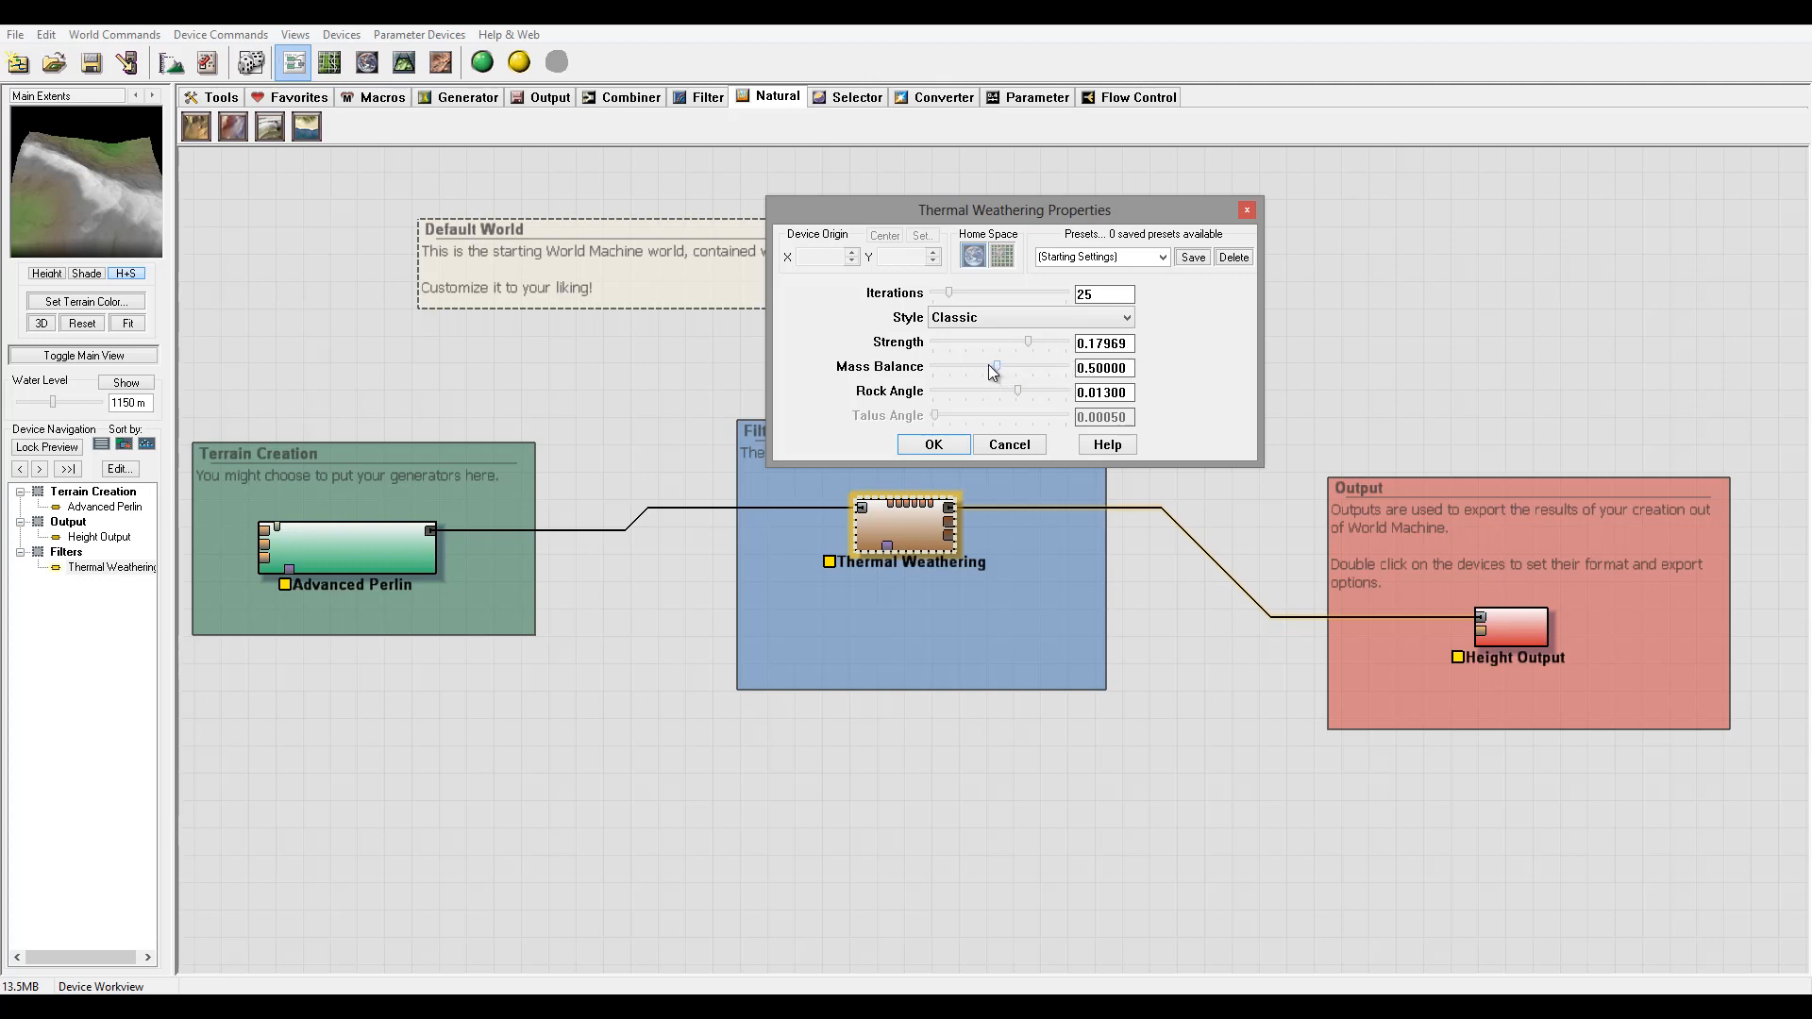
{"action": "left_click_drag", "start_coordinate": [1027, 368], "coordinate": [997, 368]}
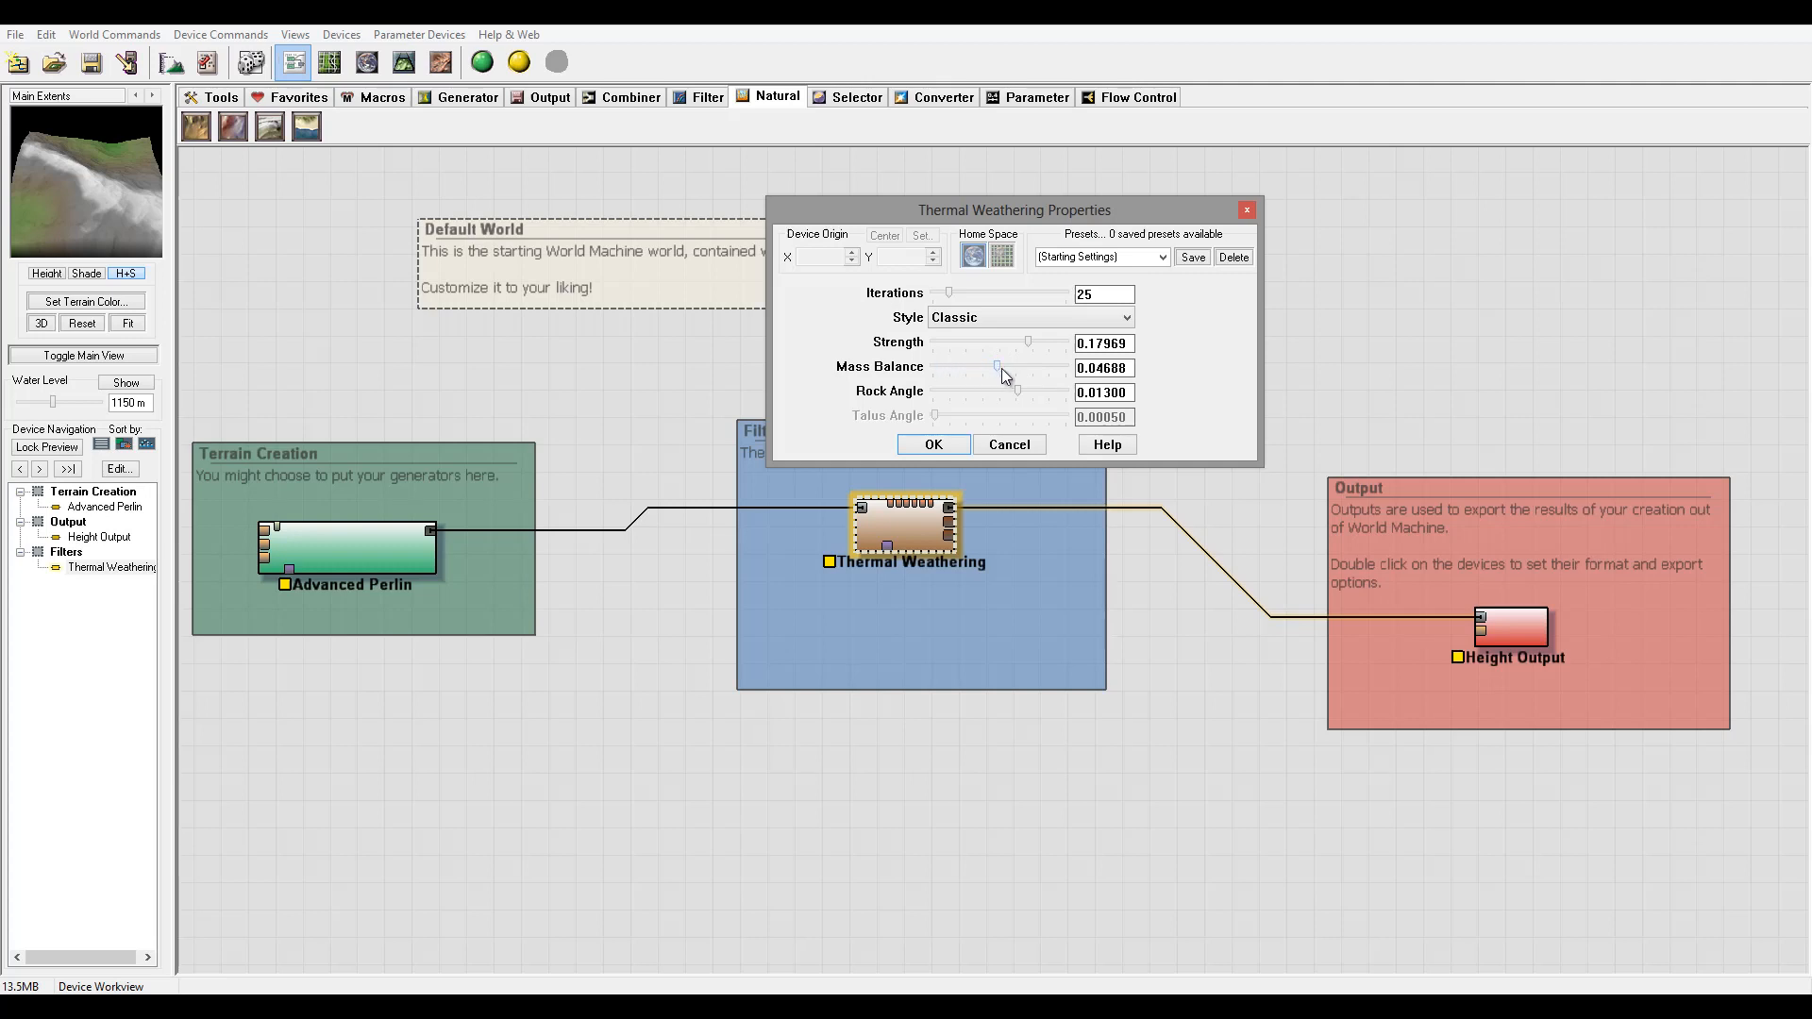
{"action": "left_click_drag", "start_coordinate": [996, 368], "coordinate": [1045, 368]}
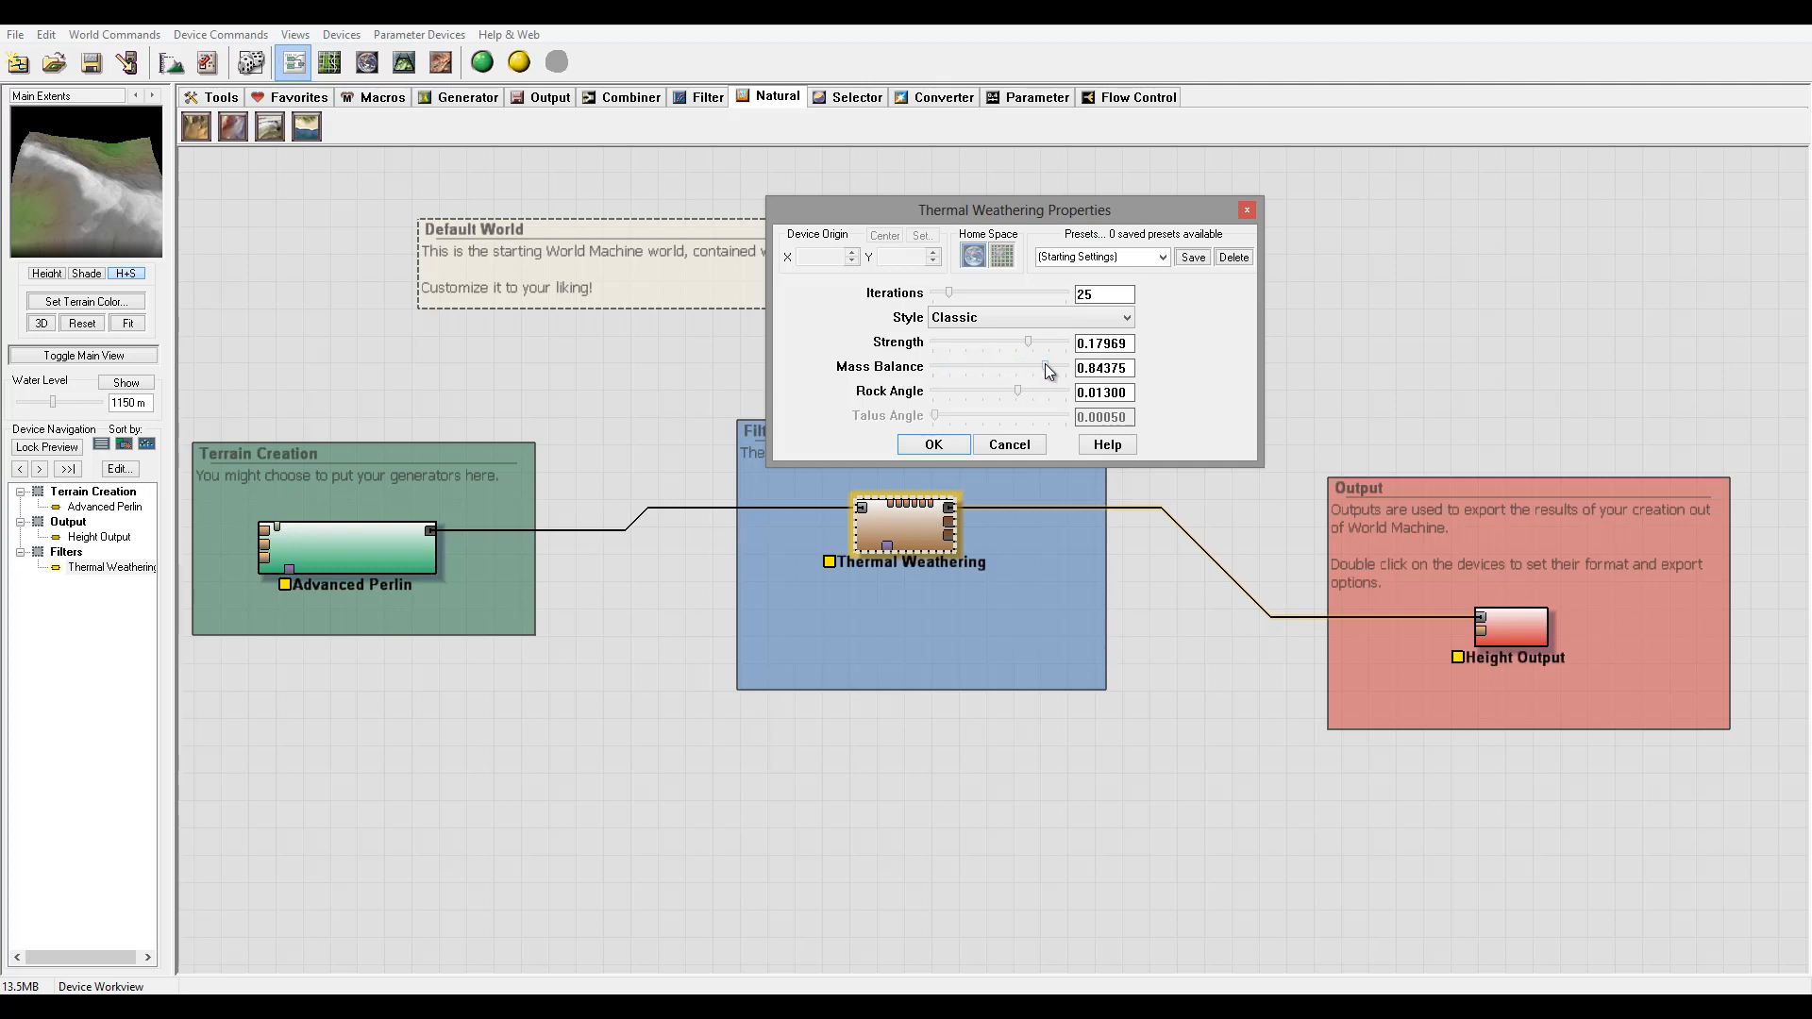
{"action": "mouse_move", "coordinate": [1040, 370]}
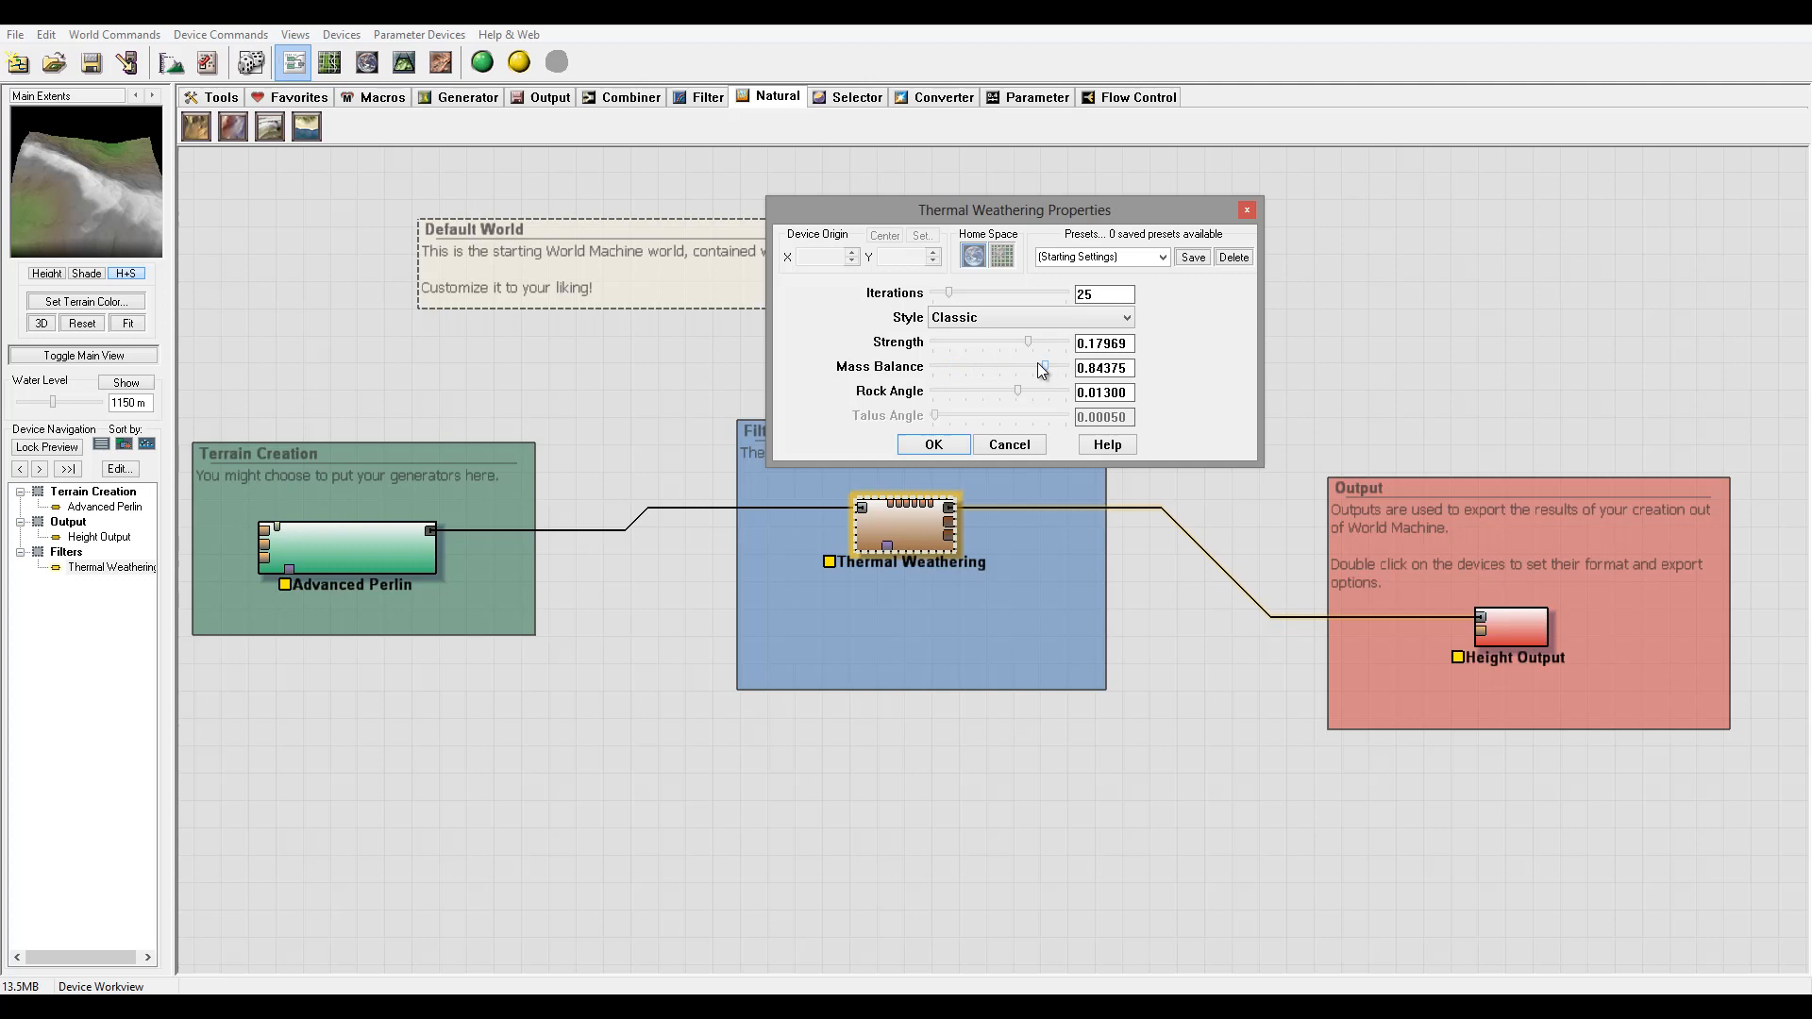
{"action": "left_click_drag", "start_coordinate": [1027, 368], "coordinate": [1000, 368]}
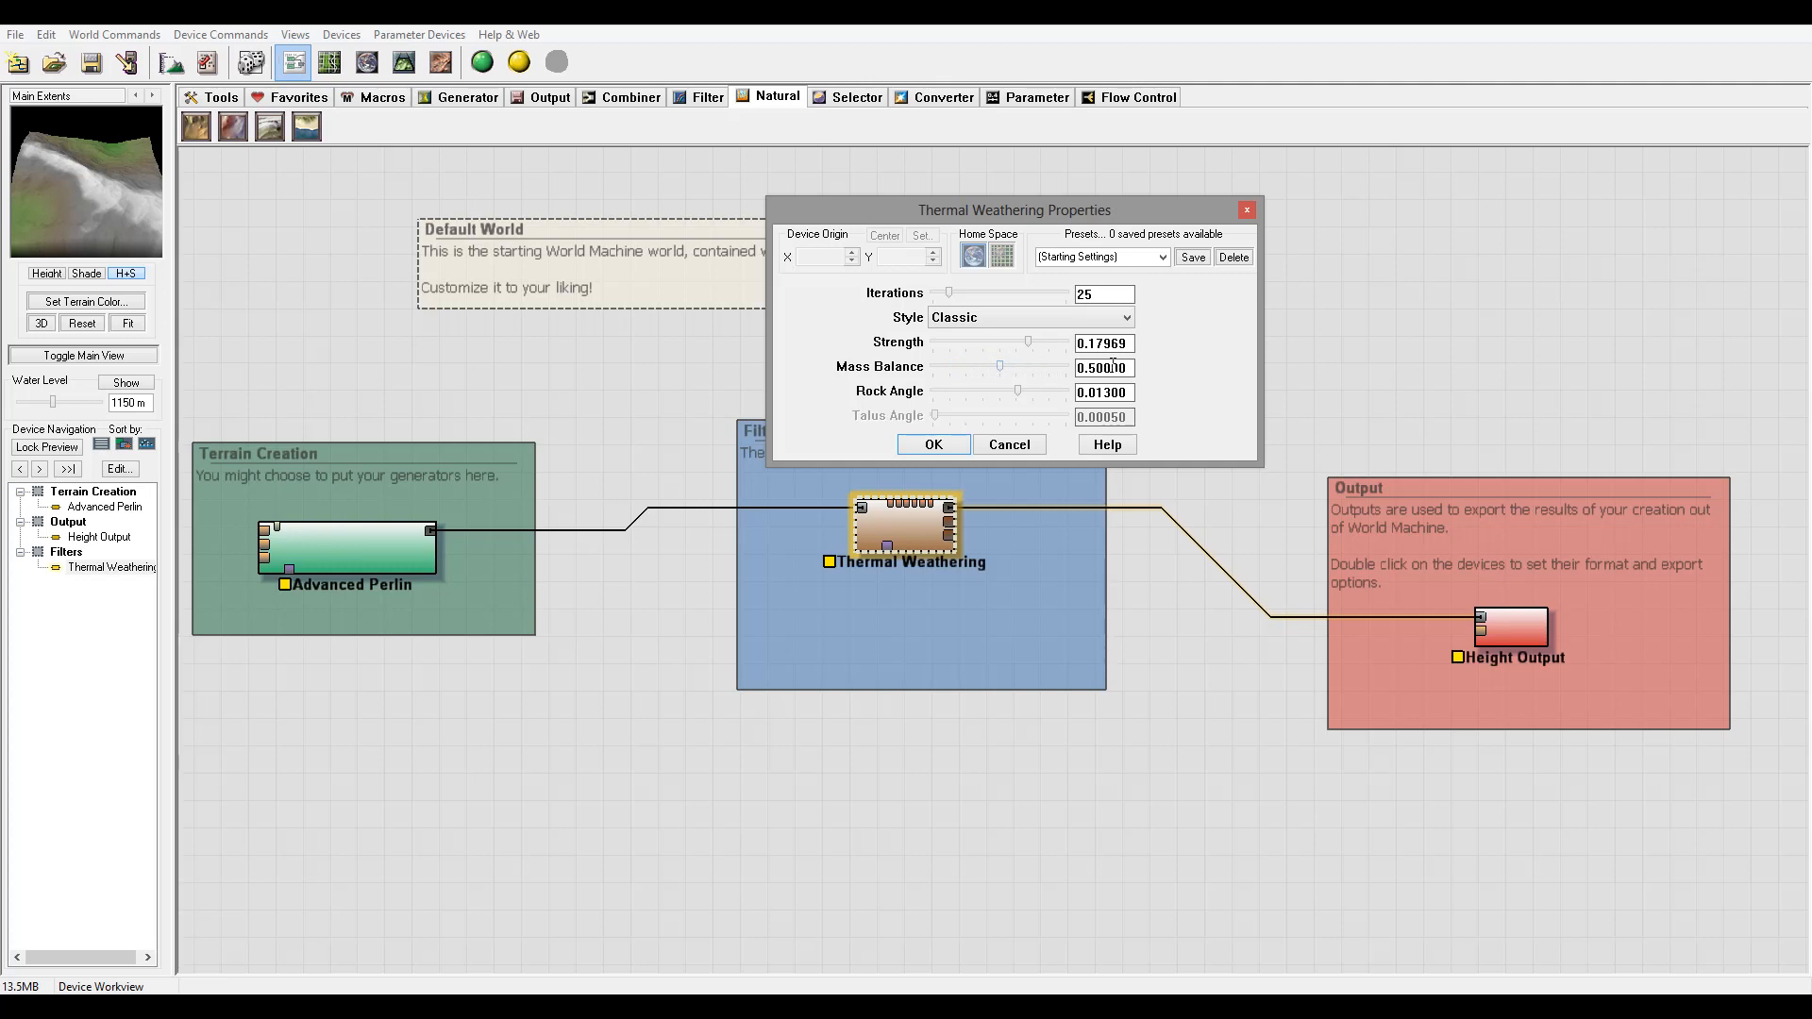
{"action": "mouse_move", "coordinate": [1021, 376]}
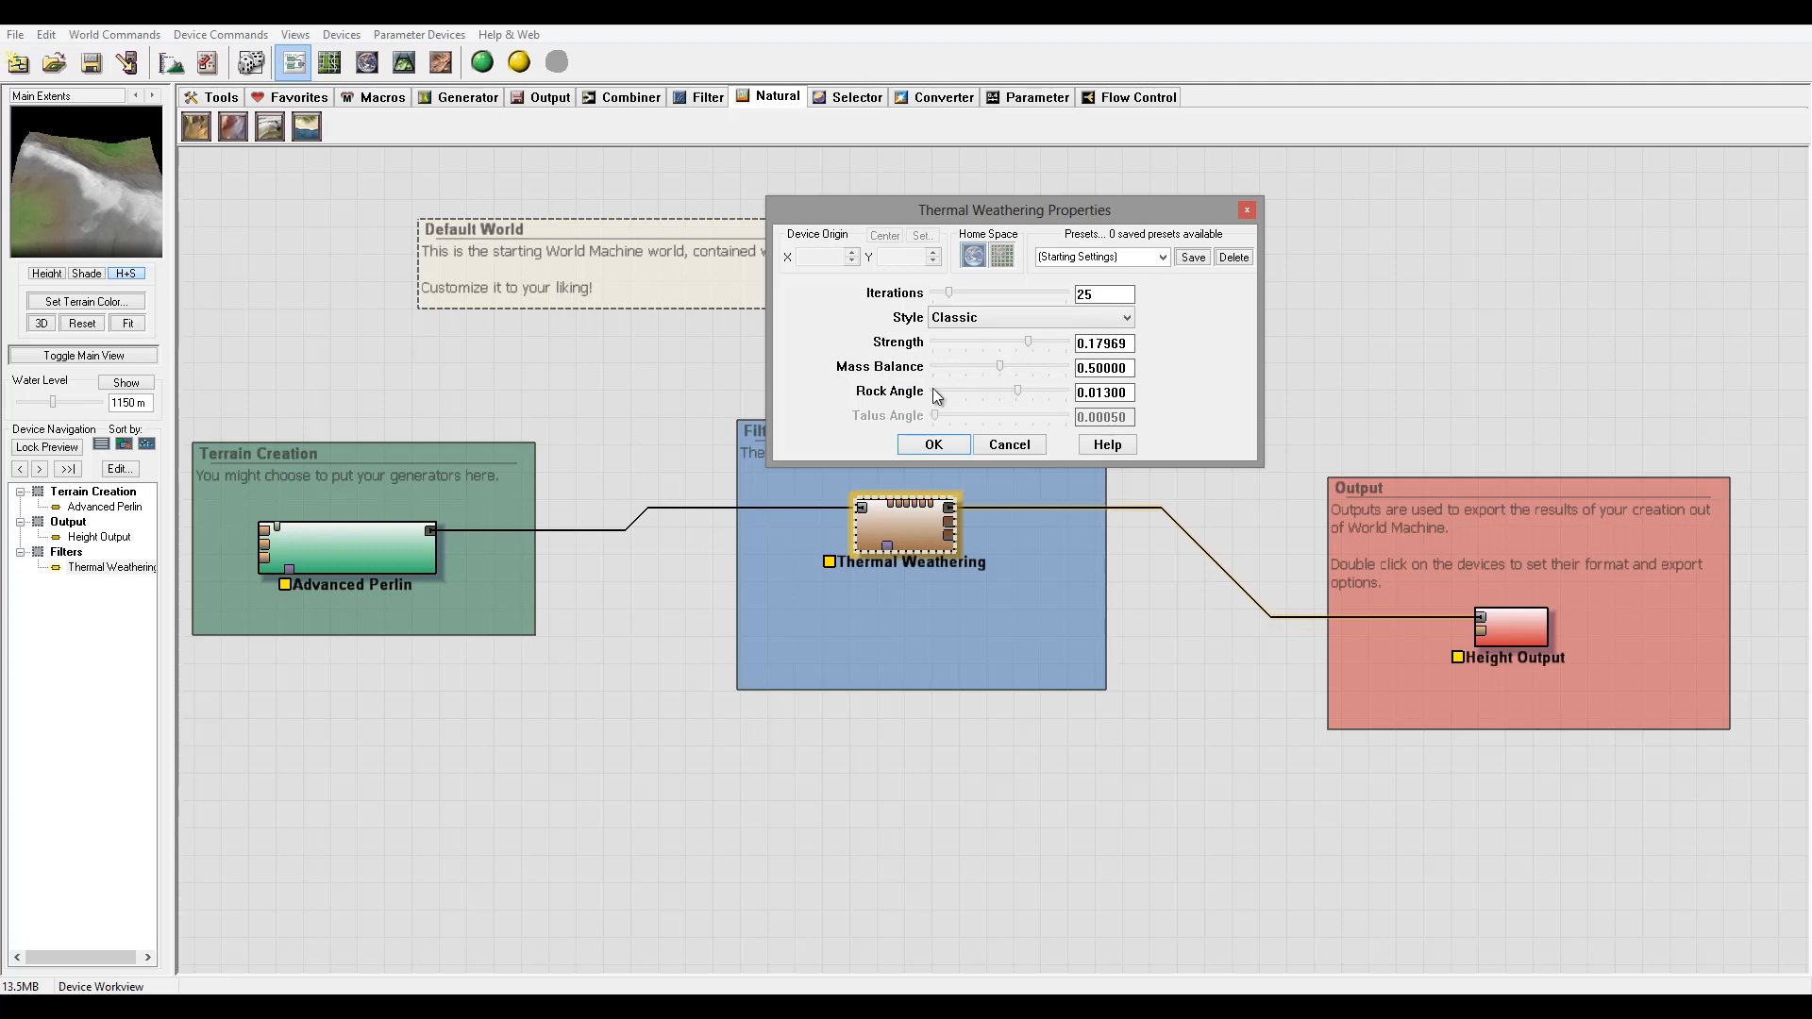
{"action": "mouse_move", "coordinate": [1016, 402]}
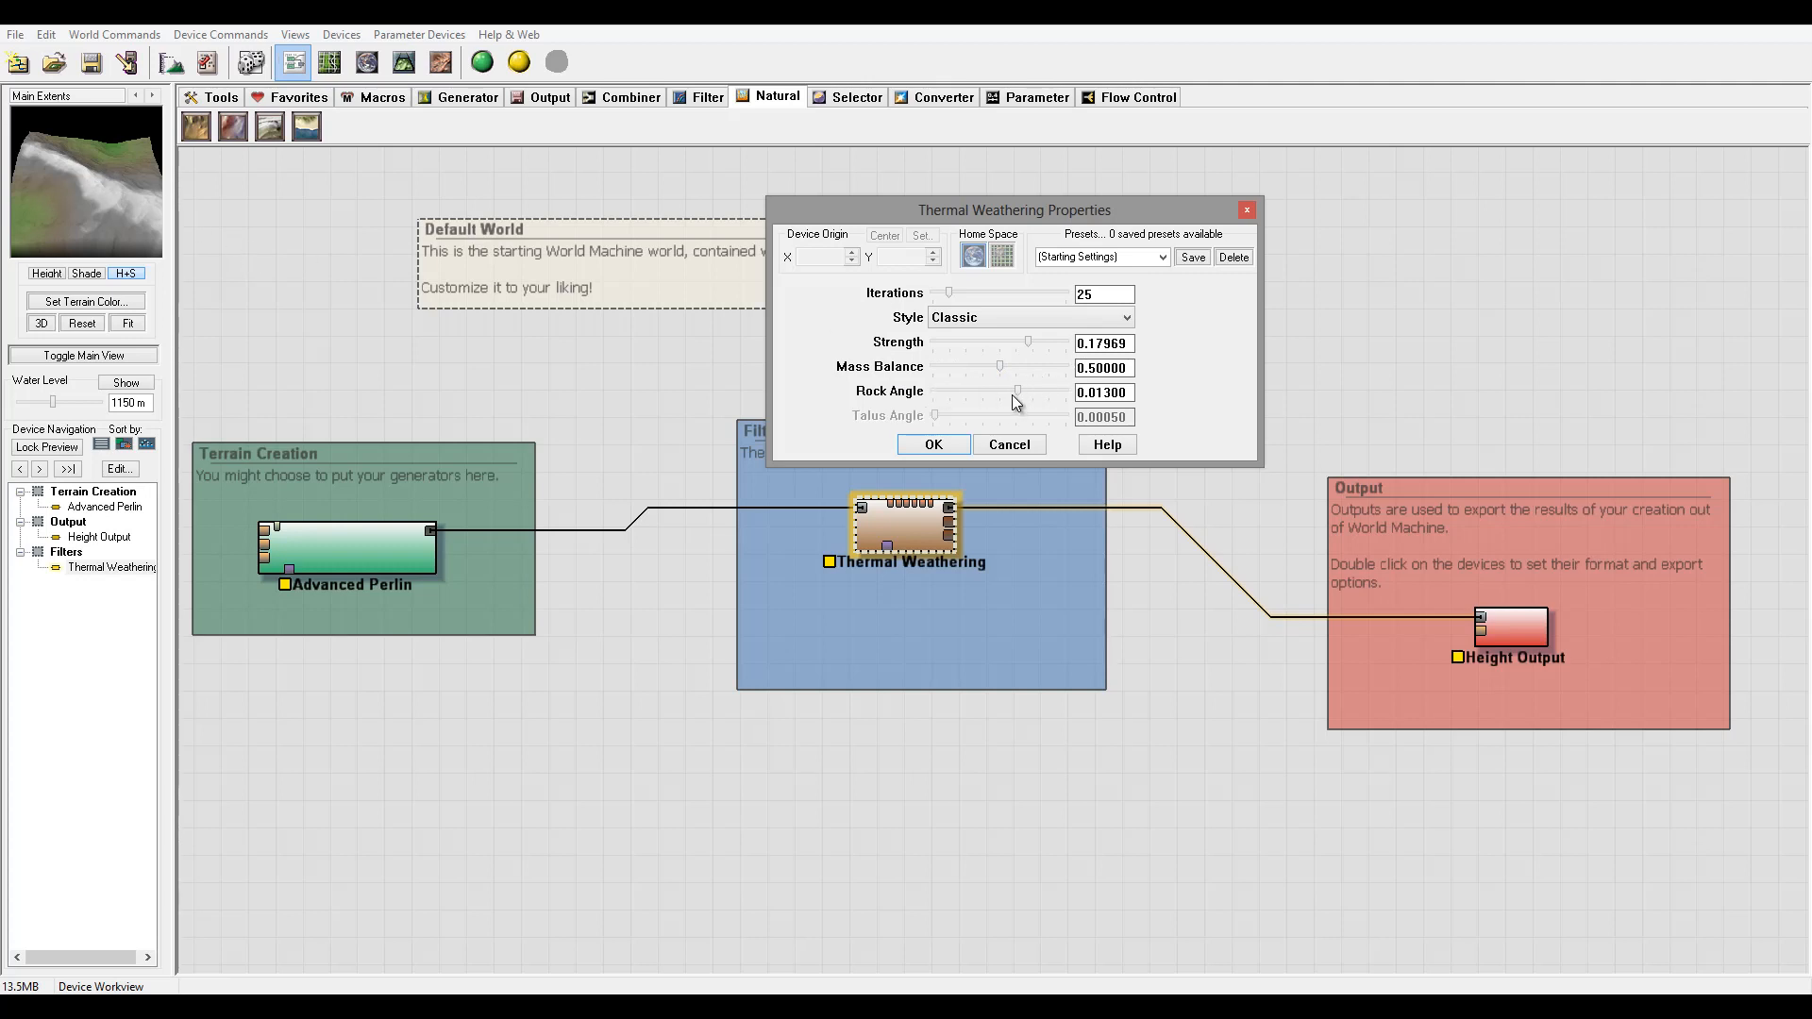
{"action": "mouse_move", "coordinate": [951, 400]}
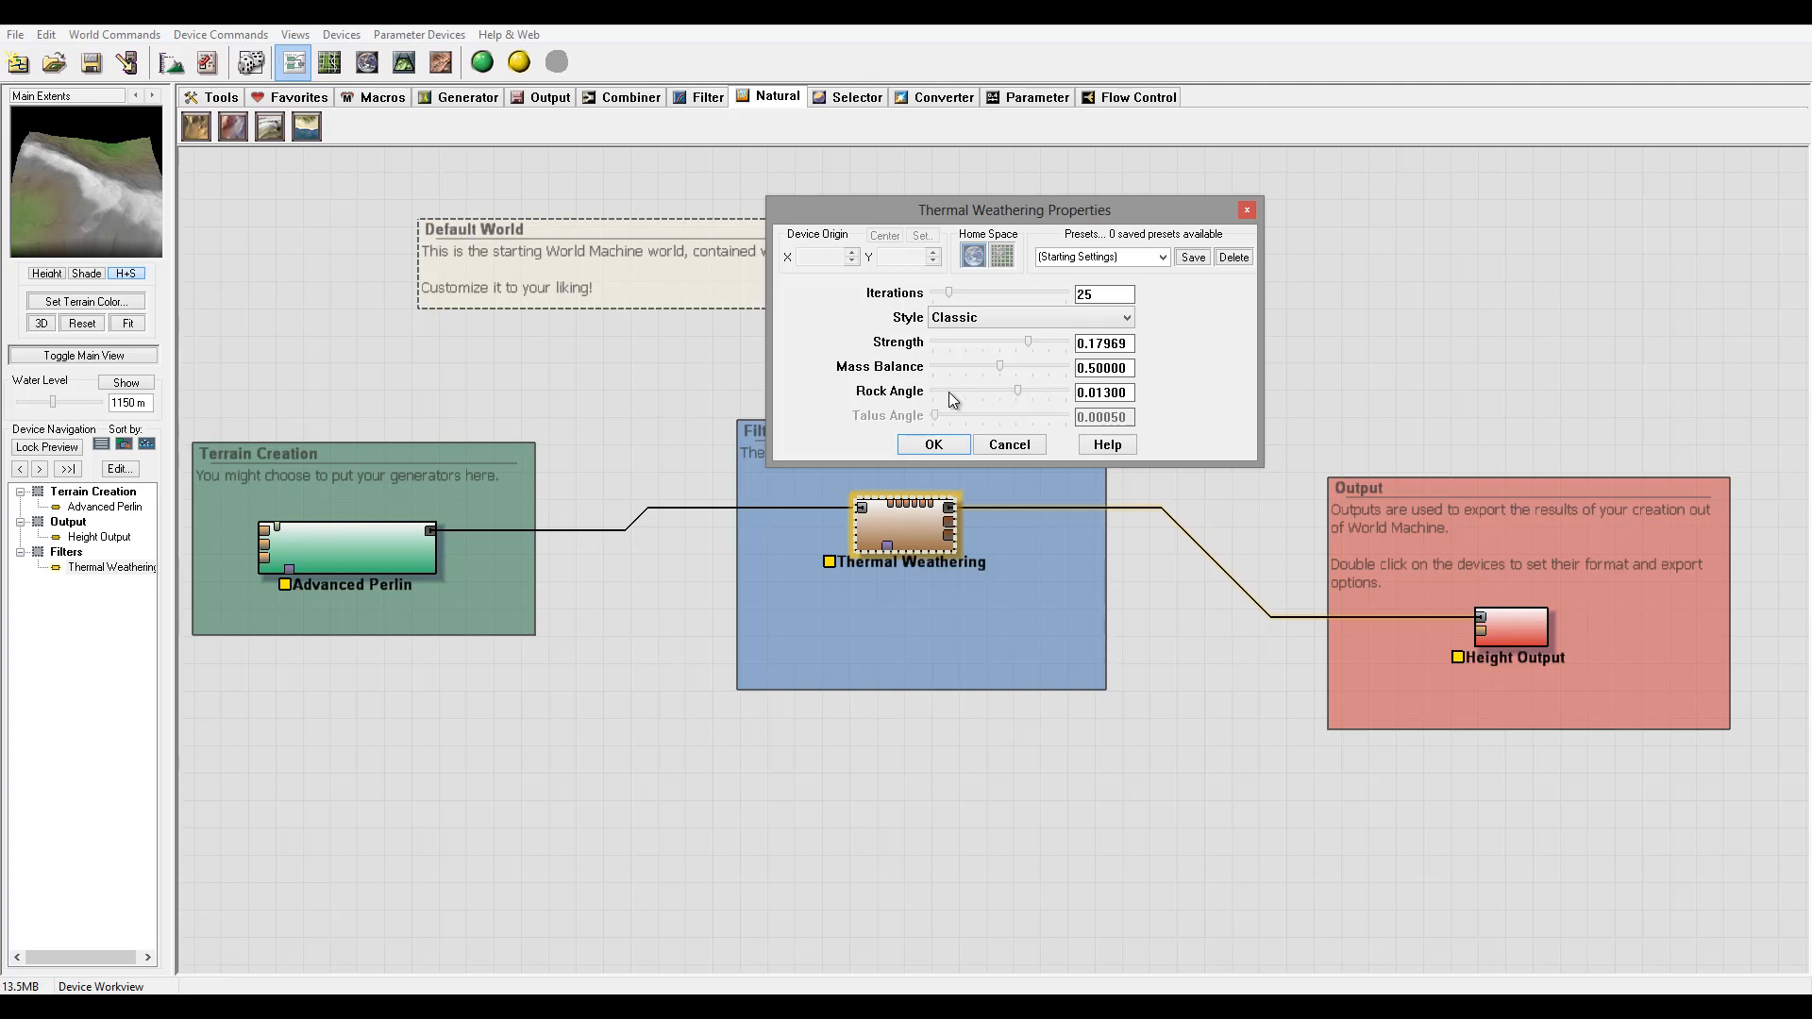
{"action": "mouse_move", "coordinate": [1046, 385]}
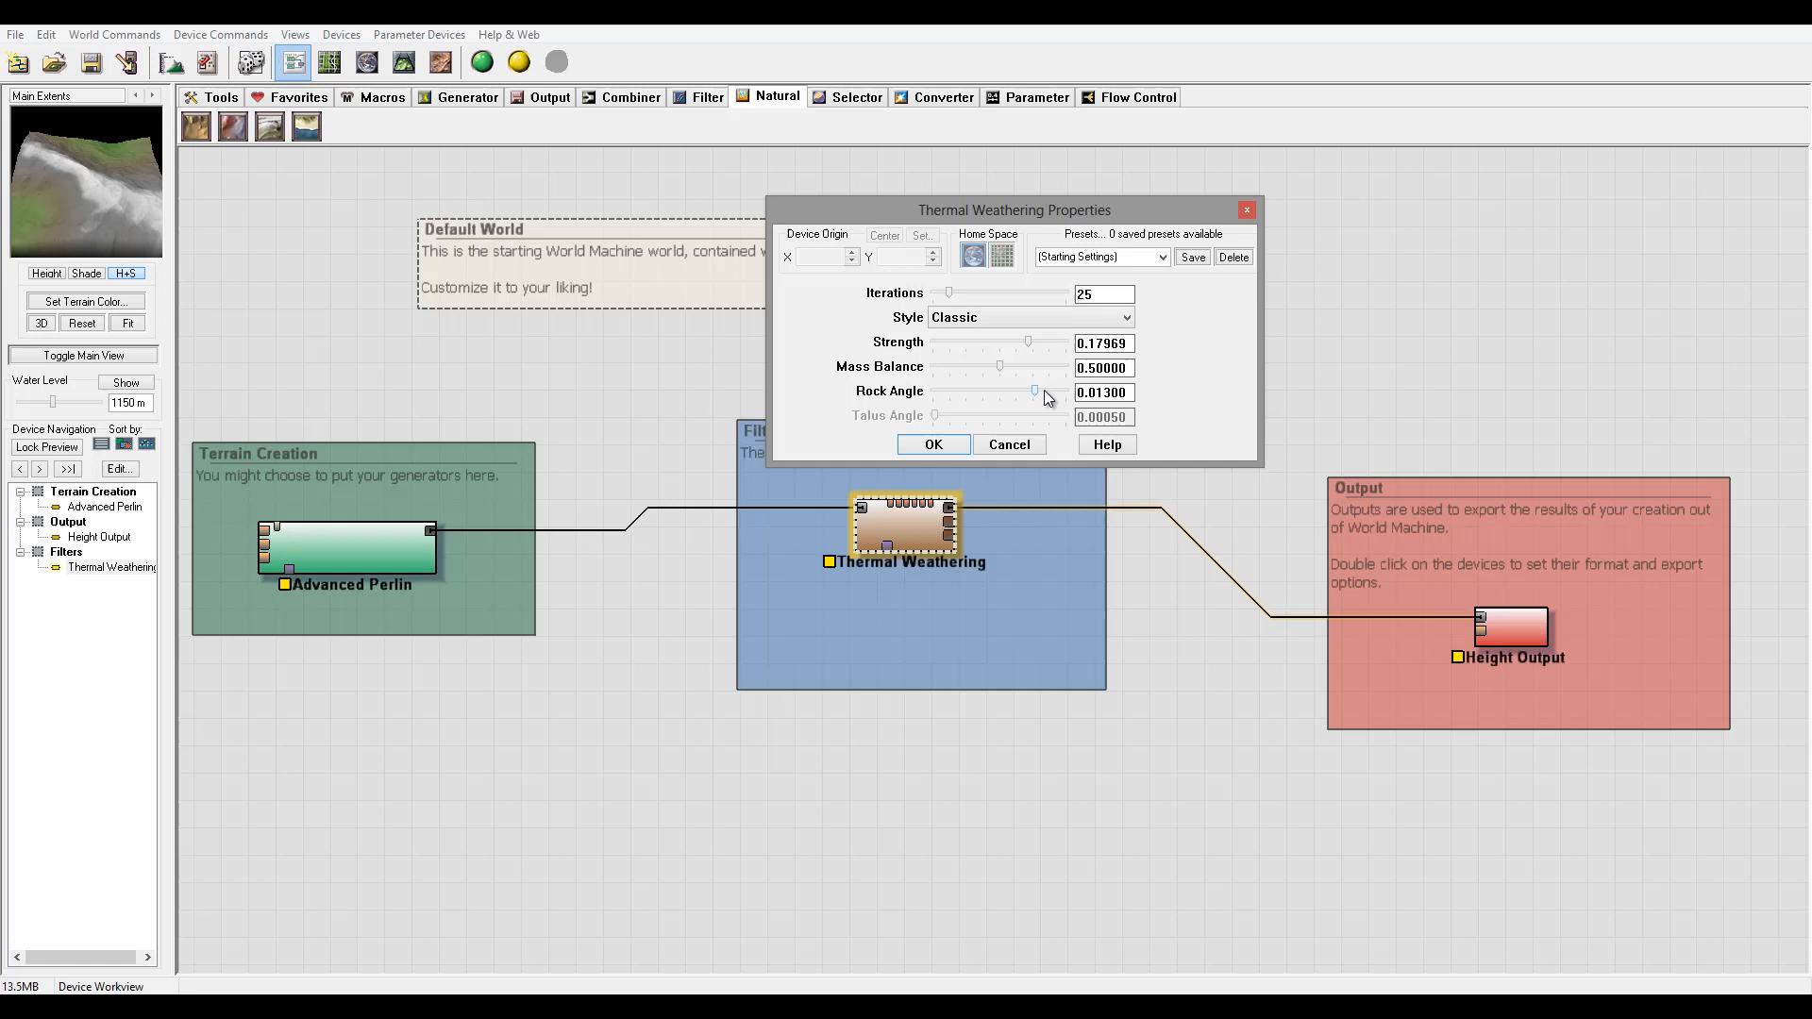
Raise the rock angle to 0.01687 and iterations to 145.
{"action": "left_click_drag", "start_coordinate": [1034, 392], "coordinate": [1036, 393]}
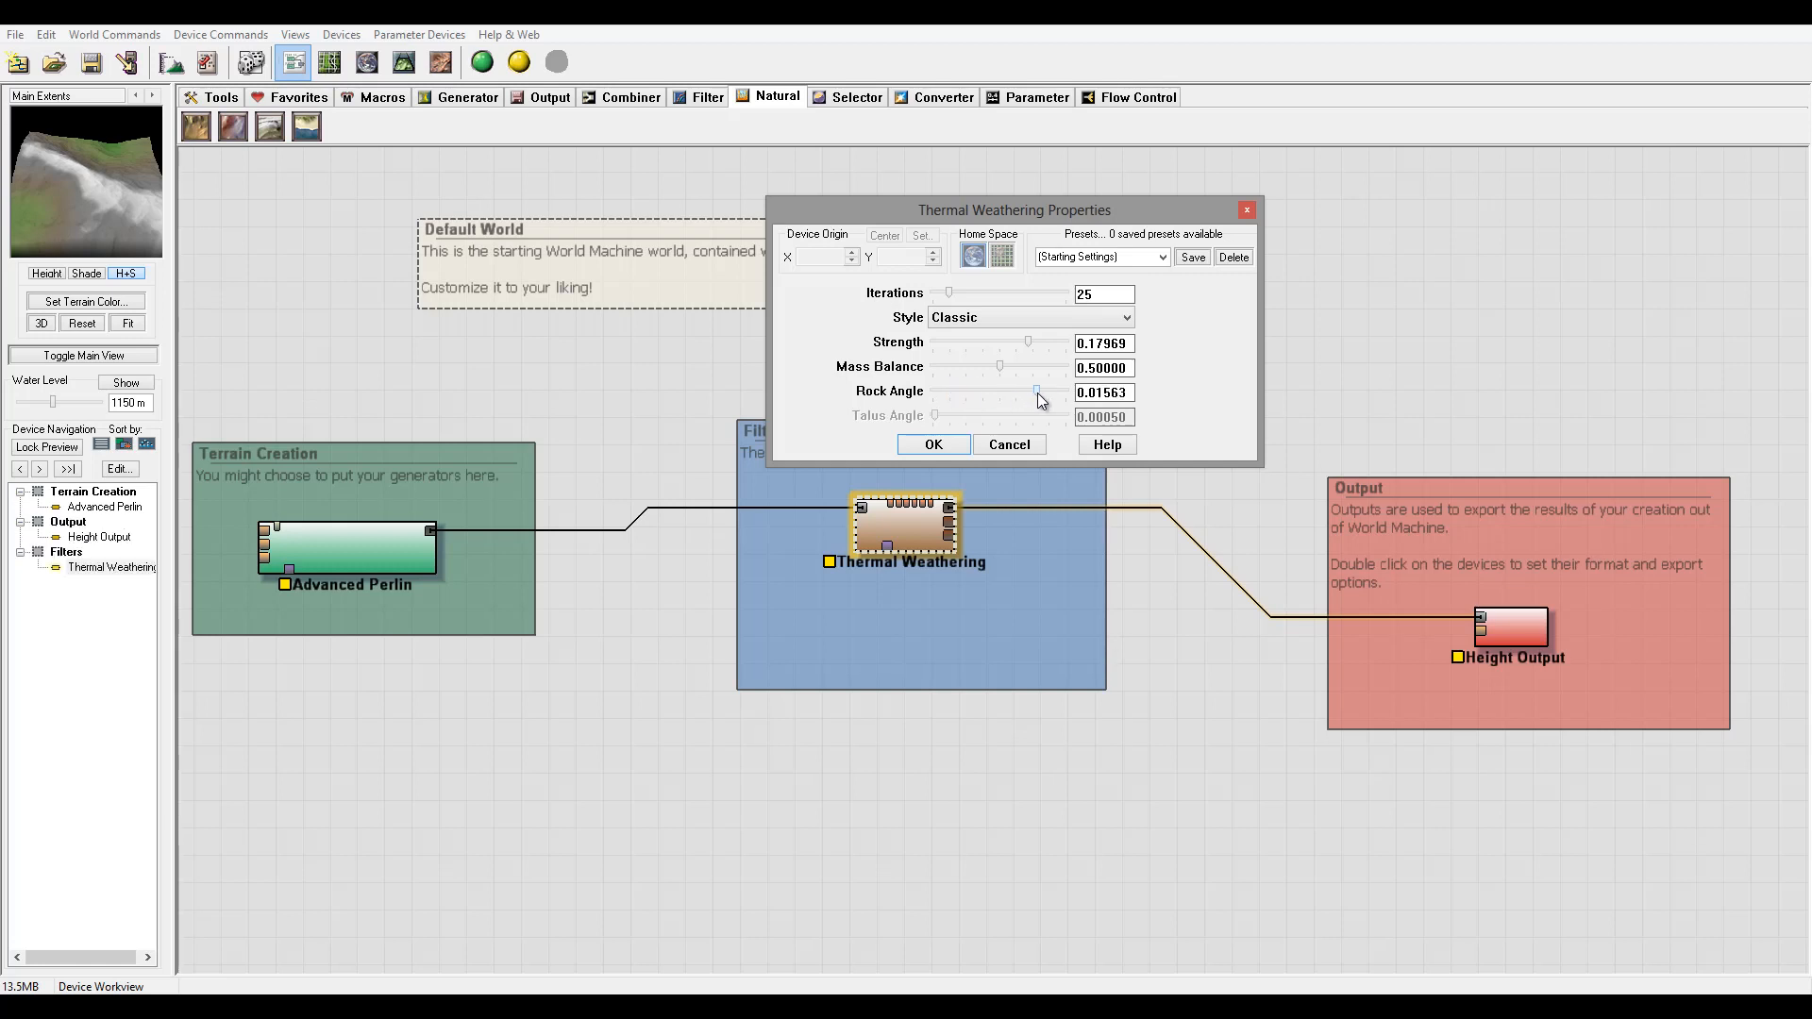
{"action": "left_click_drag", "start_coordinate": [1037, 393], "coordinate": [1043, 393]}
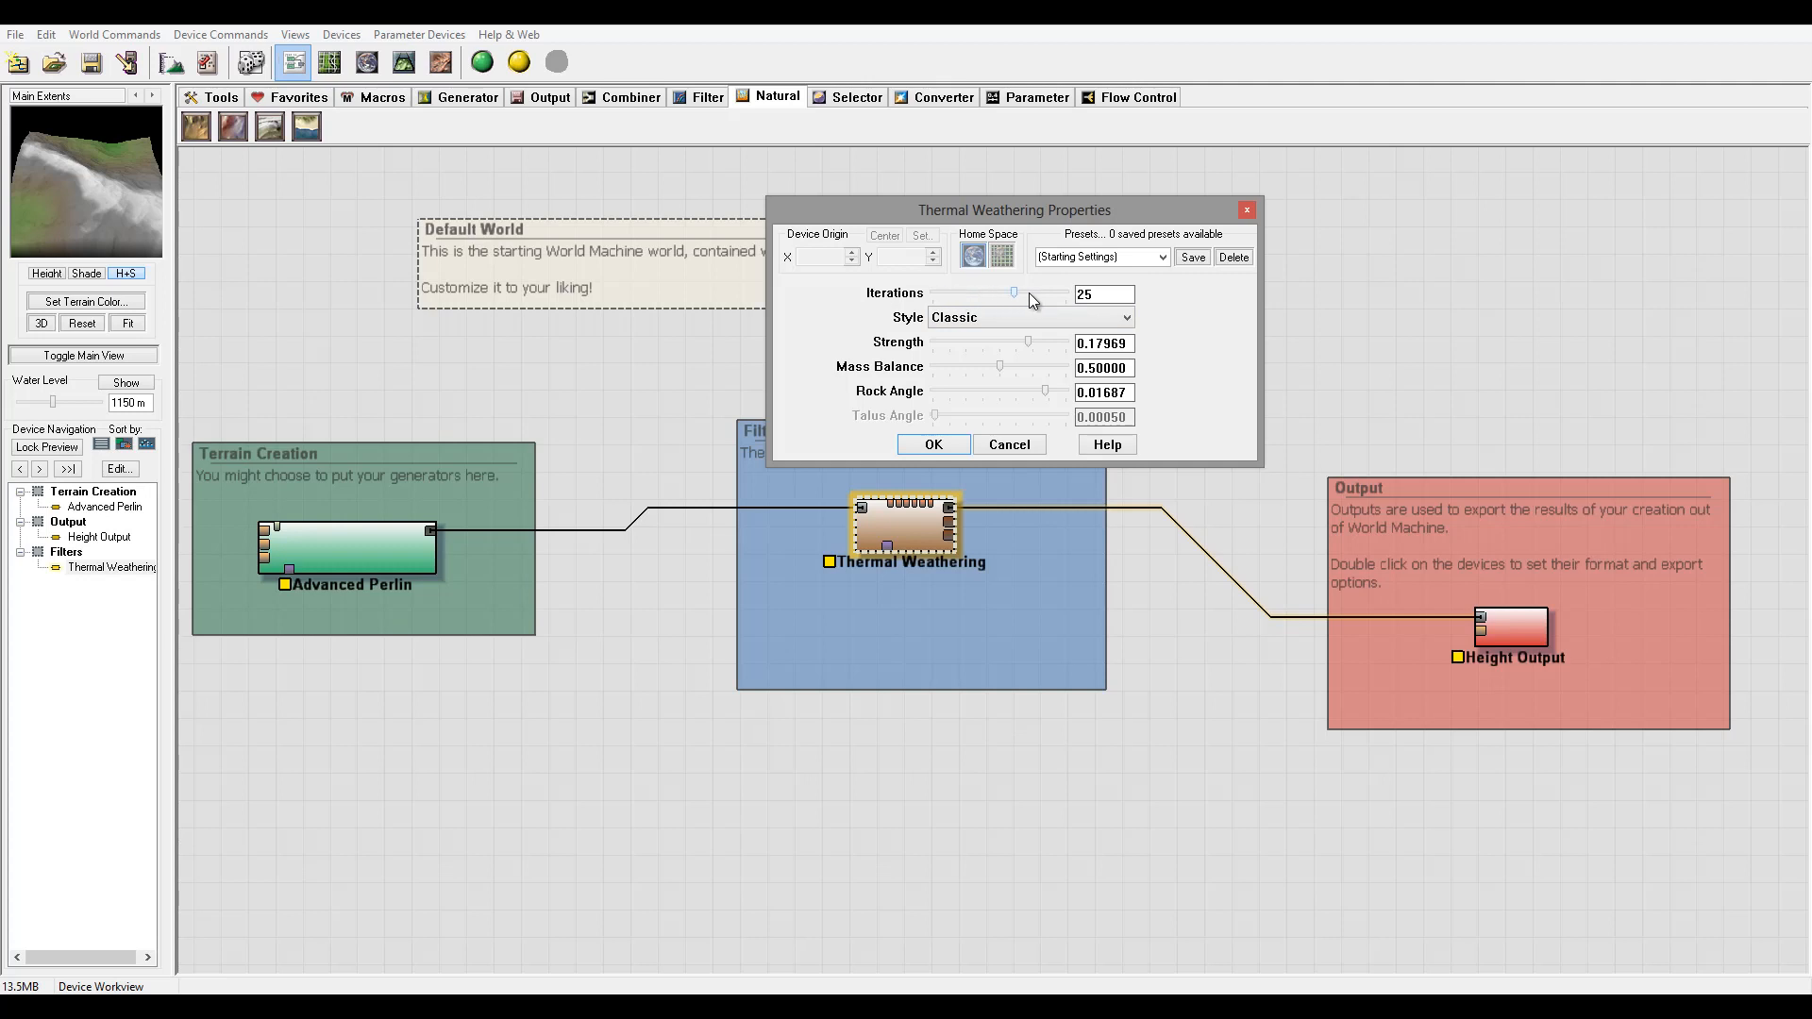
{"action": "left_click_drag", "start_coordinate": [1013, 291], "coordinate": [1028, 290]}
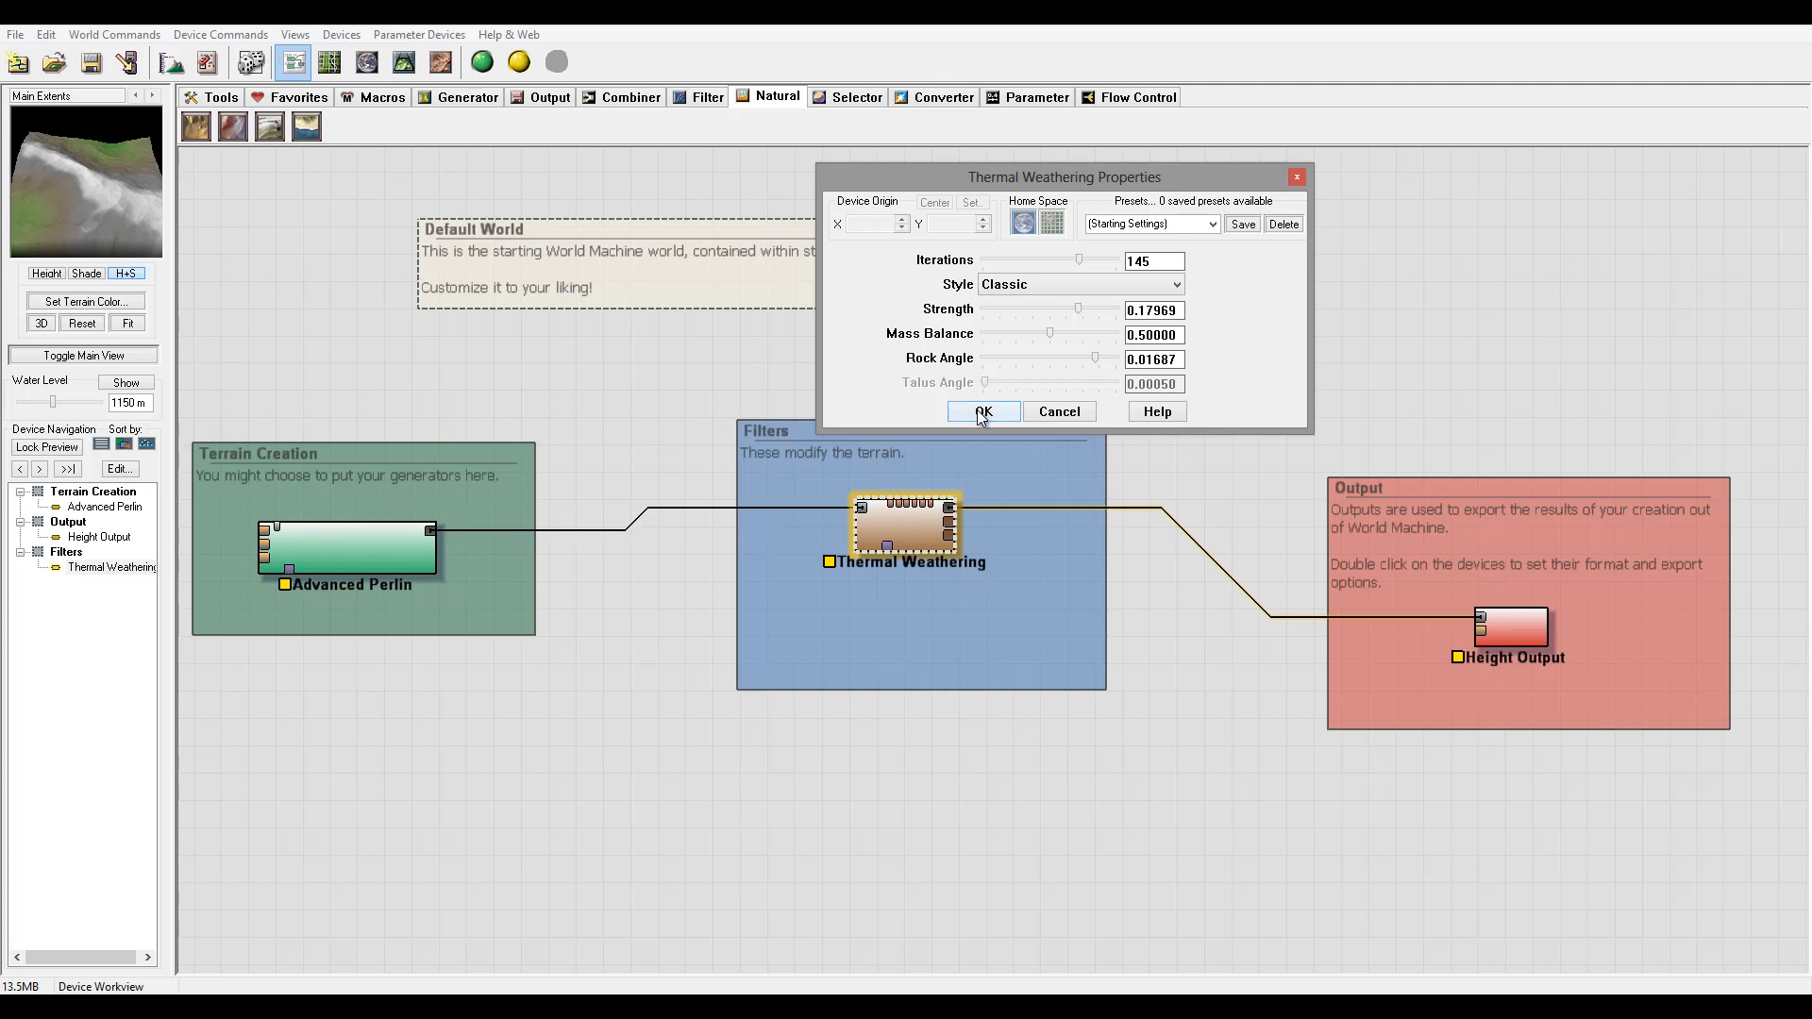
Apply the weathering settings, build the world and dismiss the build report.
{"action": "left_click", "coordinate": [981, 412]}
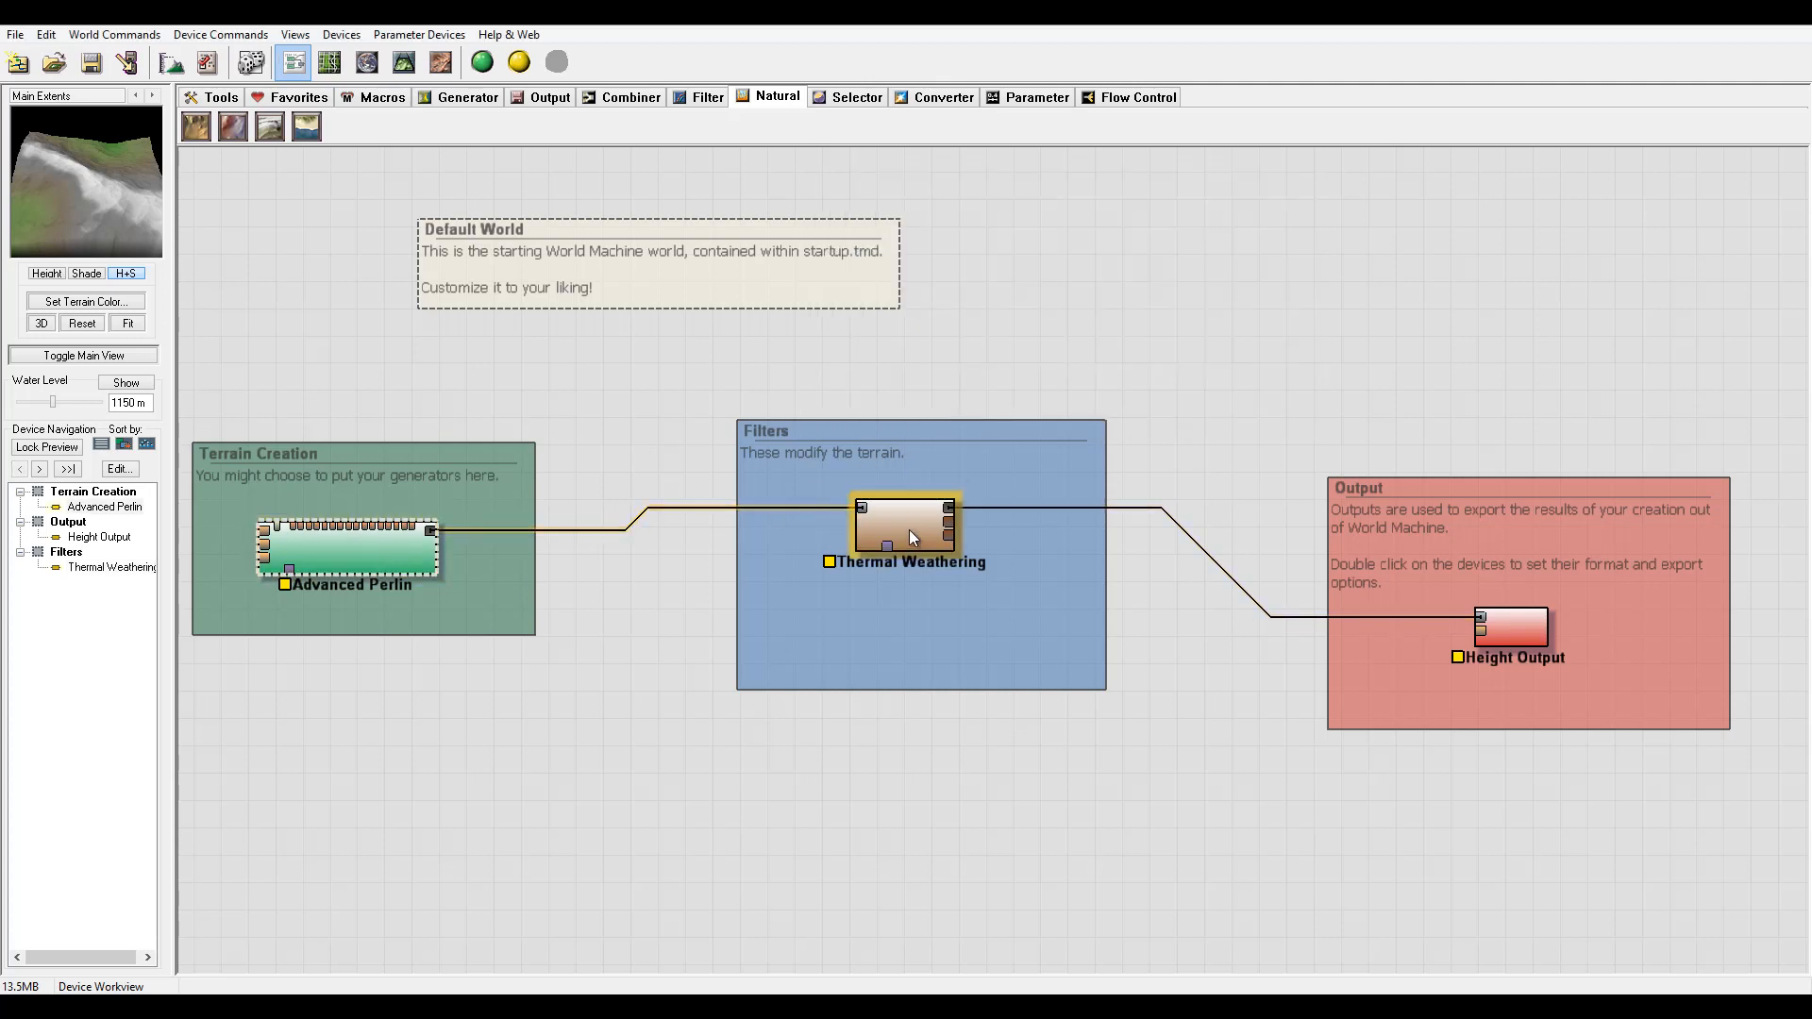
{"action": "left_click", "coordinate": [482, 62]}
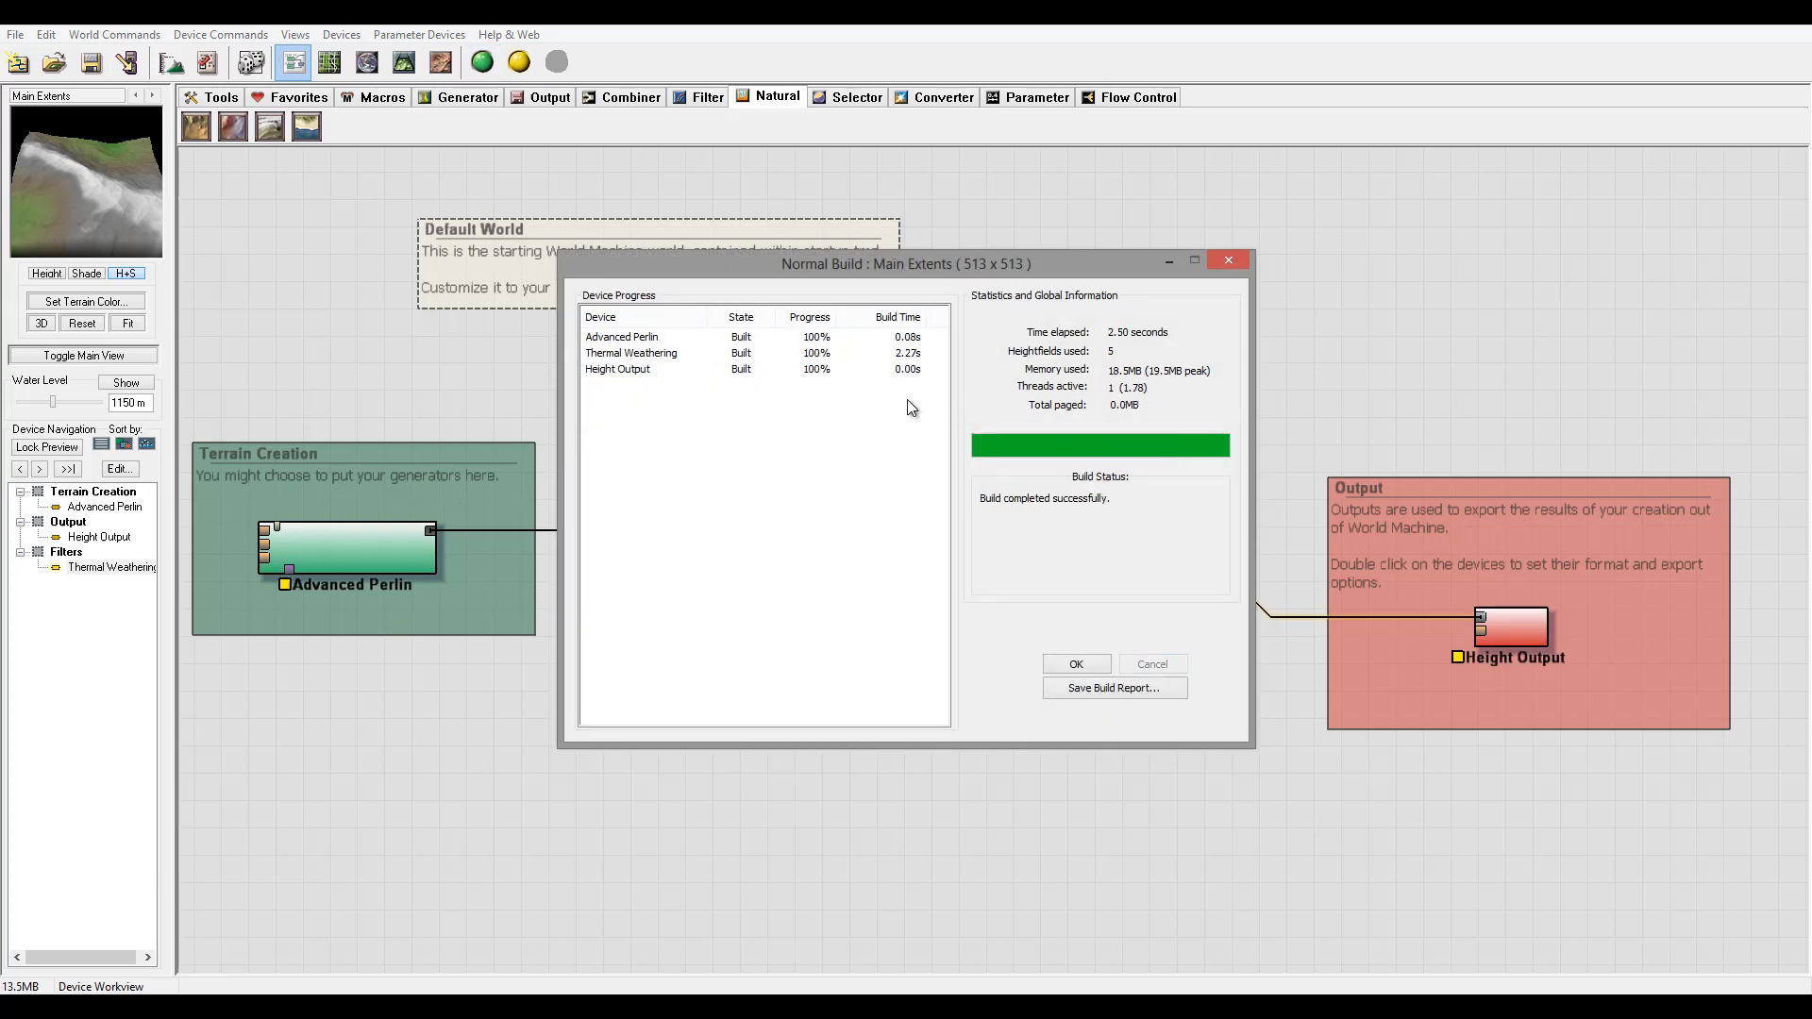
{"action": "left_click", "coordinate": [1074, 663]}
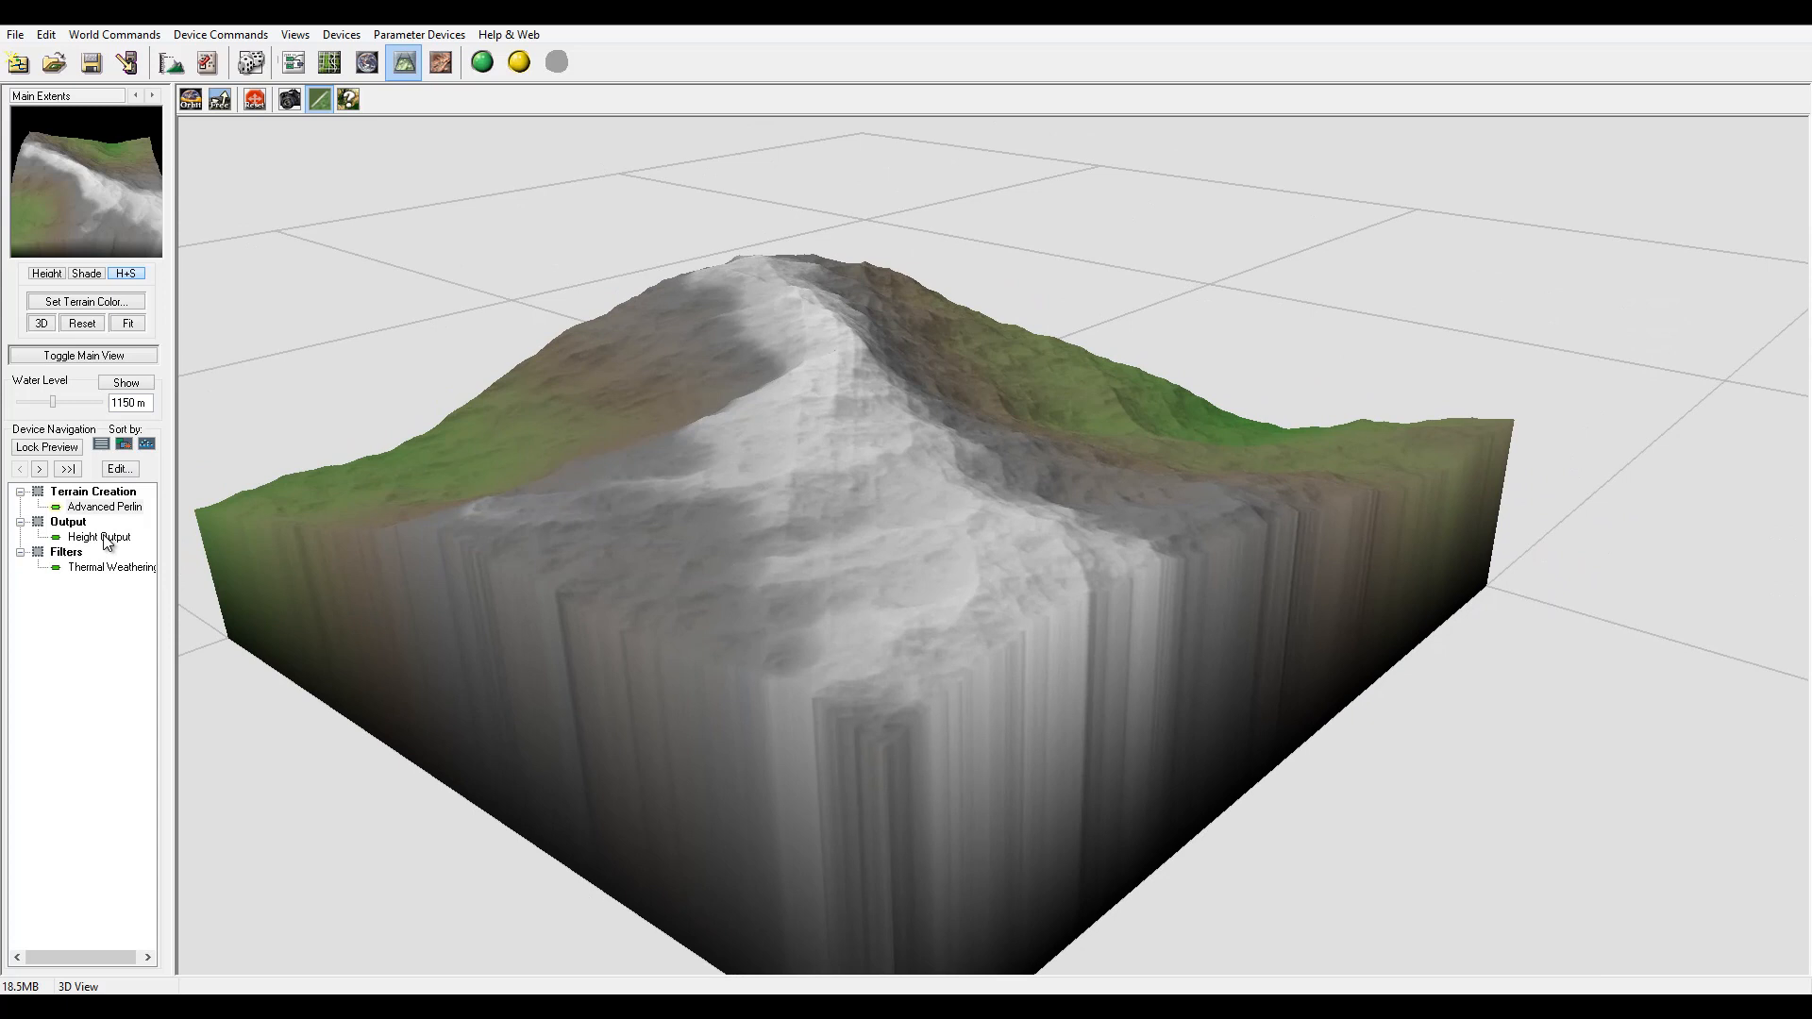
Reopen Thermal Weathering and set 190 iterations with rock angle 0.00375.
{"action": "double_click", "coordinate": [111, 568]}
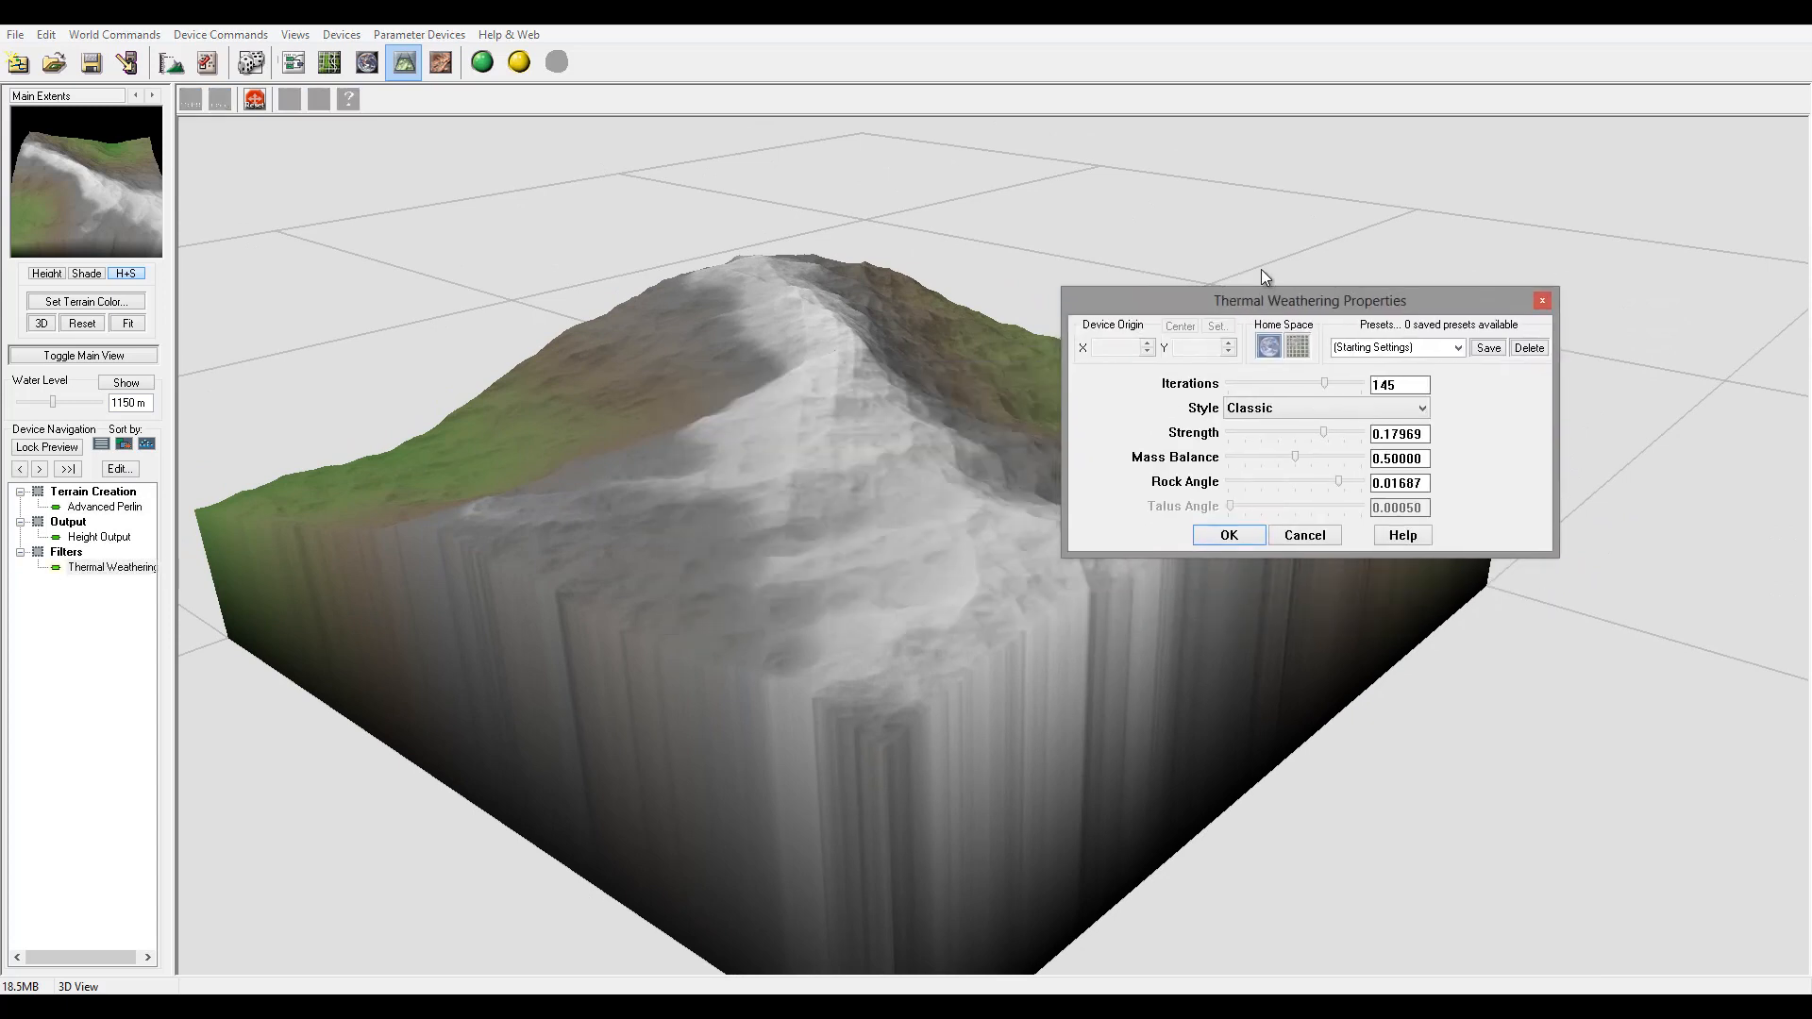
{"action": "left_click_drag", "start_coordinate": [1310, 300], "coordinate": [1323, 250]}
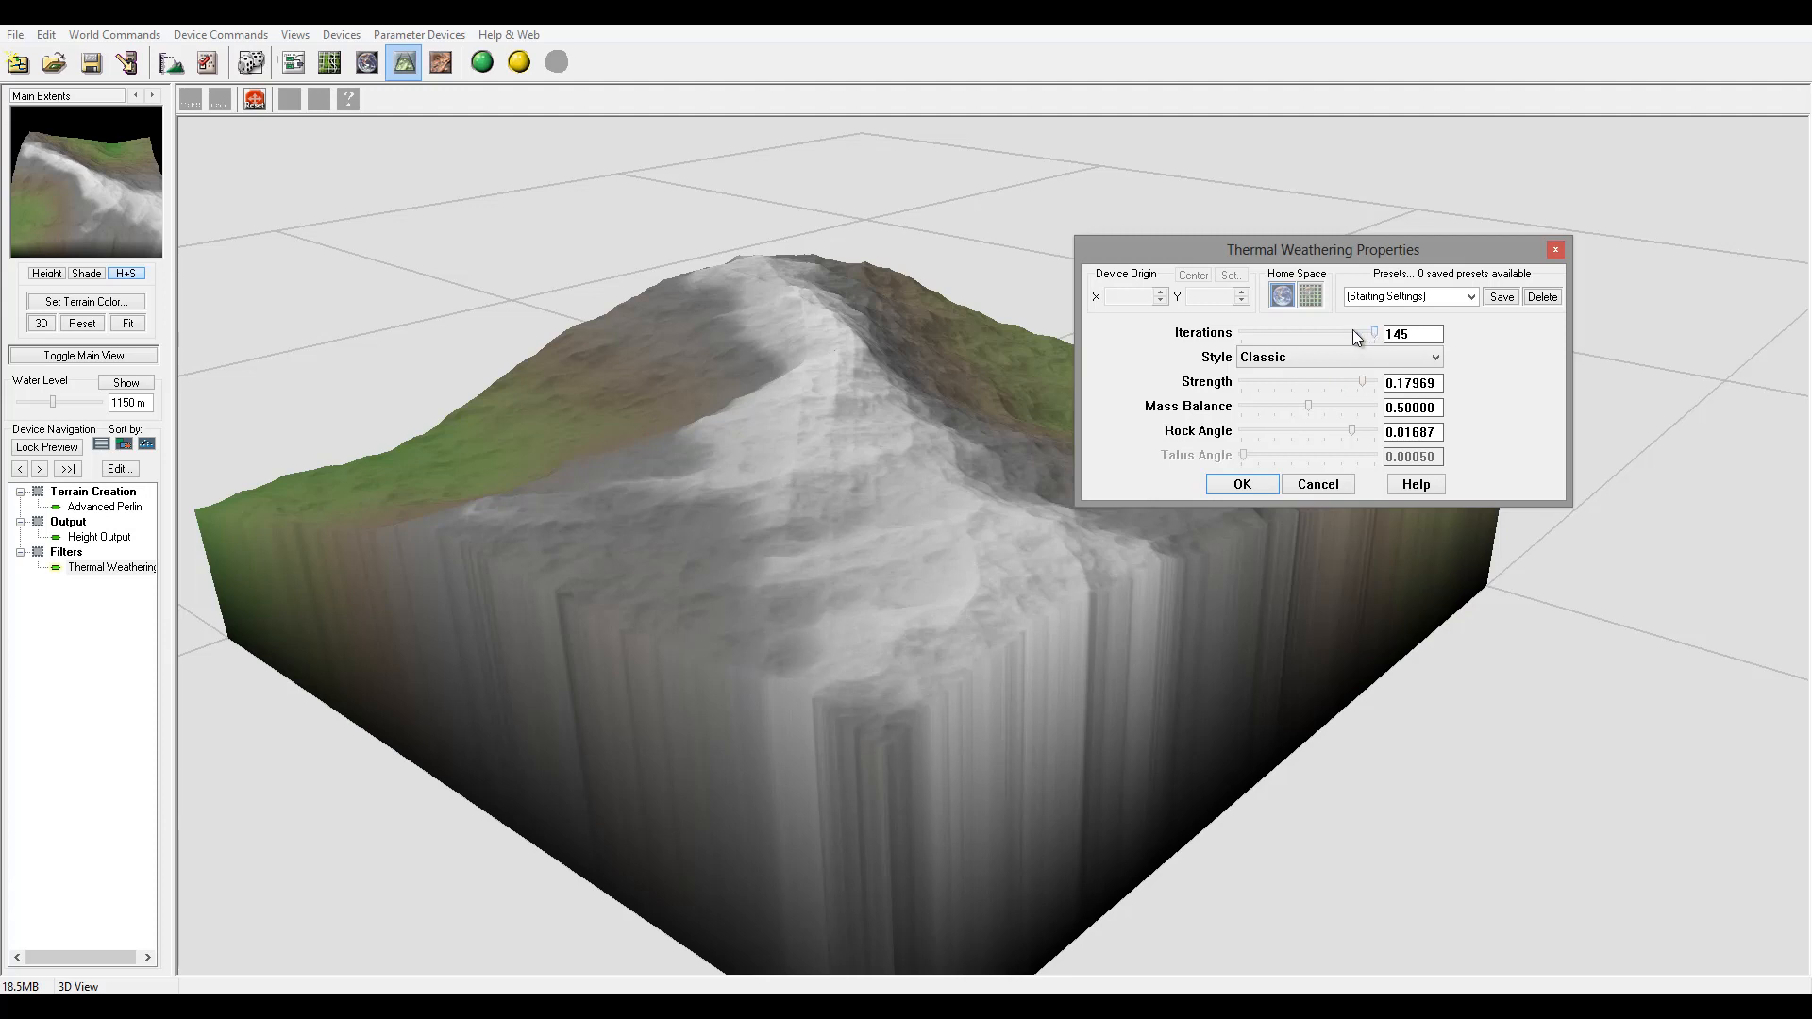
{"action": "left_click_drag", "start_coordinate": [1370, 334], "coordinate": [1242, 334]}
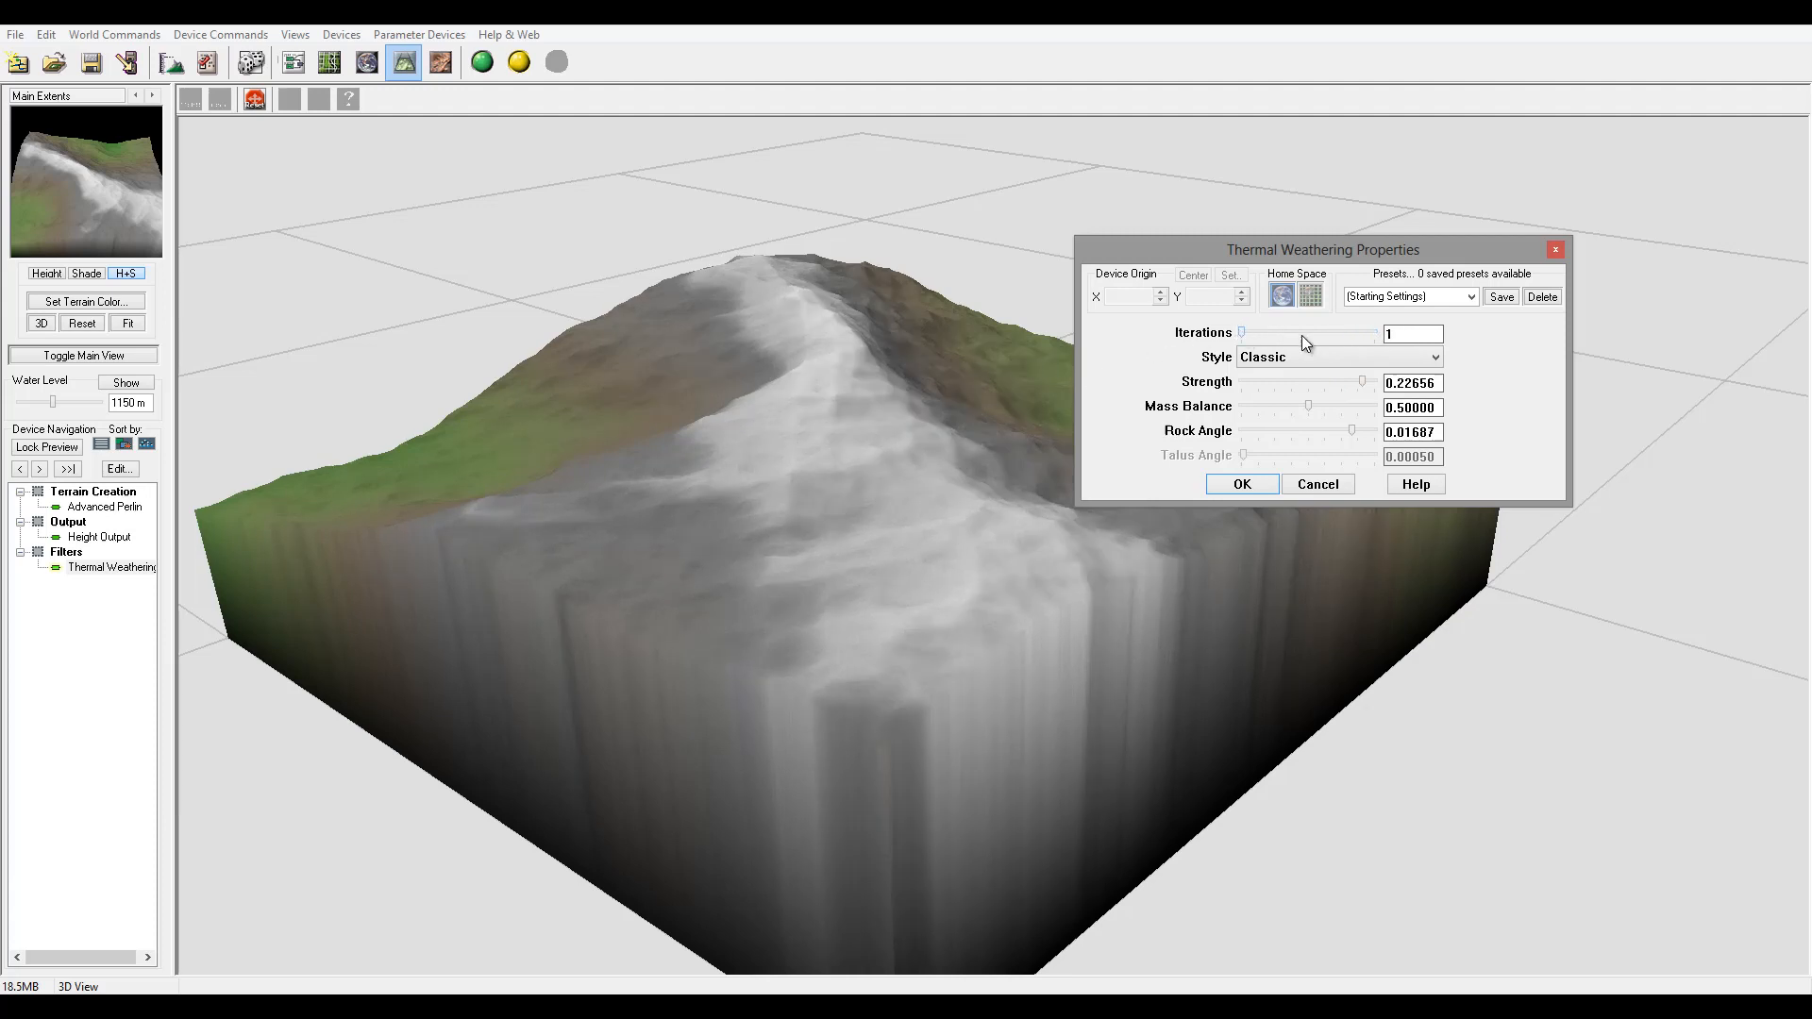
{"action": "left_click_drag", "start_coordinate": [1242, 332], "coordinate": [1370, 332]}
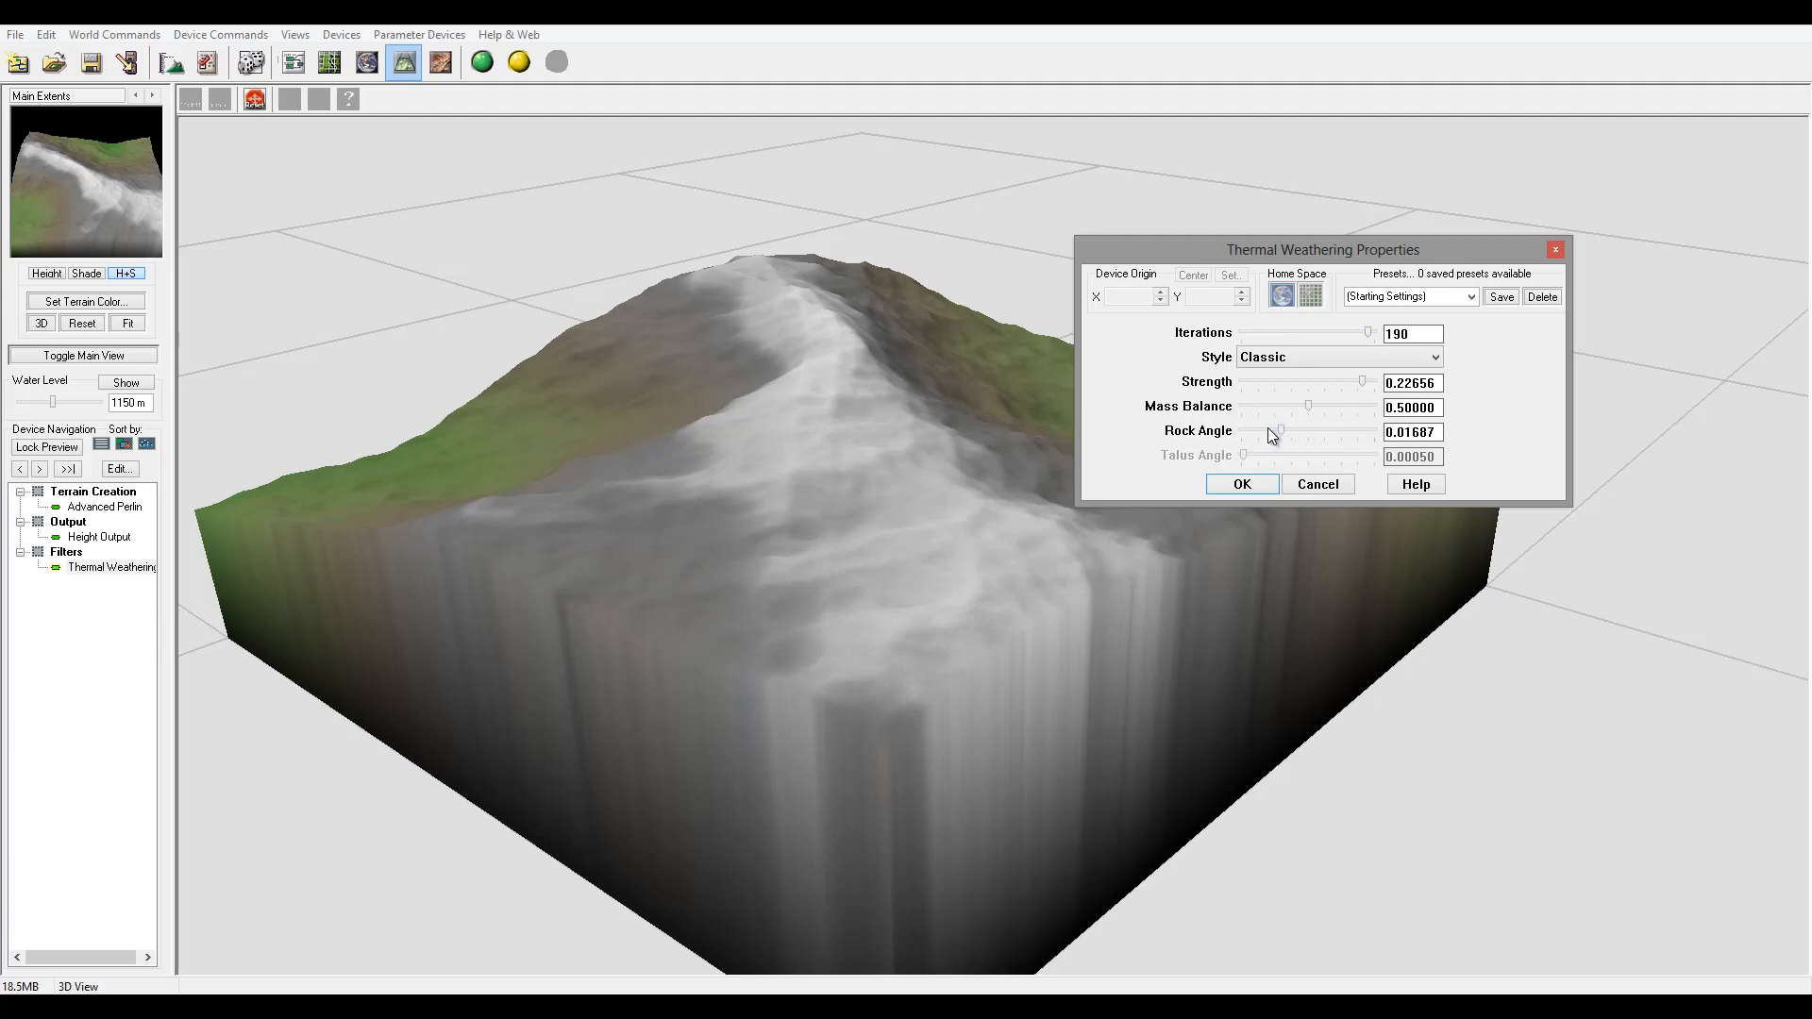
{"action": "left_click_drag", "start_coordinate": [1278, 430], "coordinate": [1265, 431]}
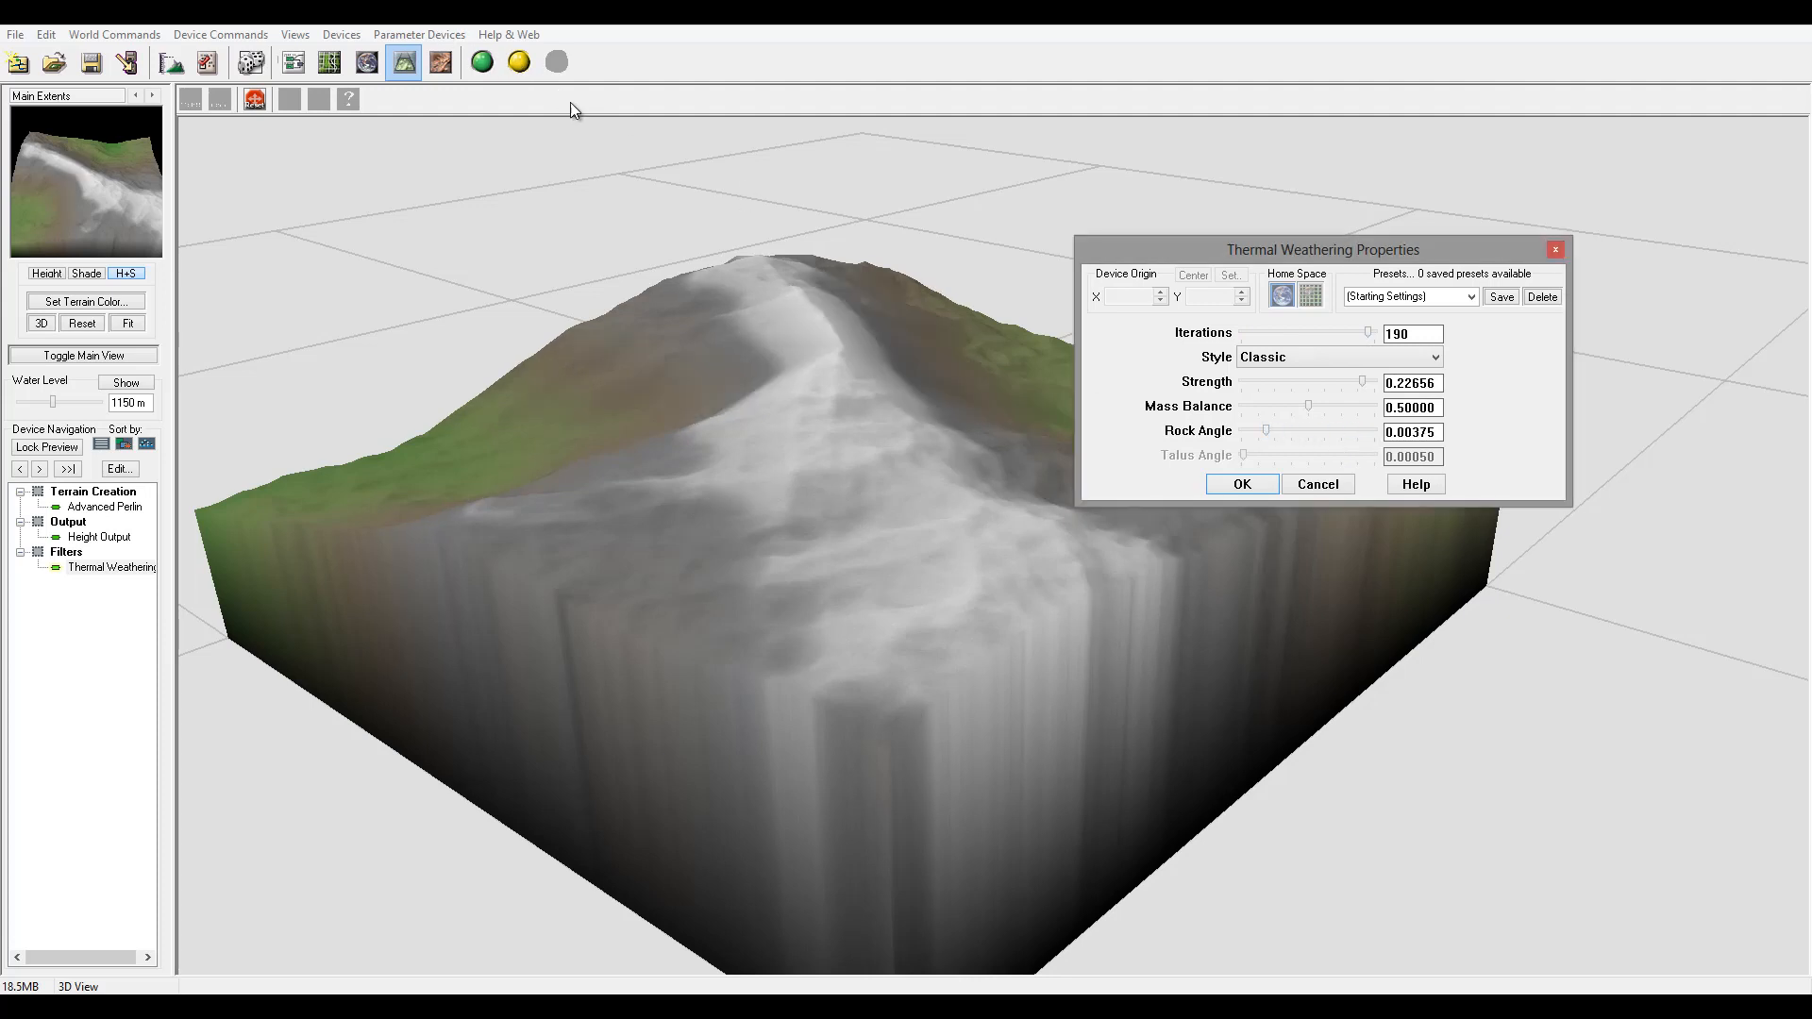
{"action": "left_click", "coordinate": [1242, 485]}
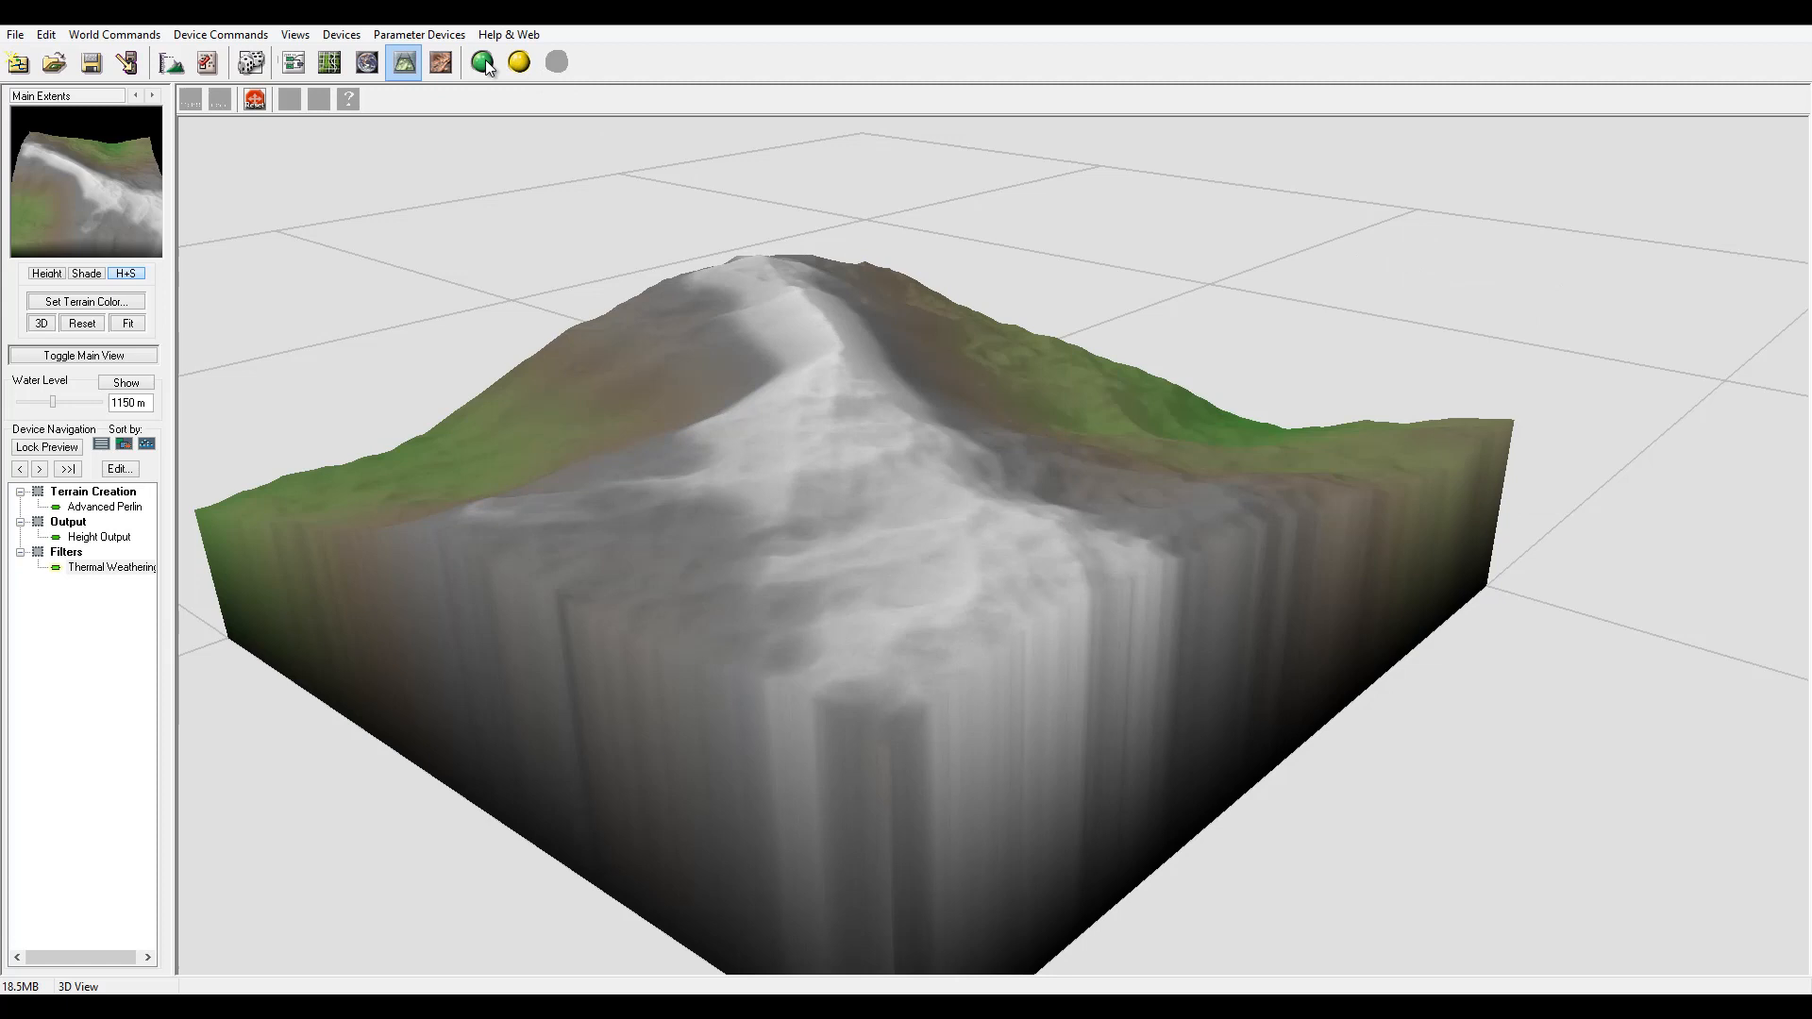
Rebuild the terrain, dismiss the summary and return to the device workview.
{"action": "left_click", "coordinate": [481, 62]}
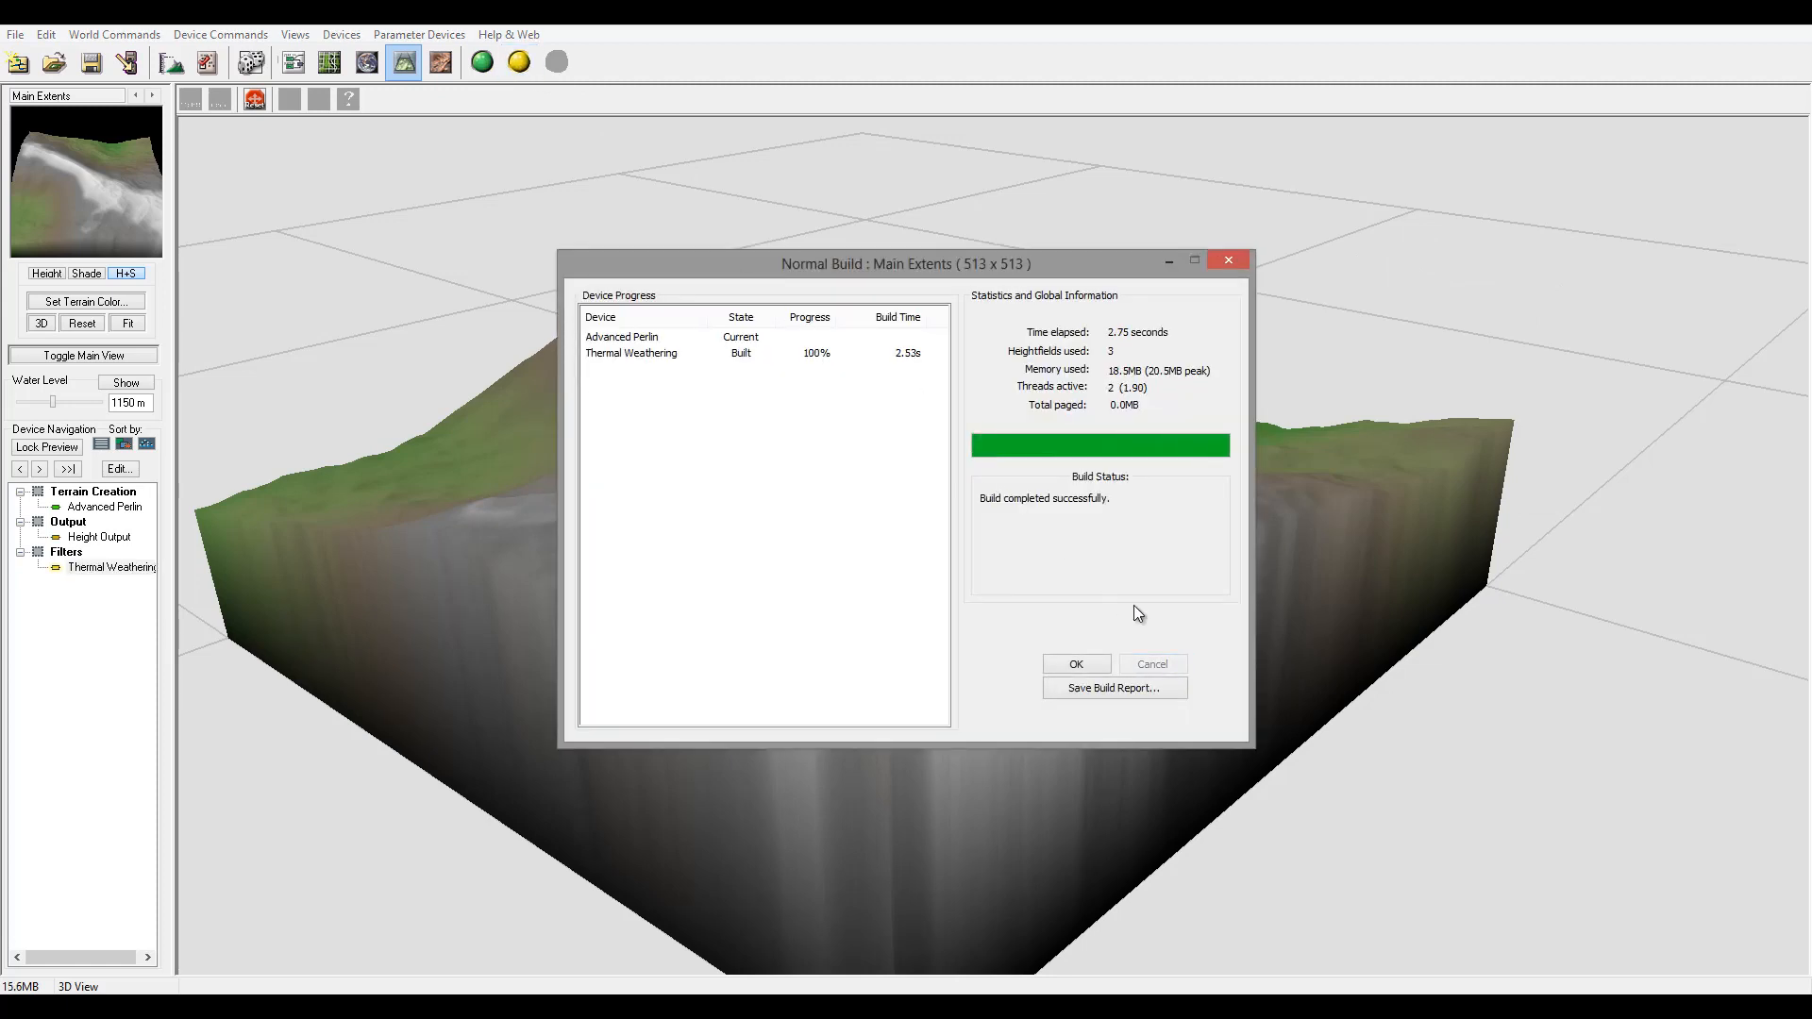
{"action": "left_click", "coordinate": [1074, 663]}
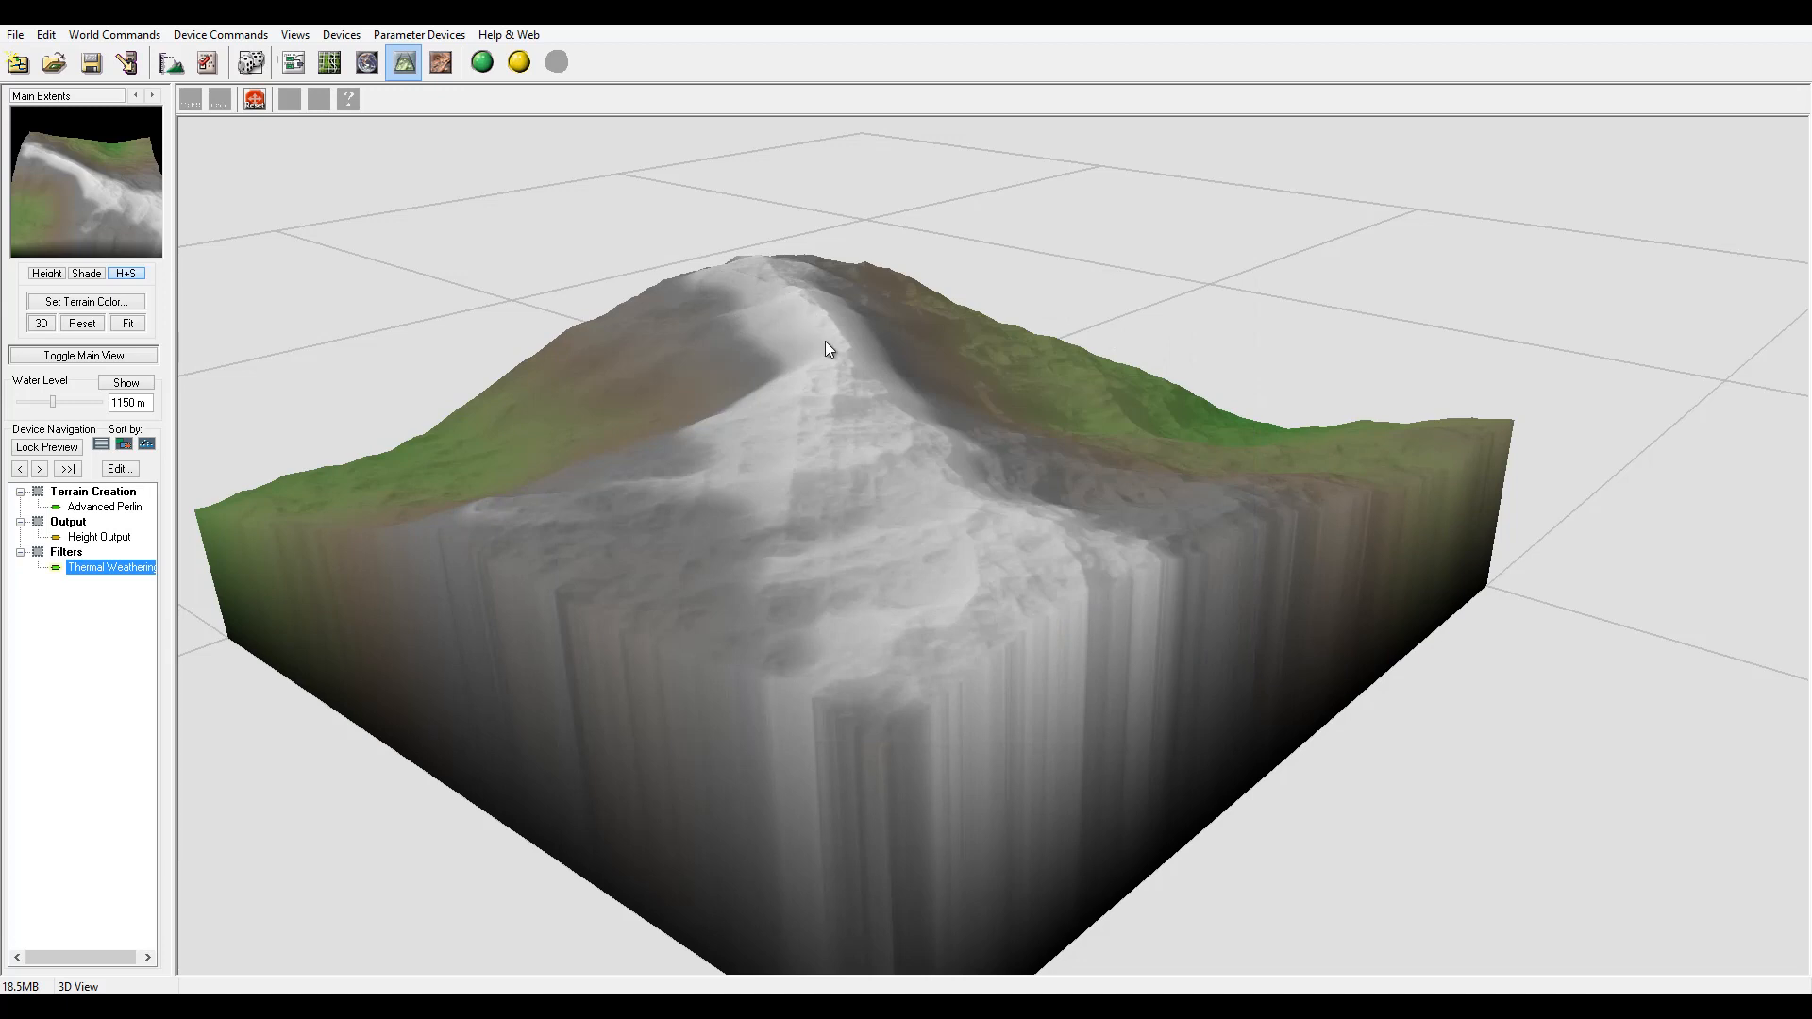
{"action": "mouse_move", "coordinate": [745, 400]}
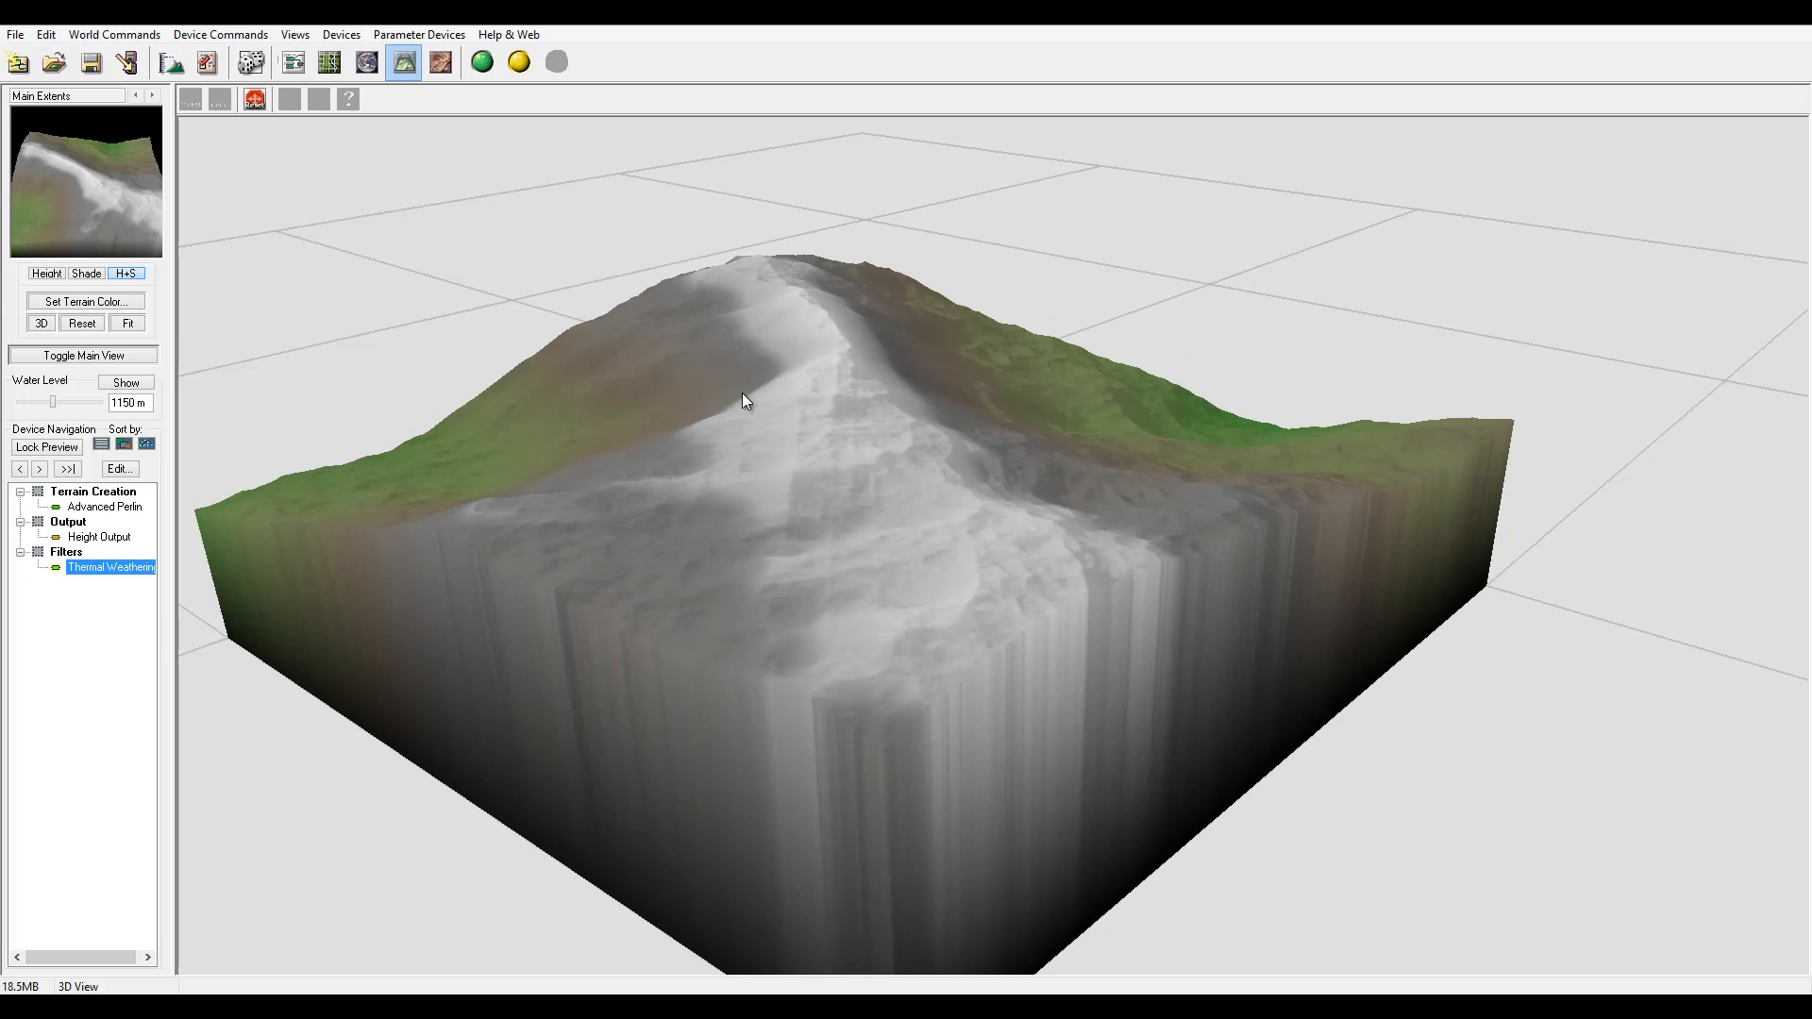
{"action": "mouse_move", "coordinate": [793, 487]}
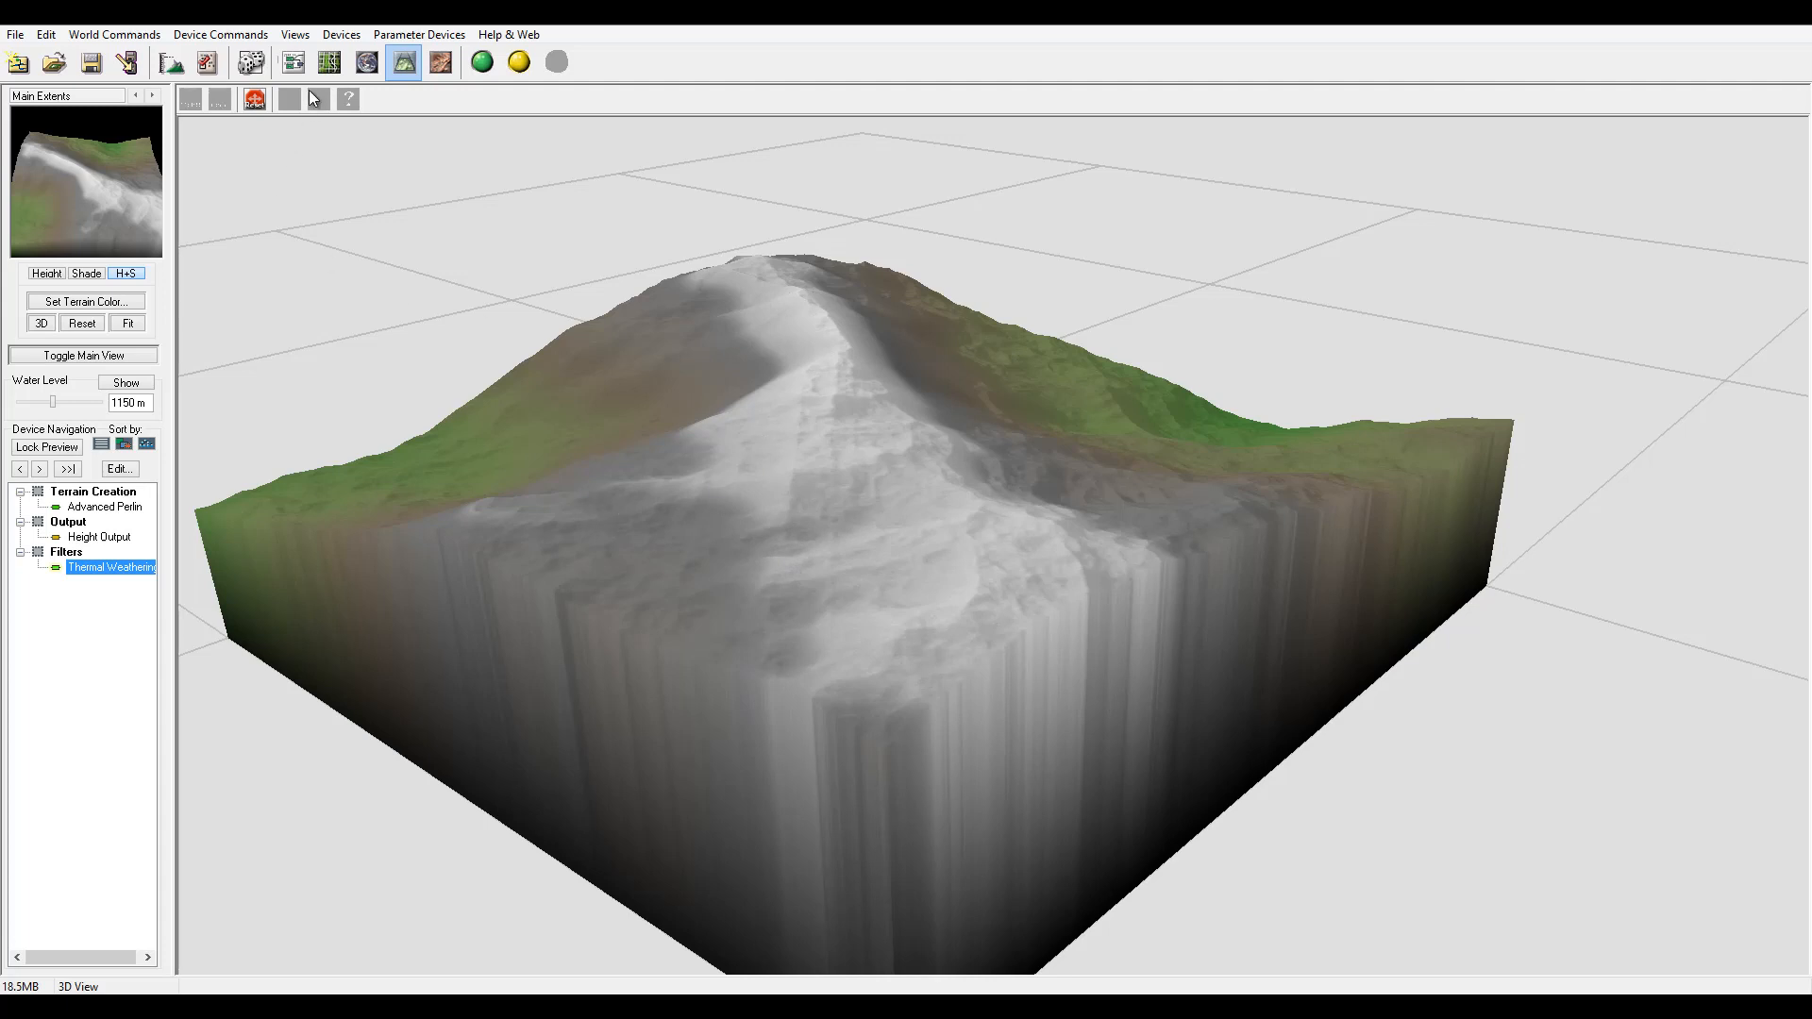
{"action": "left_click", "coordinate": [292, 60]}
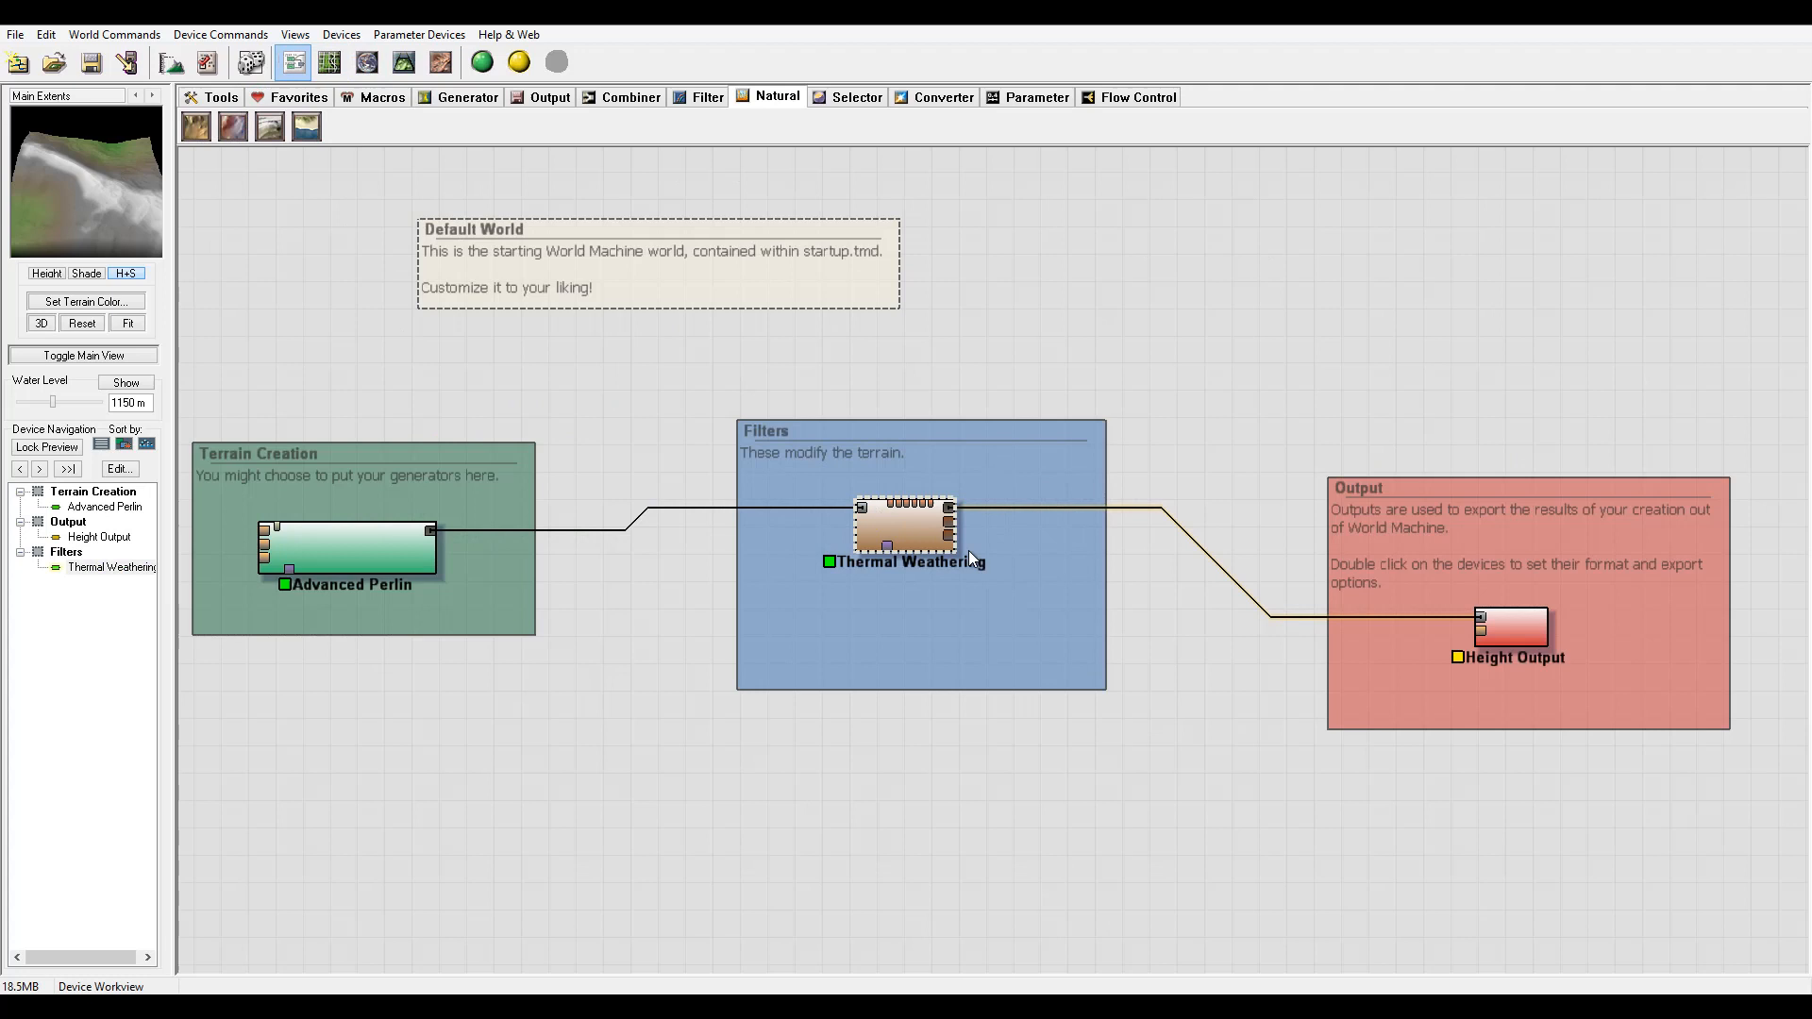
Set the Thermal Weathering style to Two-phase and apply it.
{"action": "double_click", "coordinate": [904, 529]}
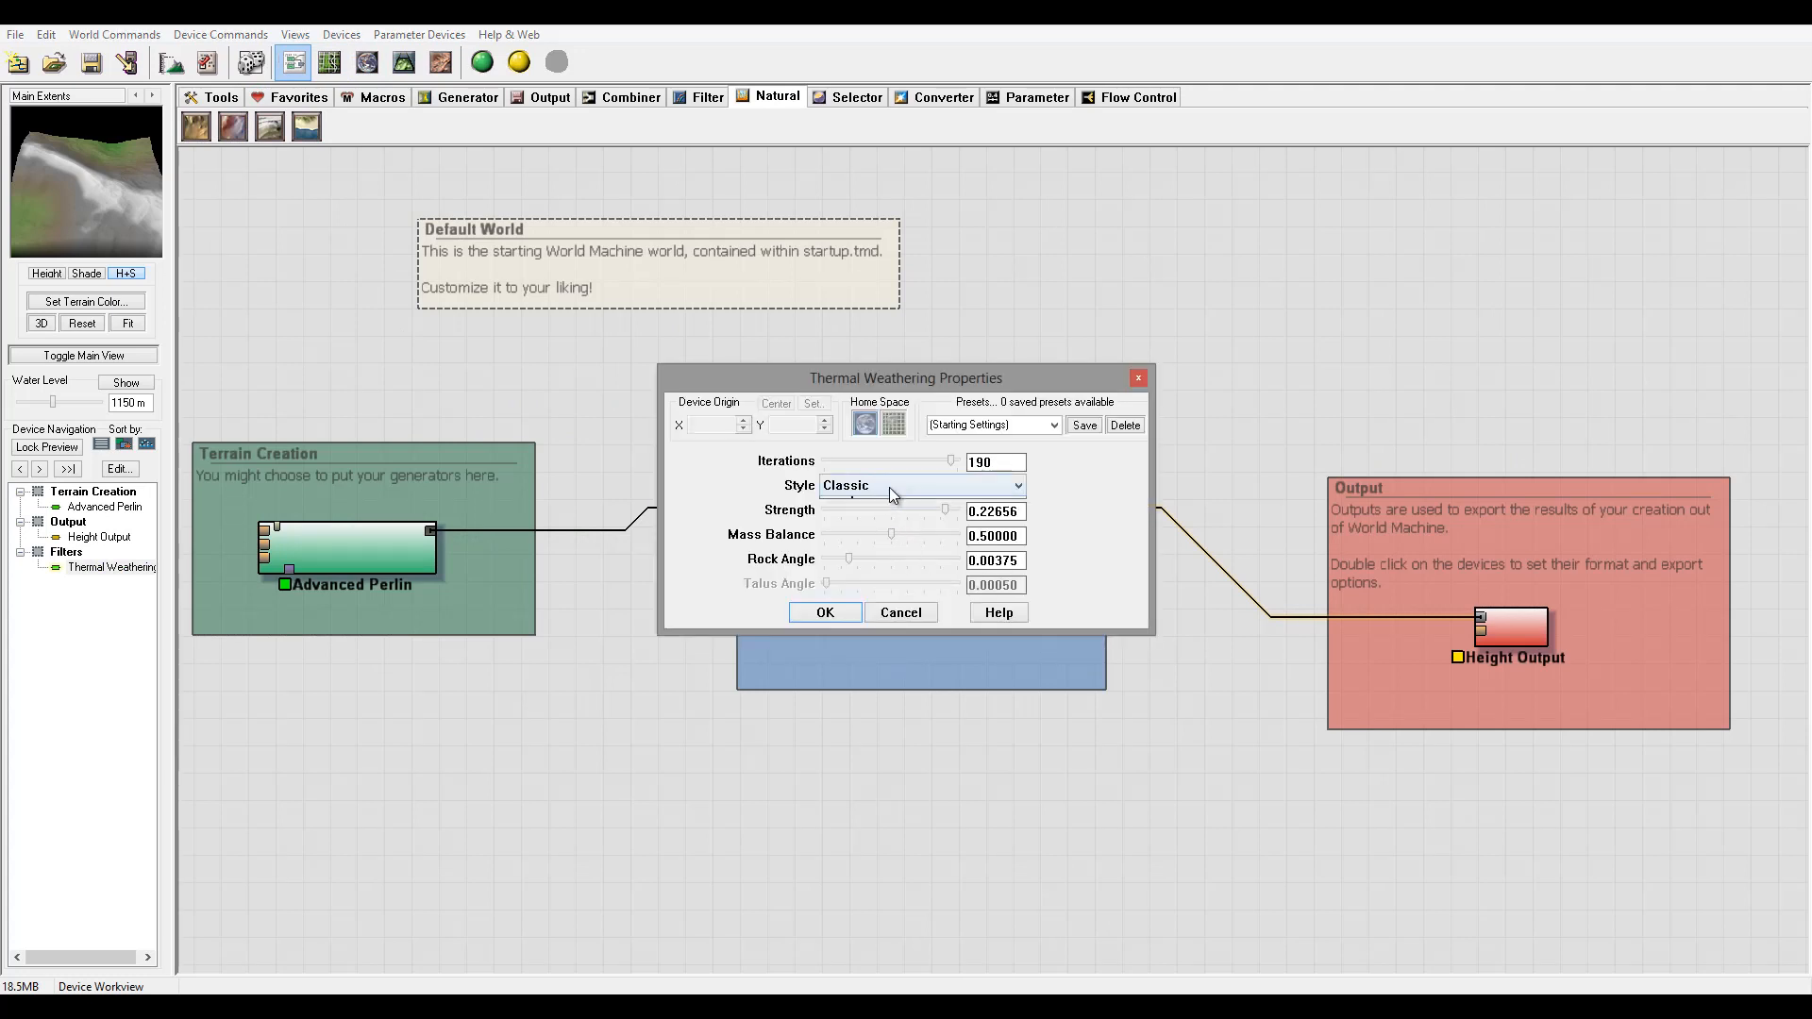
{"action": "left_click", "coordinate": [919, 485]}
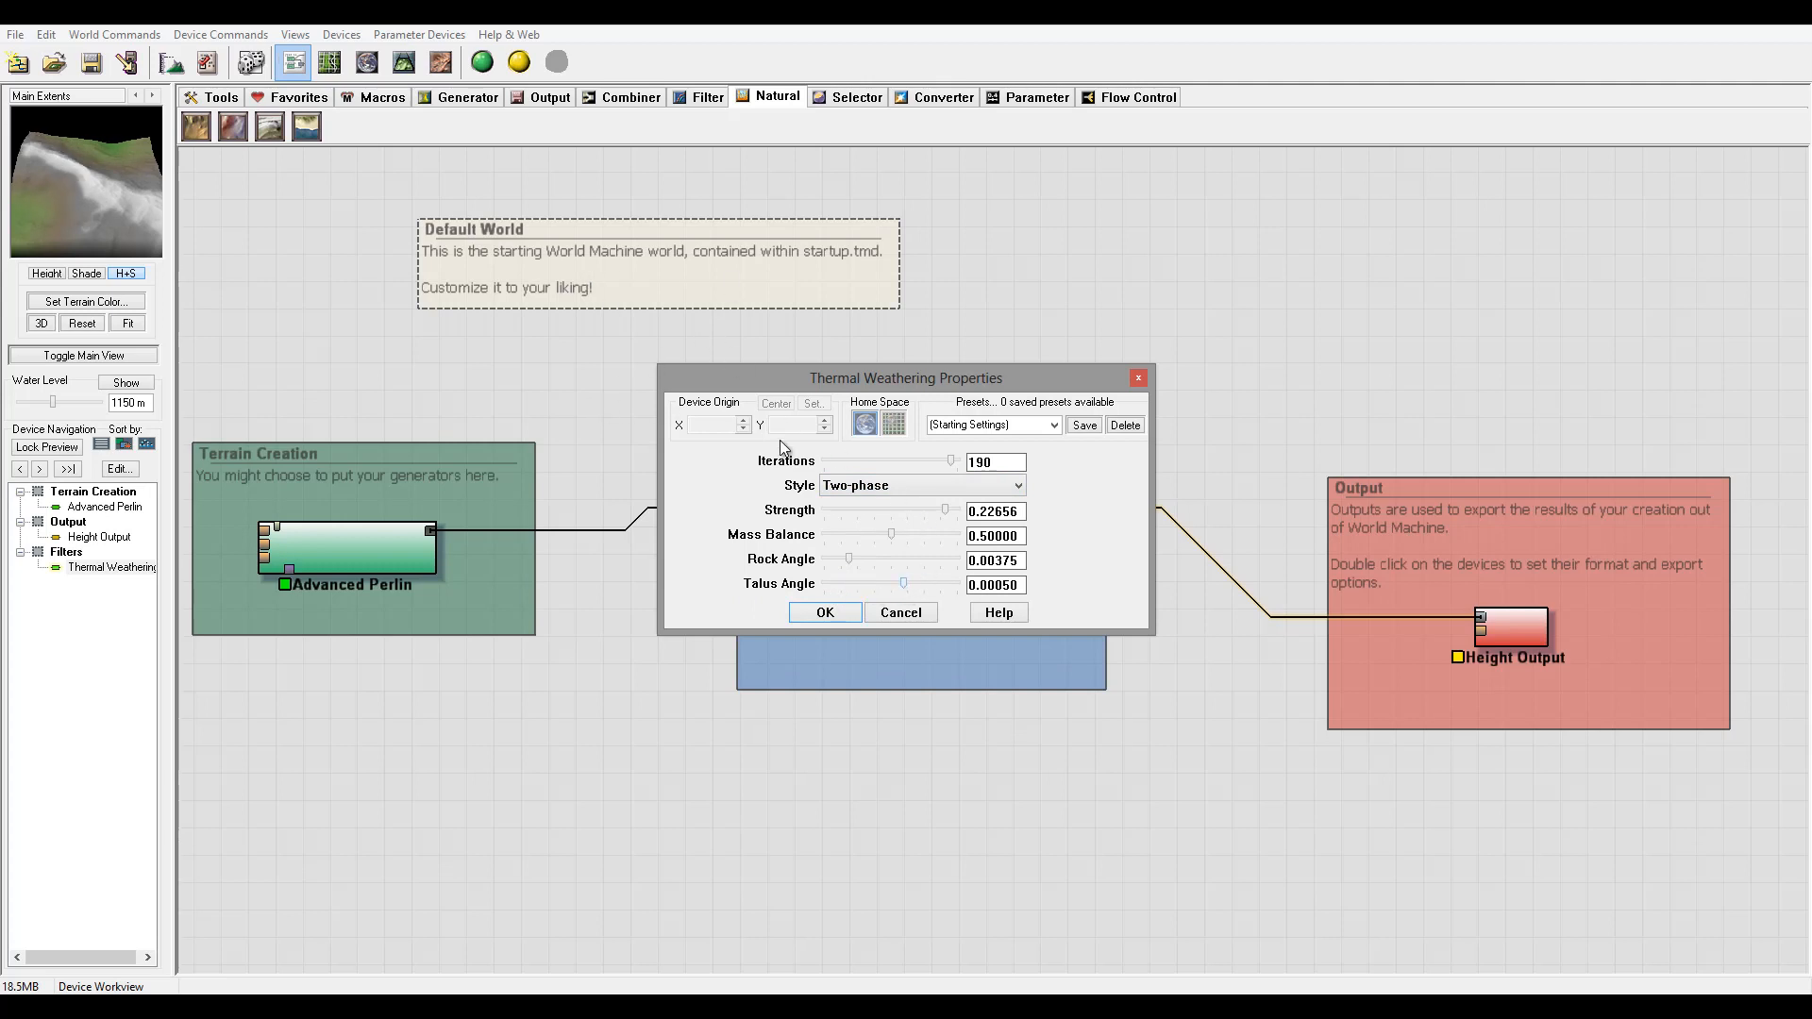
{"action": "left_click", "coordinate": [824, 612]}
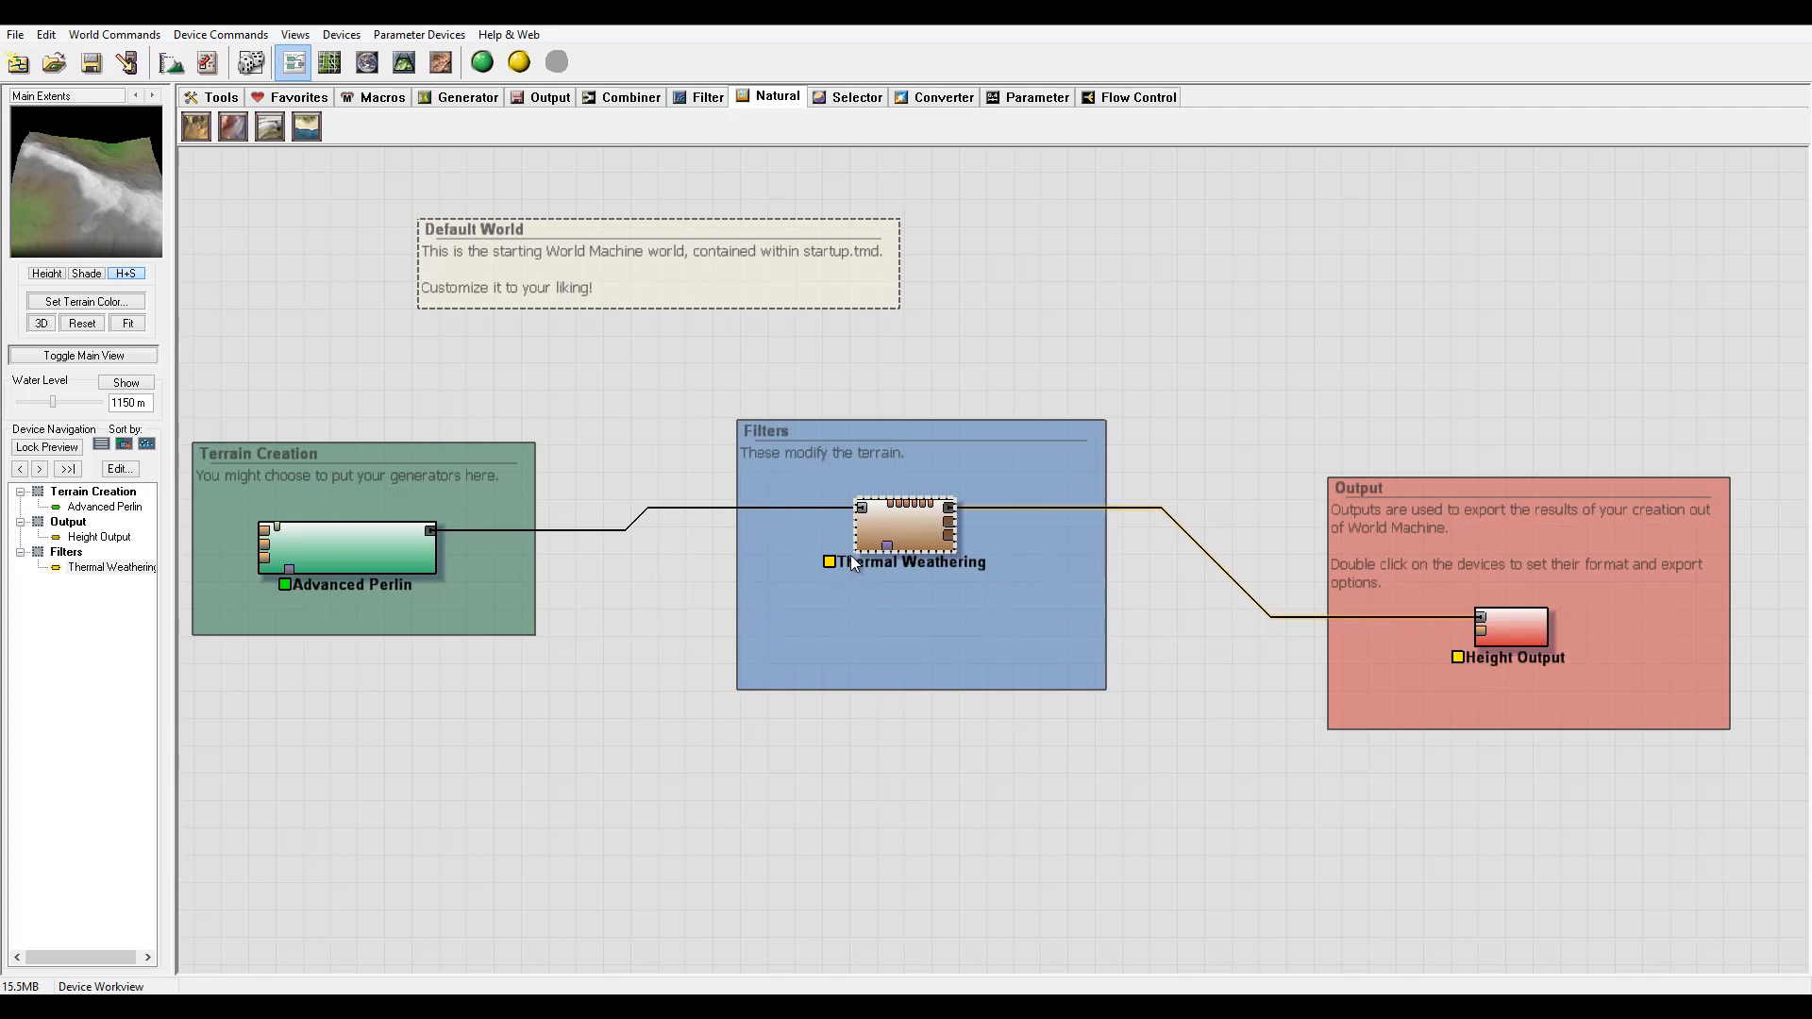
{"action": "mouse_move", "coordinate": [1018, 568]}
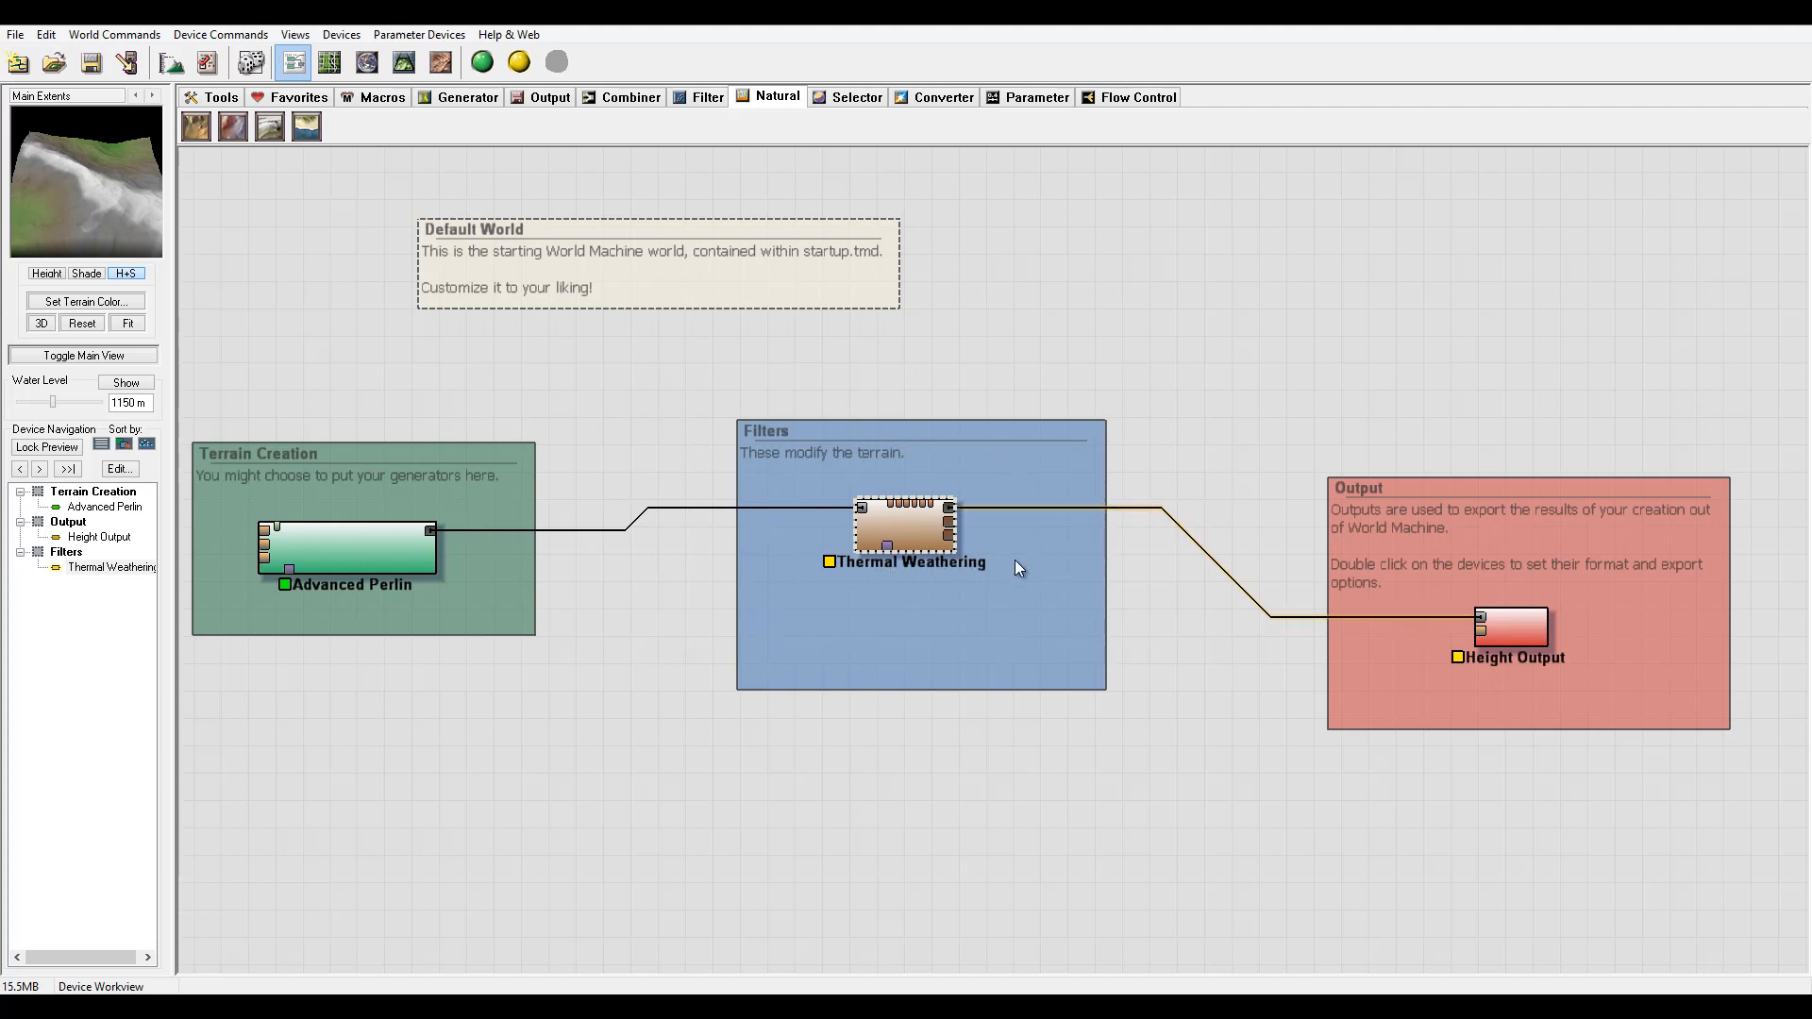
{"action": "mouse_move", "coordinate": [1053, 451]}
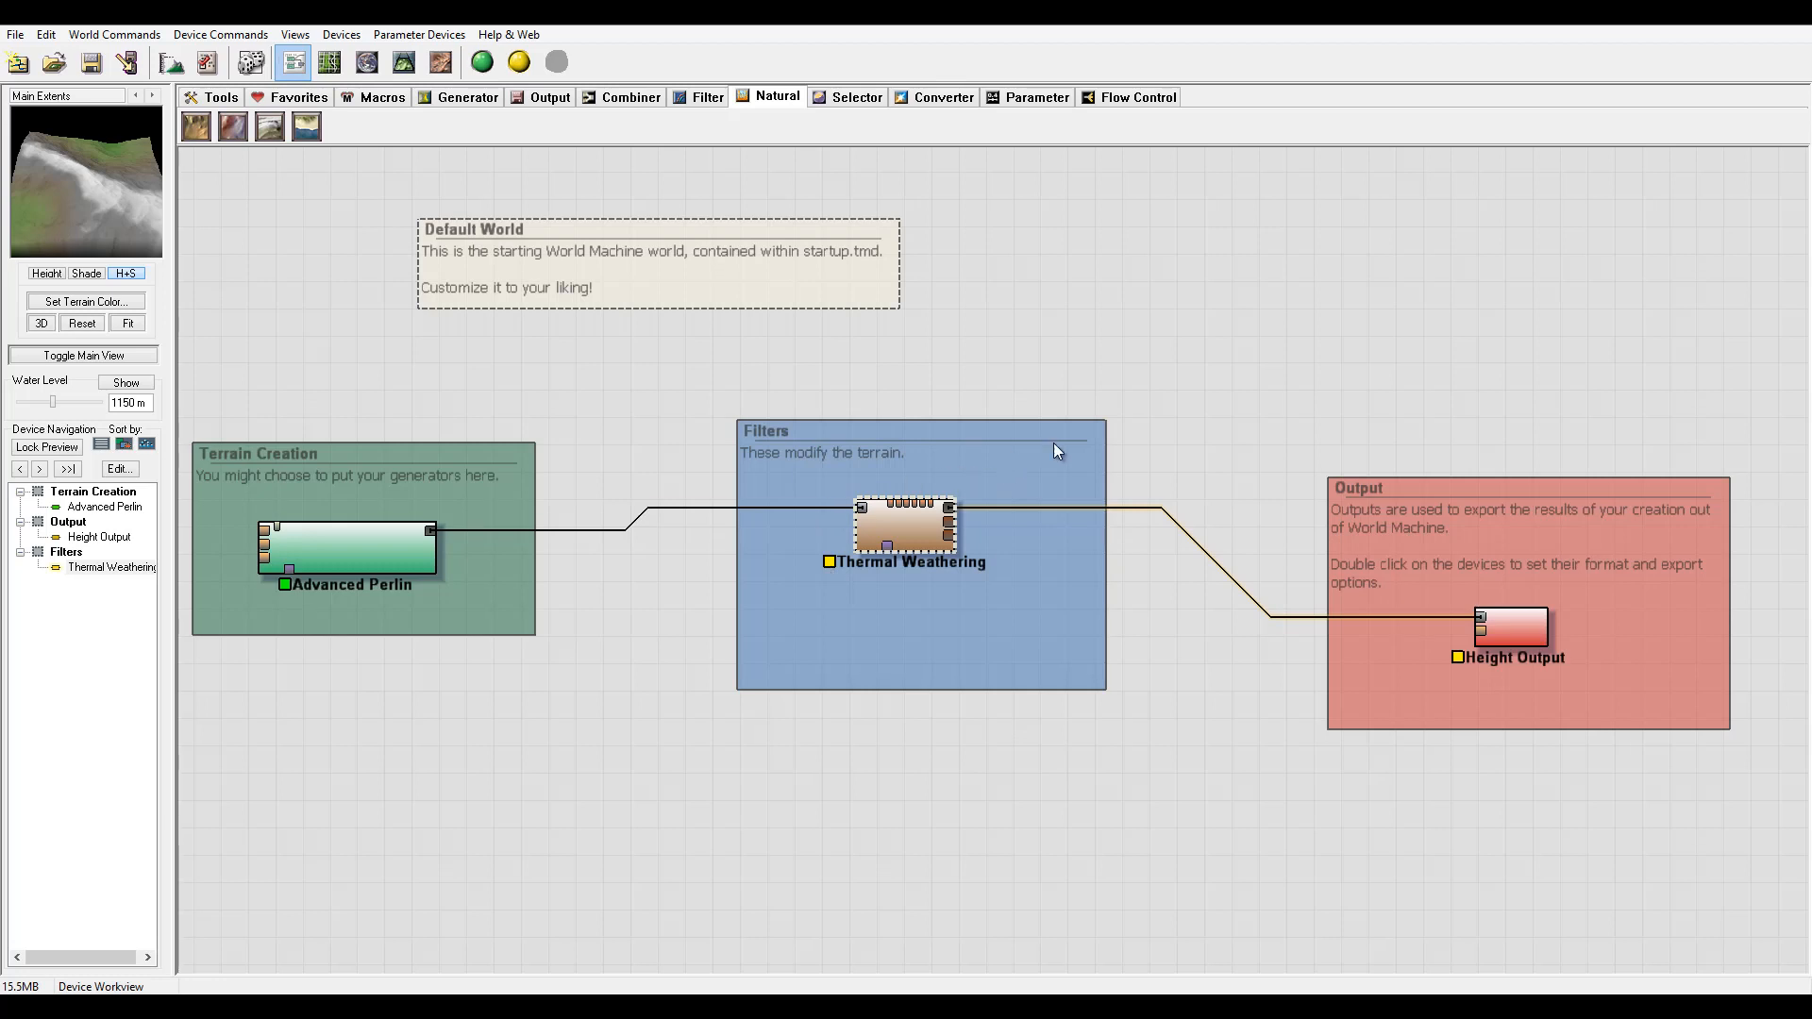
{"action": "mouse_move", "coordinate": [1160, 498]}
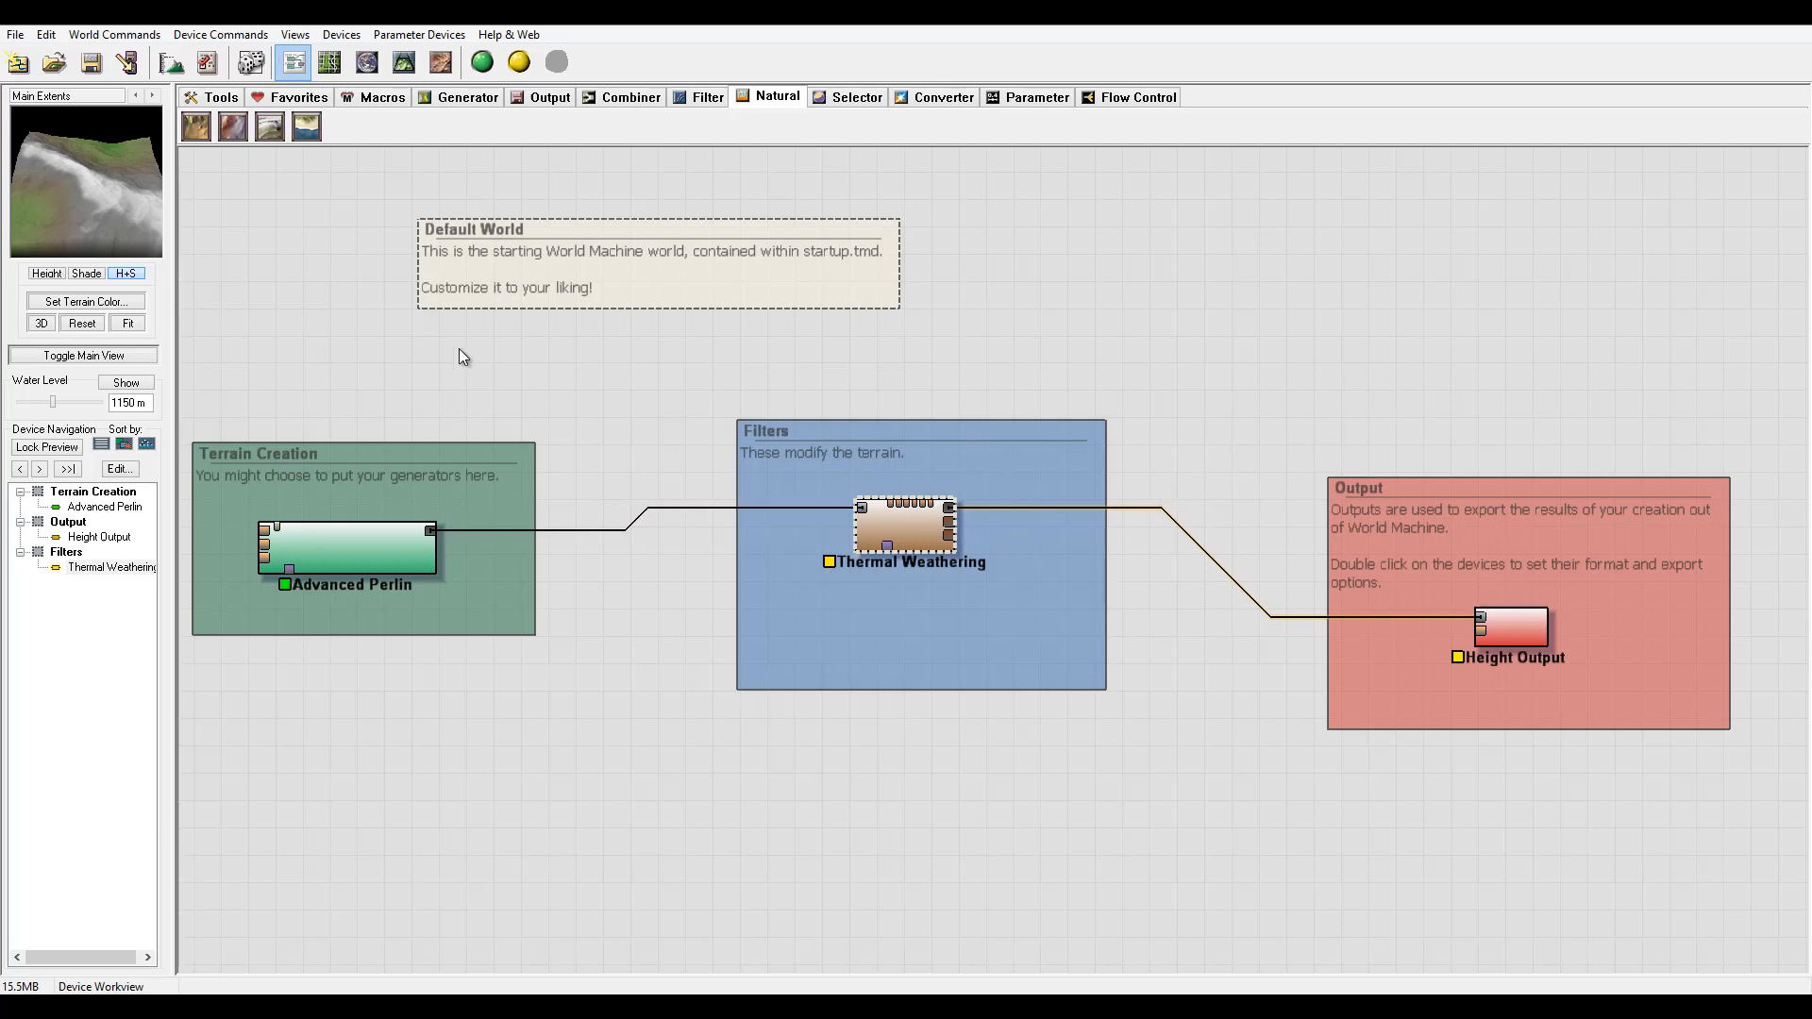
{"action": "mouse_move", "coordinate": [740, 453]}
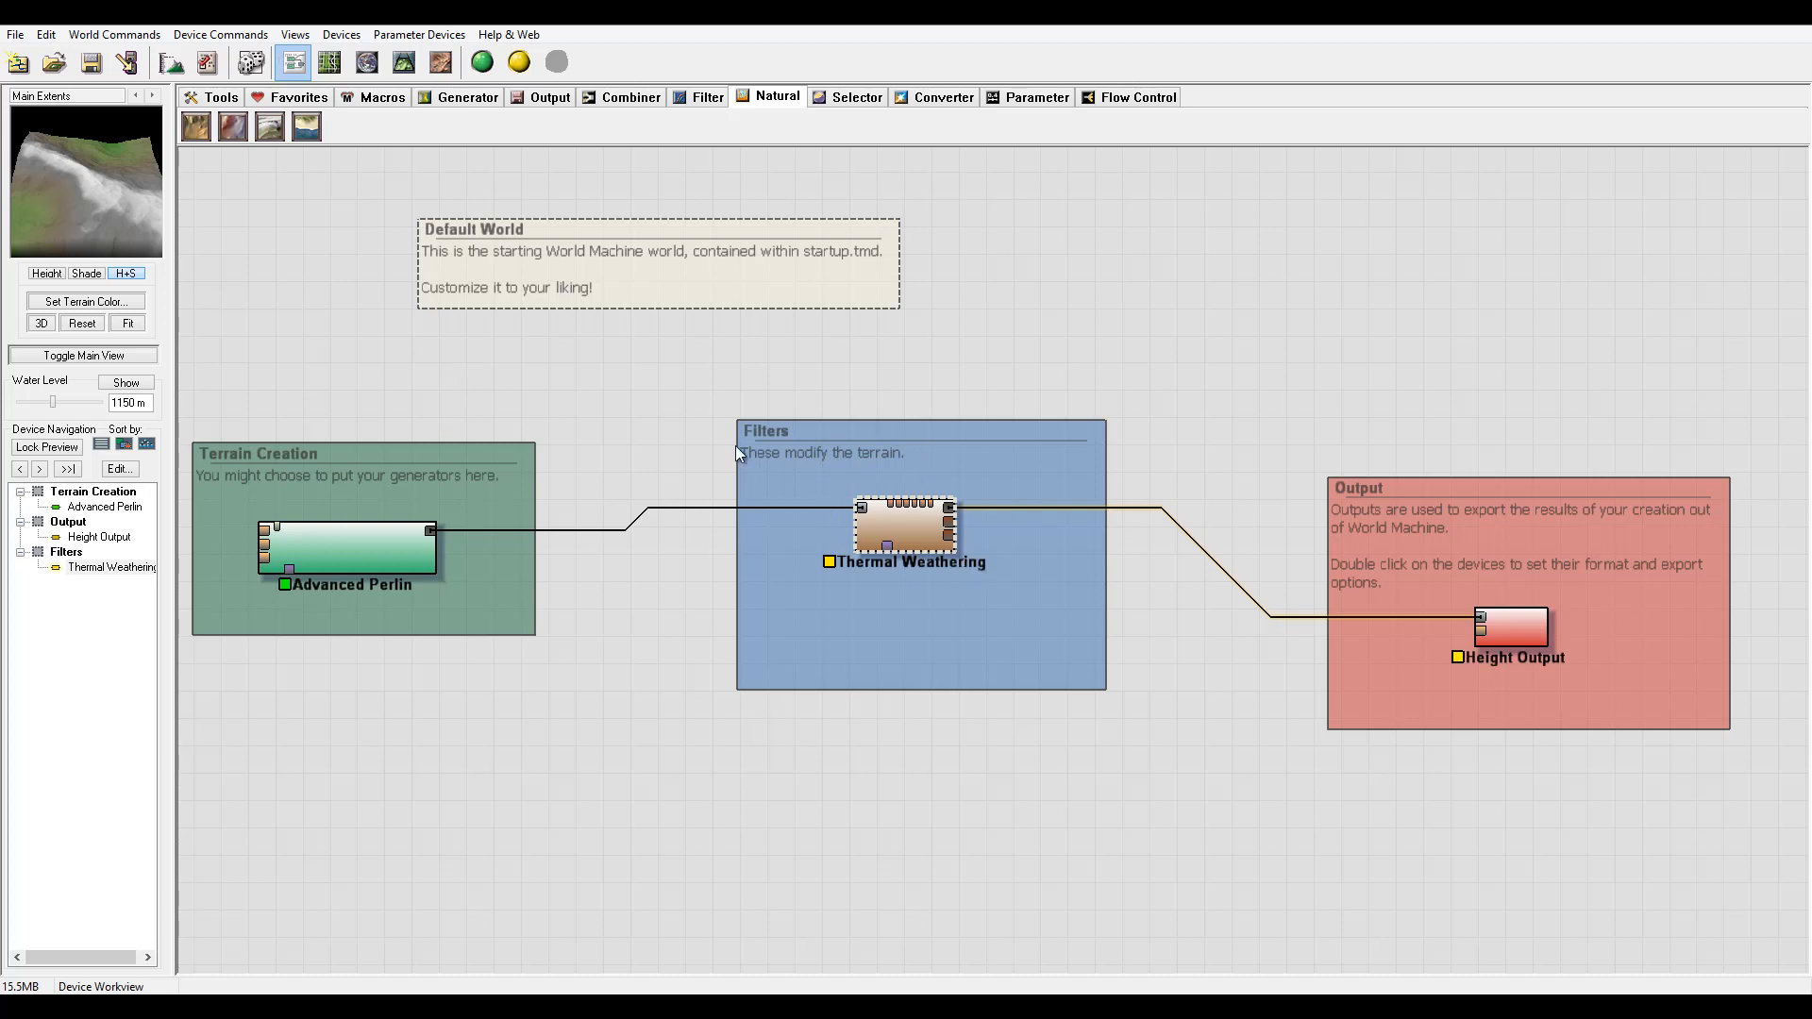